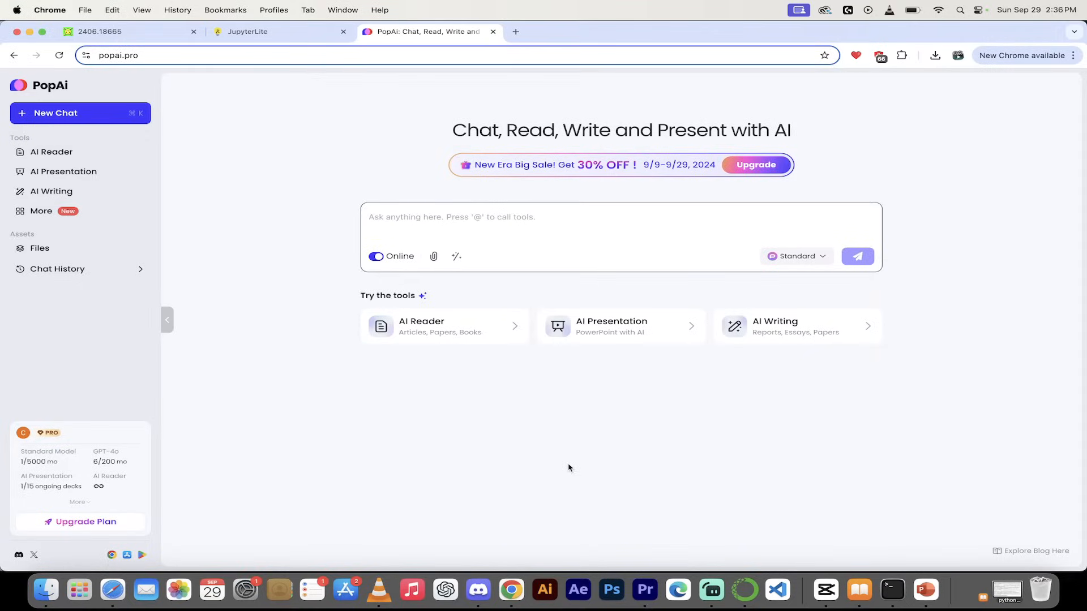
mouse_move(219, 417)
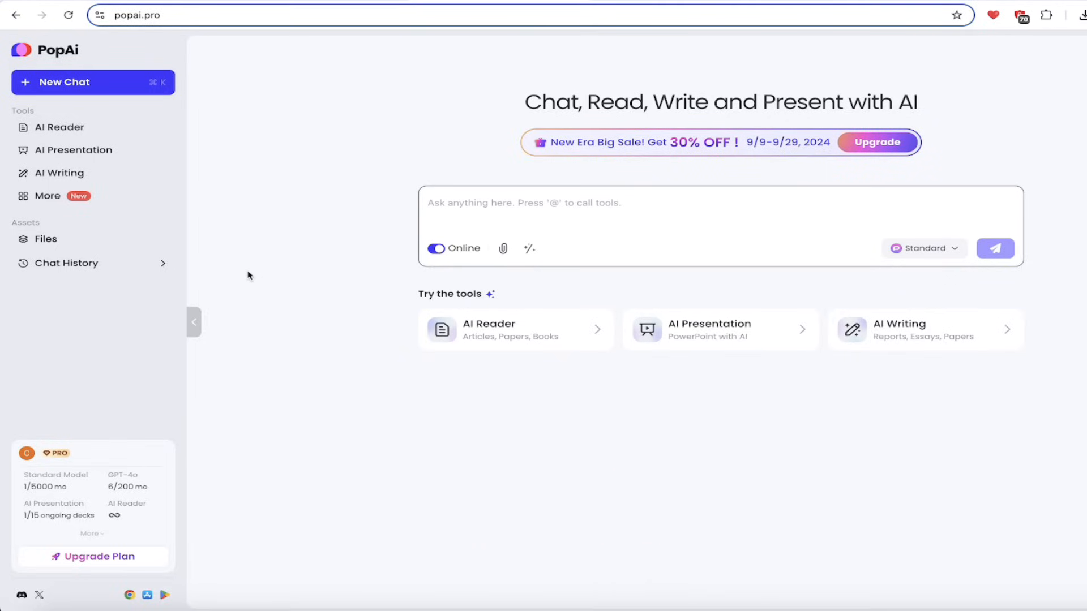
mouse_move(90, 463)
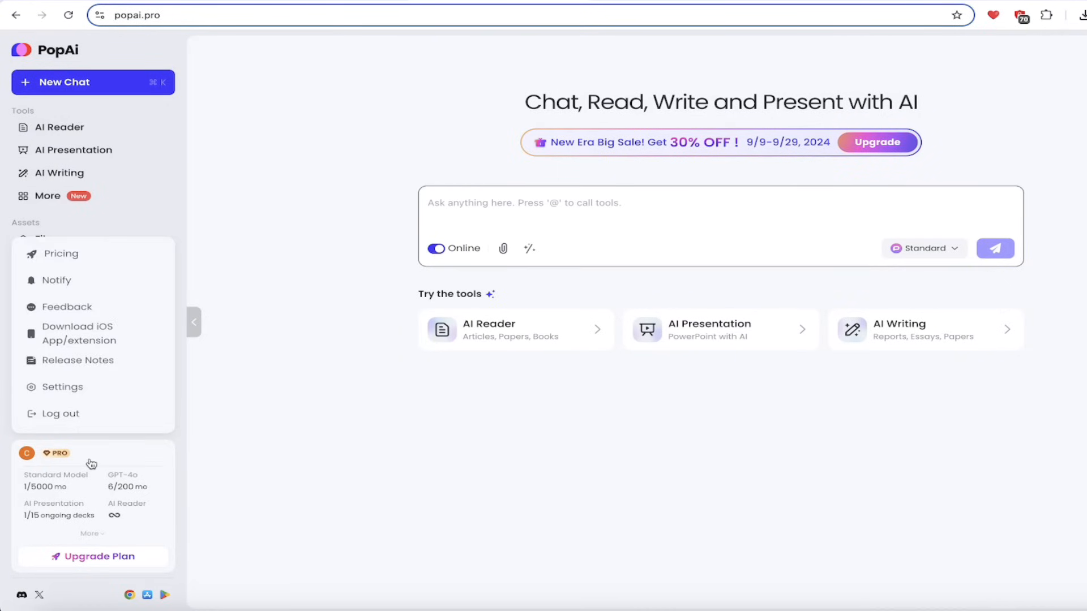
View the subscription pricing plans, then close the overview
click(61, 253)
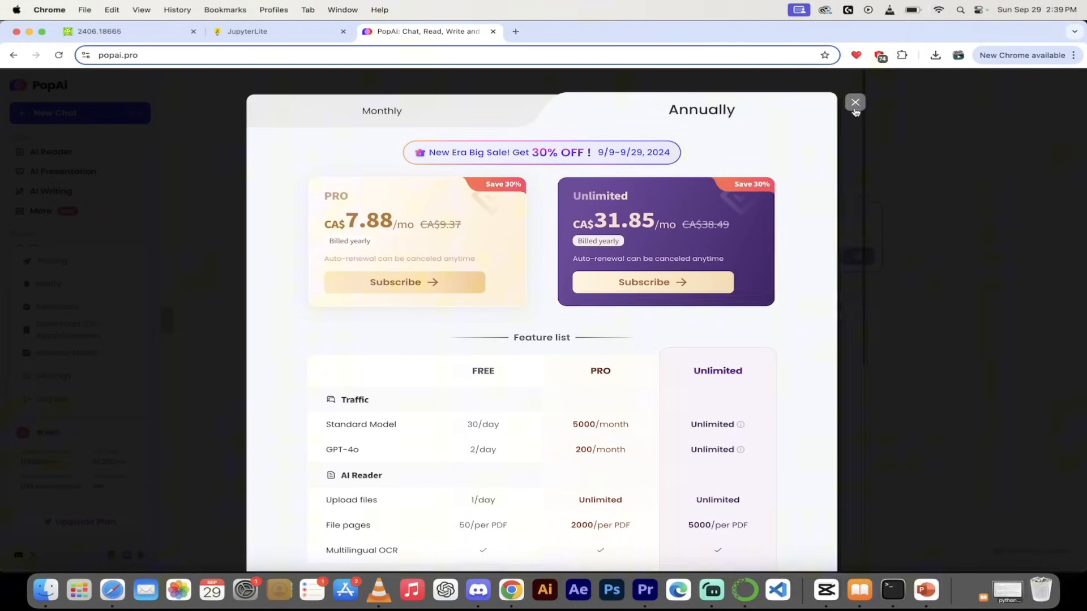
click(854, 102)
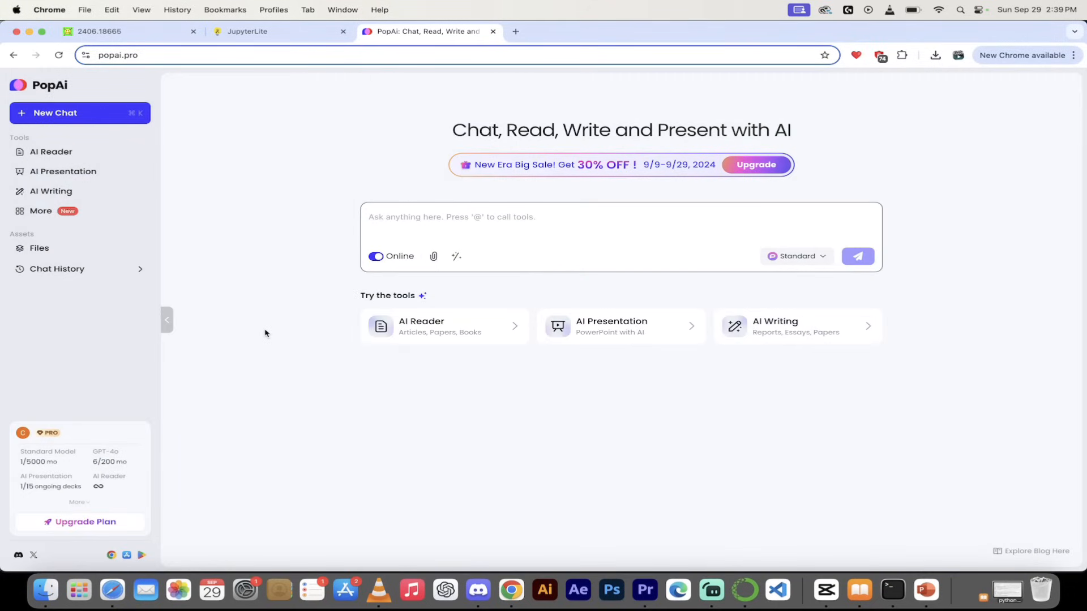
mouse_move(608, 174)
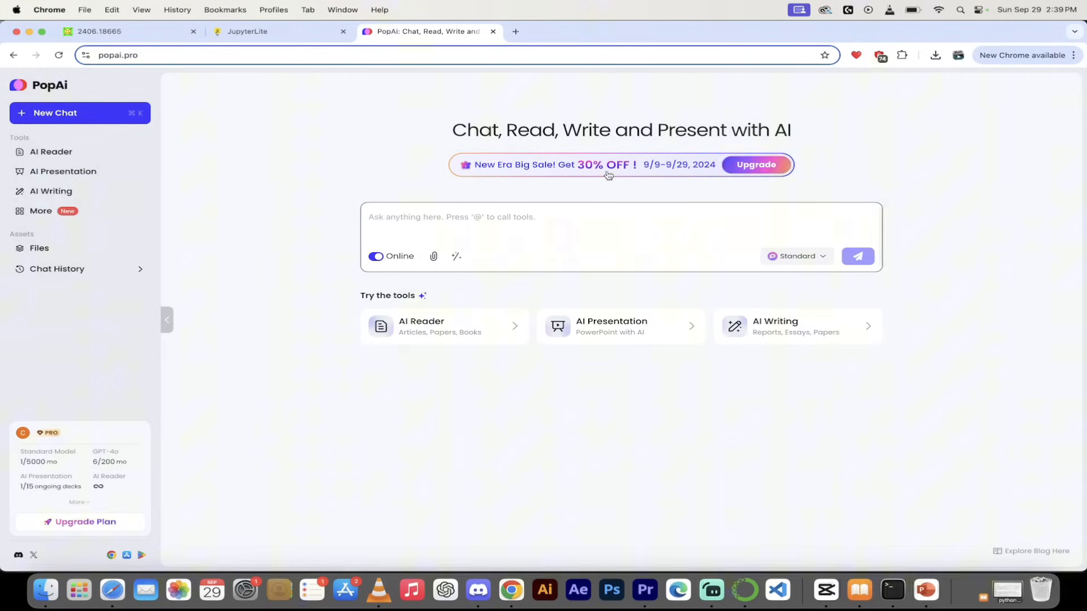
click(606, 165)
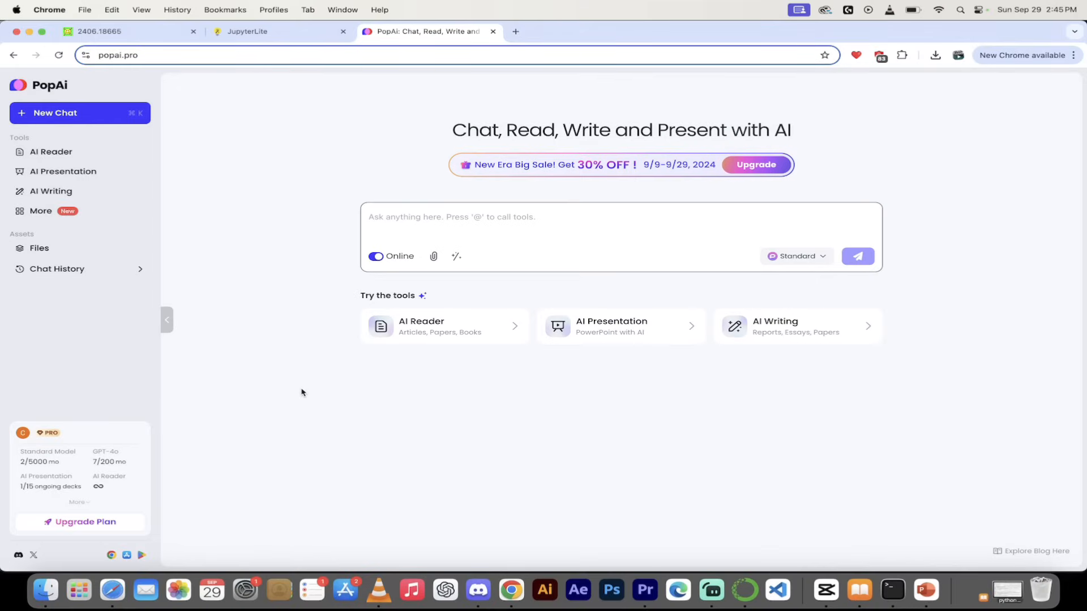
mouse_move(307, 403)
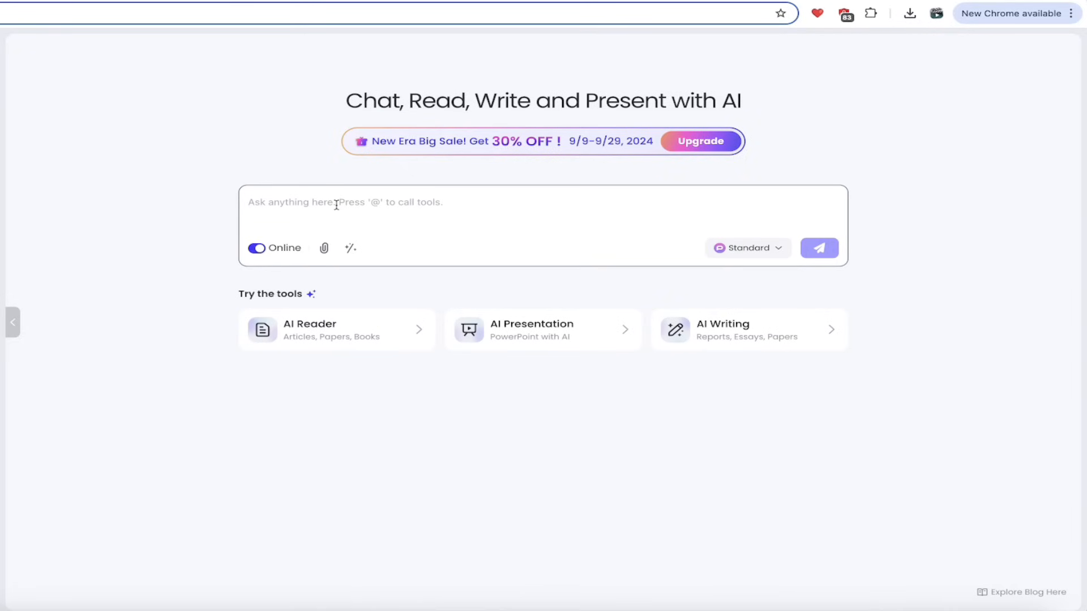
Ask 'What is the capital of Egypt', get Cairo, then start a new chat
text(What is t)
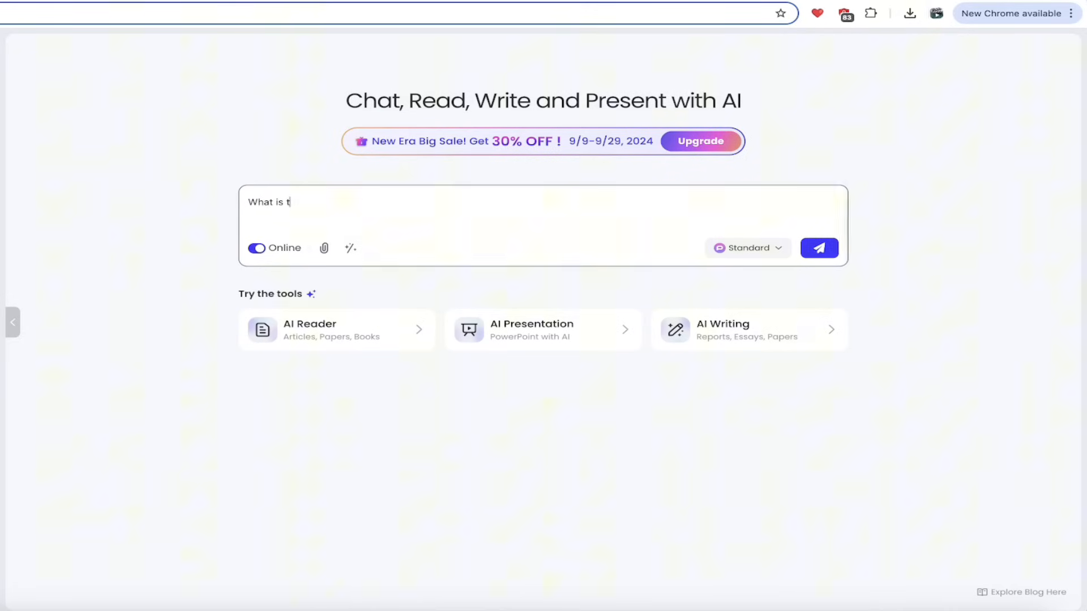
text(he capital of Eghy)
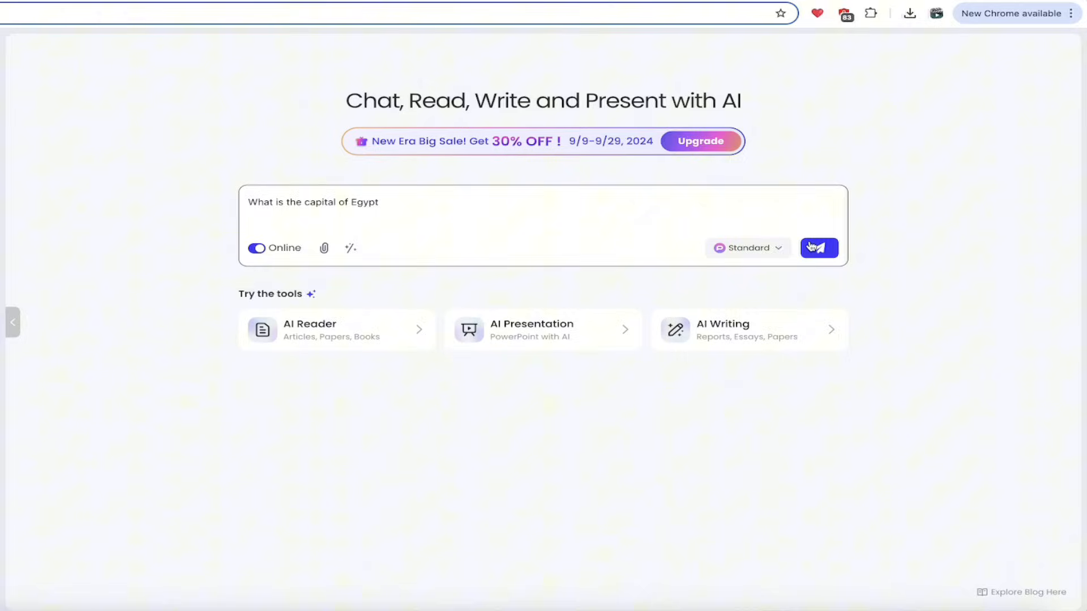
click(819, 248)
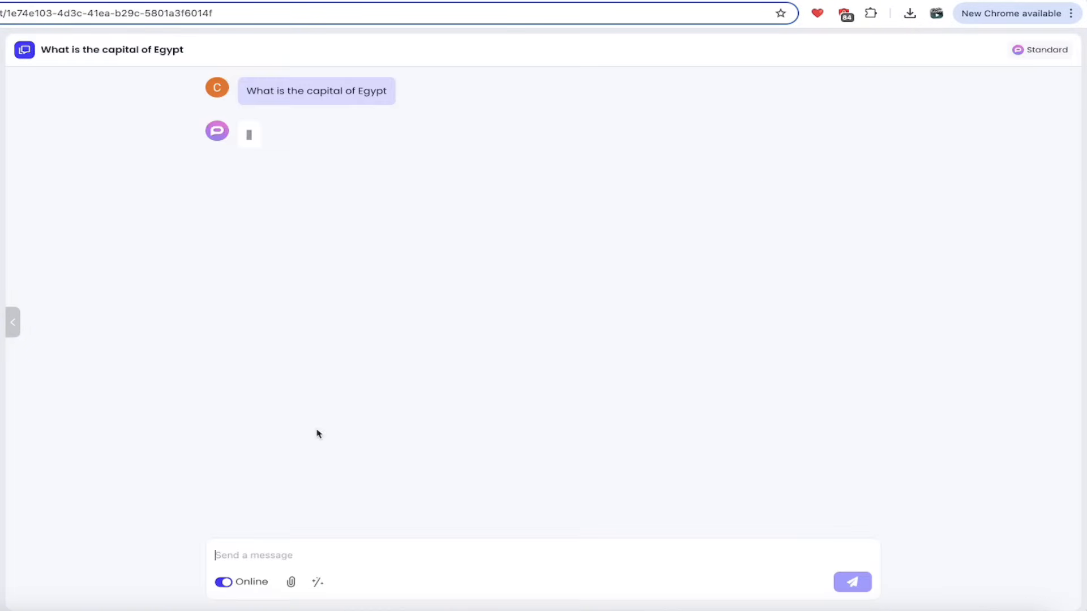
click(12, 322)
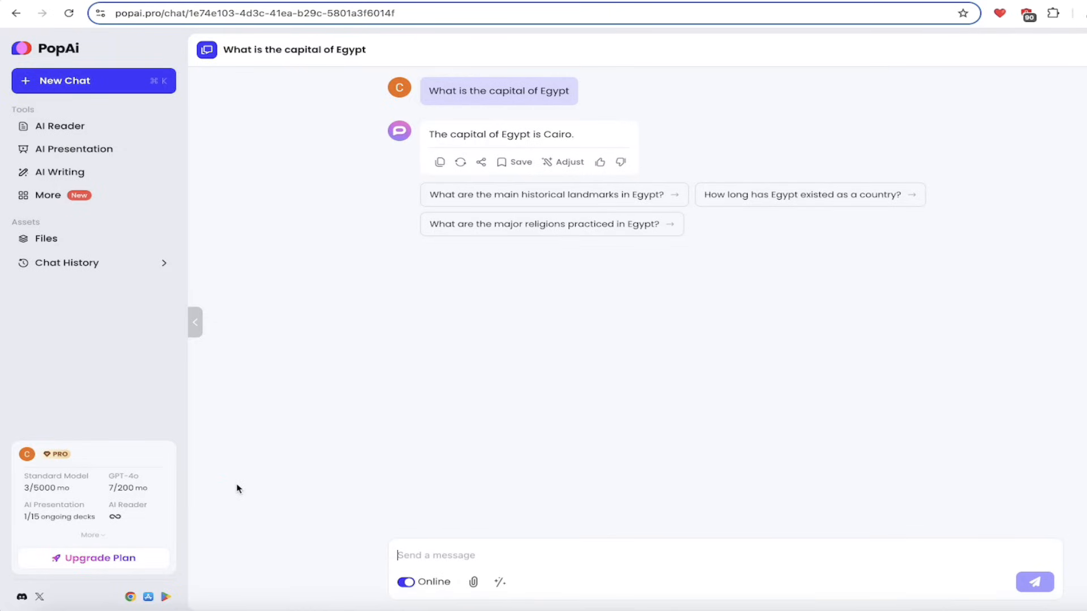
mouse_move(133, 484)
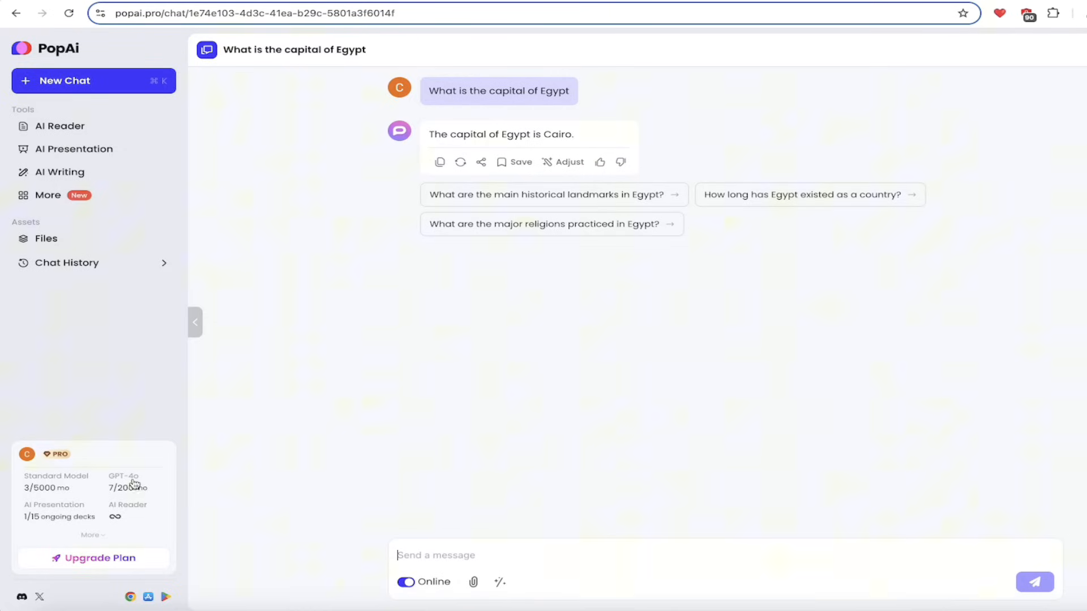
mouse_move(551, 133)
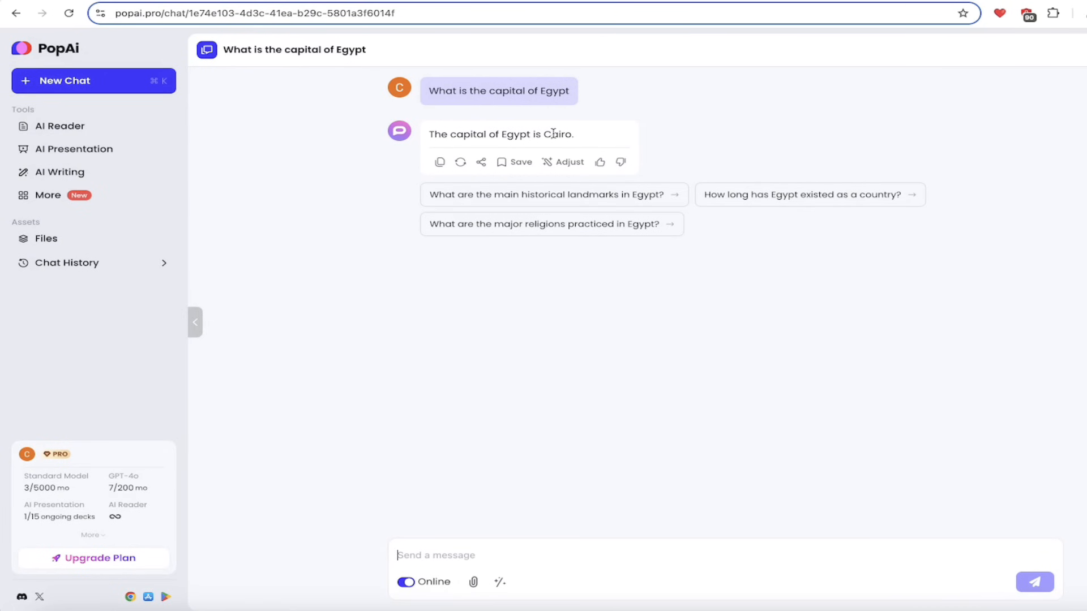
mouse_move(327, 437)
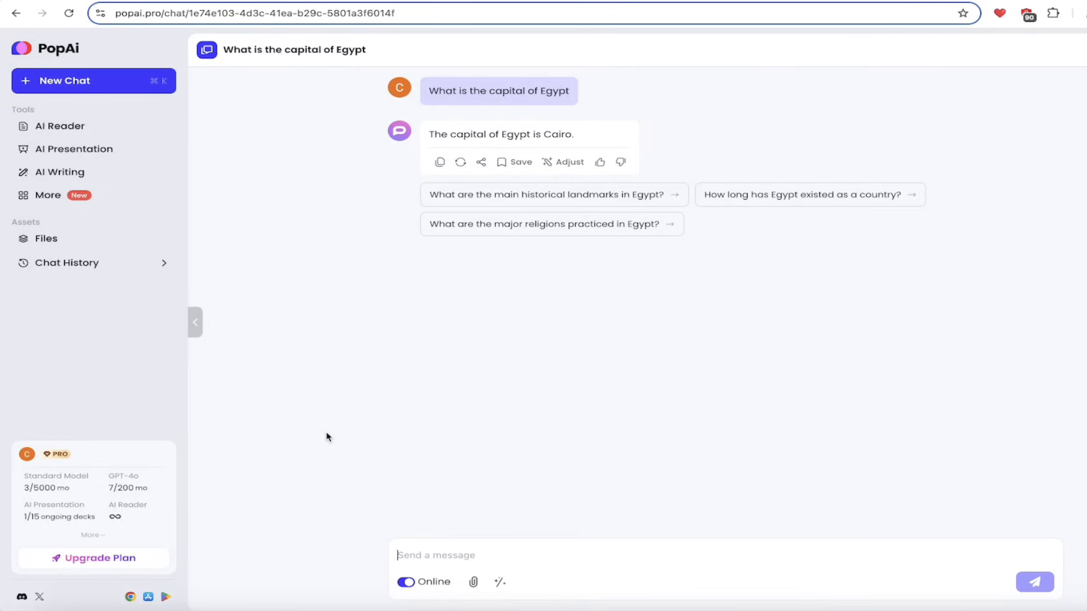
mouse_move(964, 418)
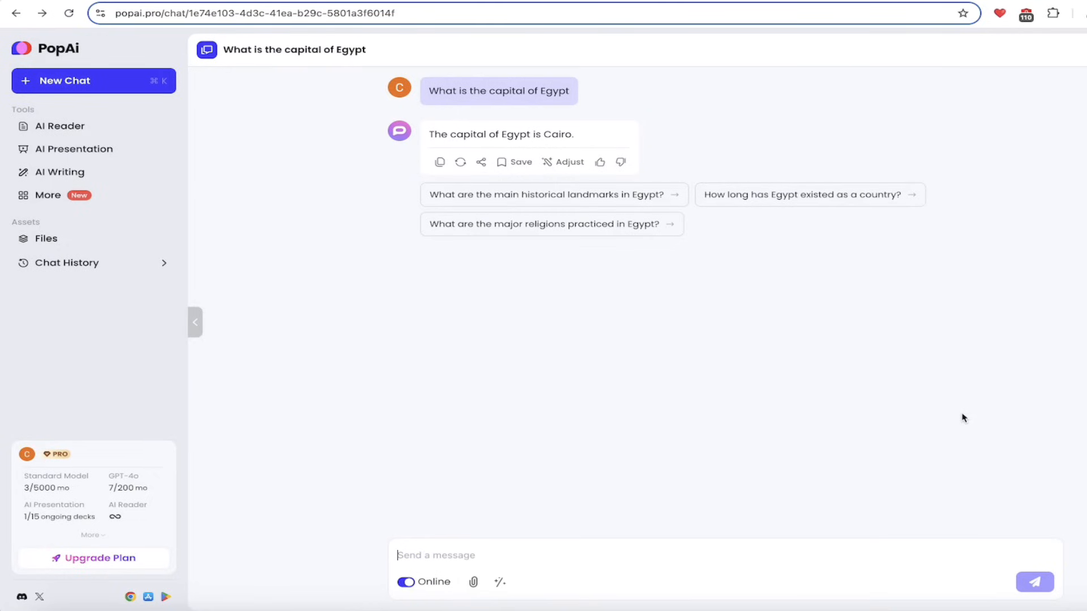
mouse_move(242, 185)
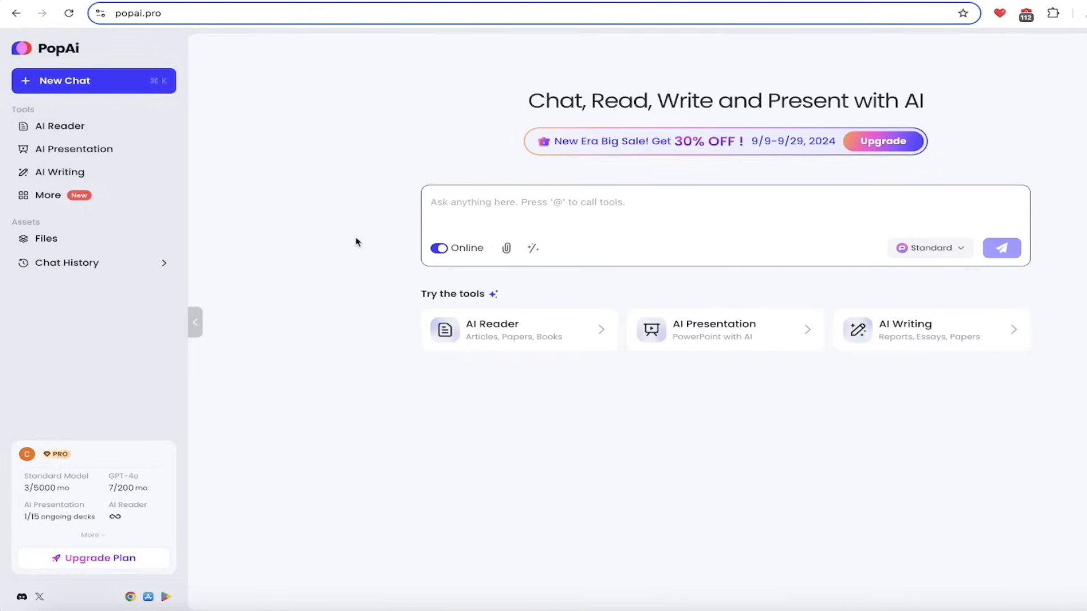
mouse_move(611, 262)
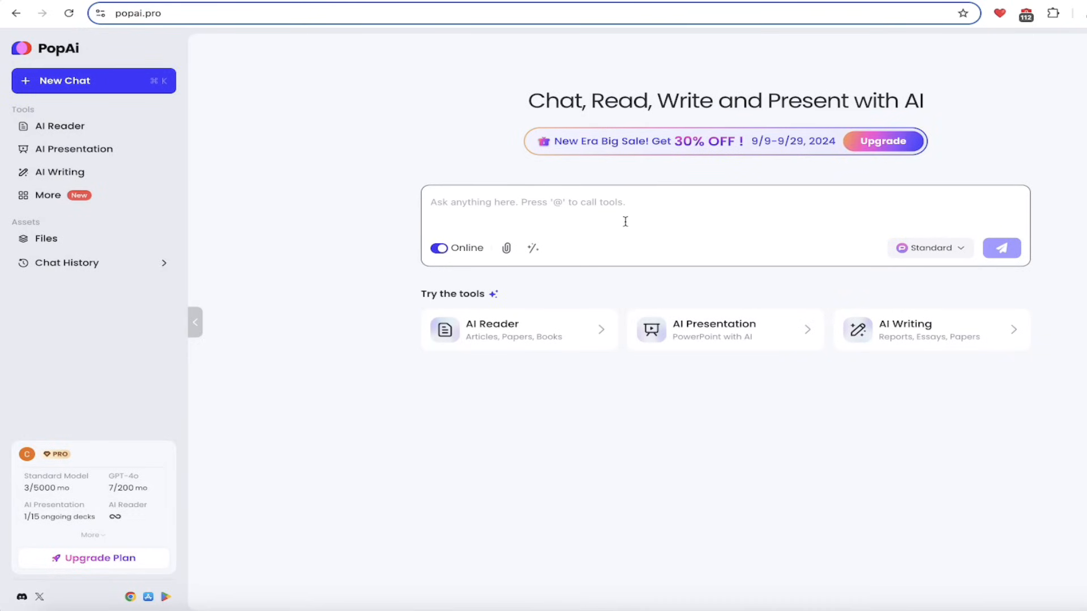
Open the AI Reader tool, which lists RouteLLM.pdf among recent files
click(59, 125)
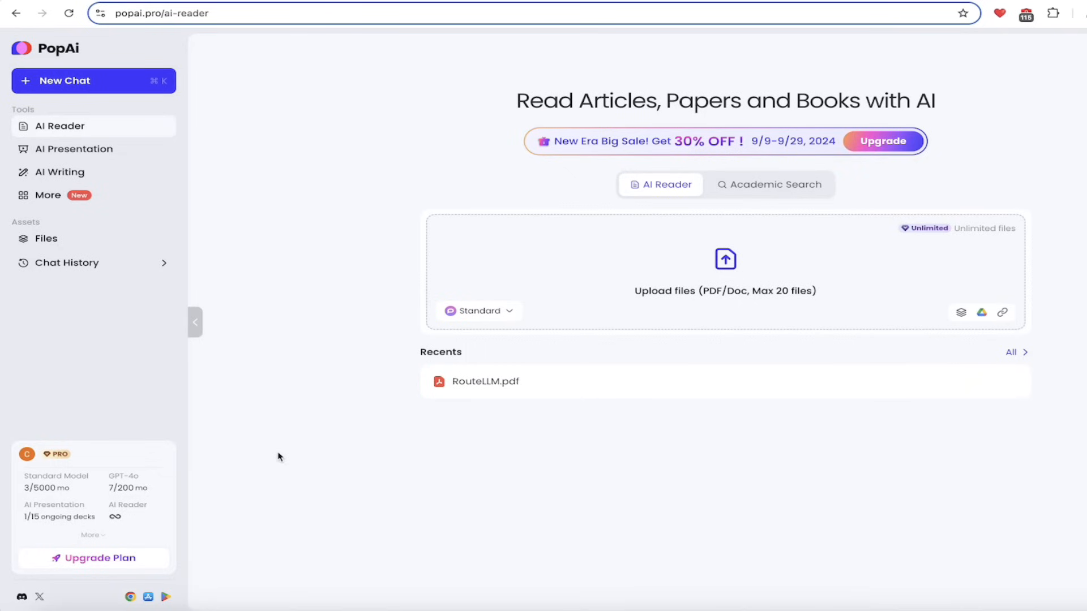
mouse_move(302, 402)
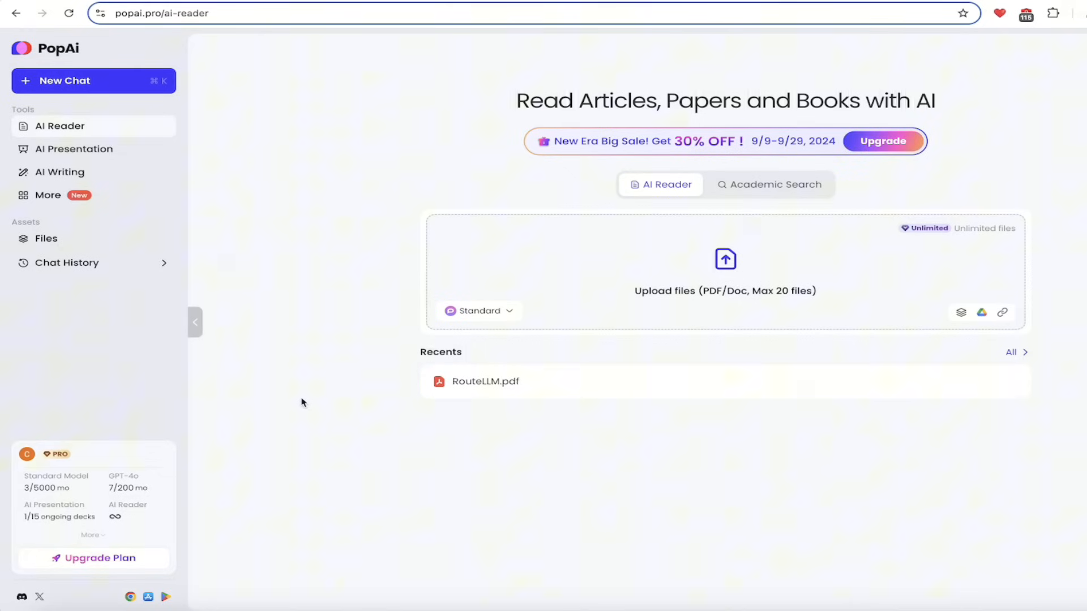
mouse_move(636, 247)
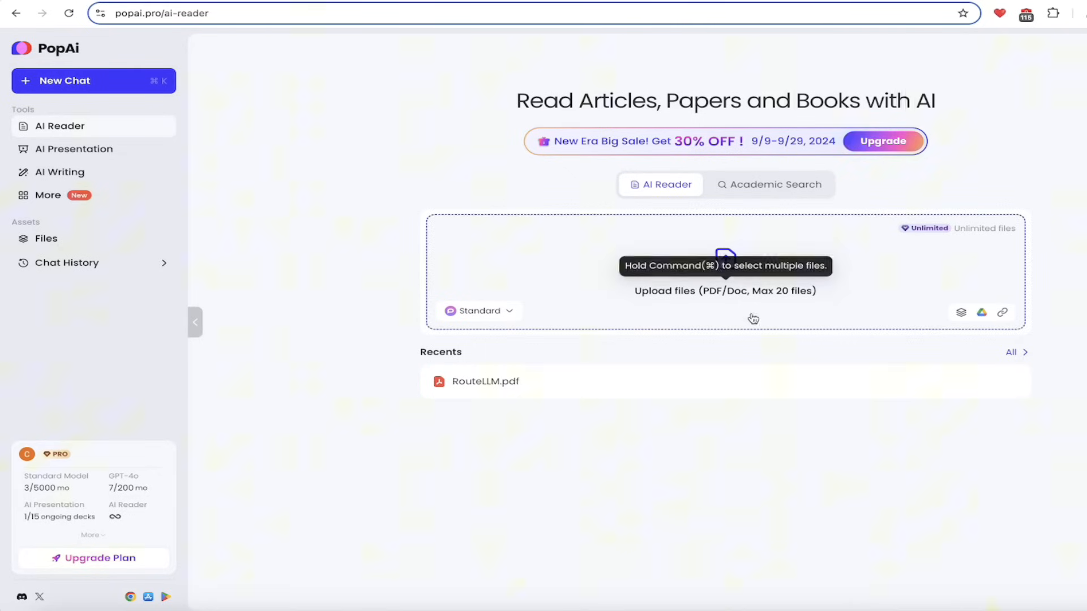
mouse_move(320, 357)
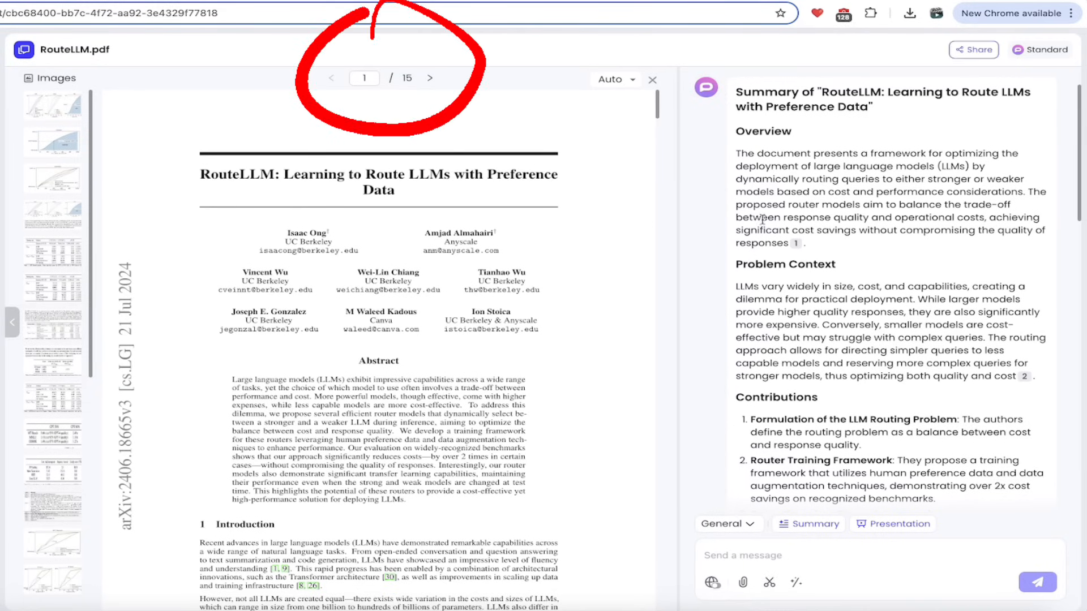
Scroll the RouteLLM summary to its conclusion, acknowledgments and suggested follow-up questions
scroll(down, 3)
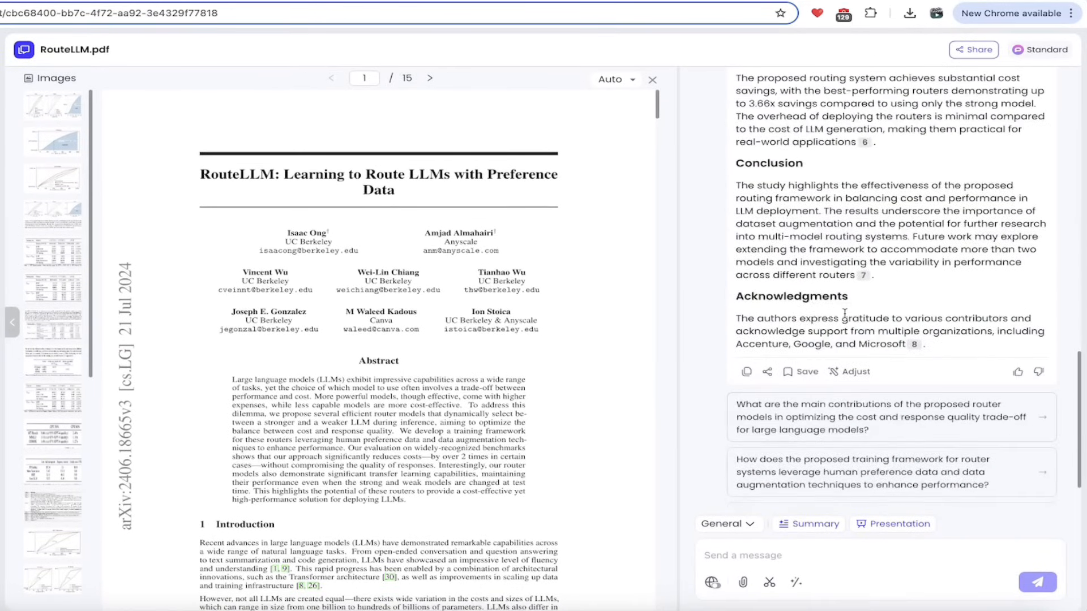
click(808, 523)
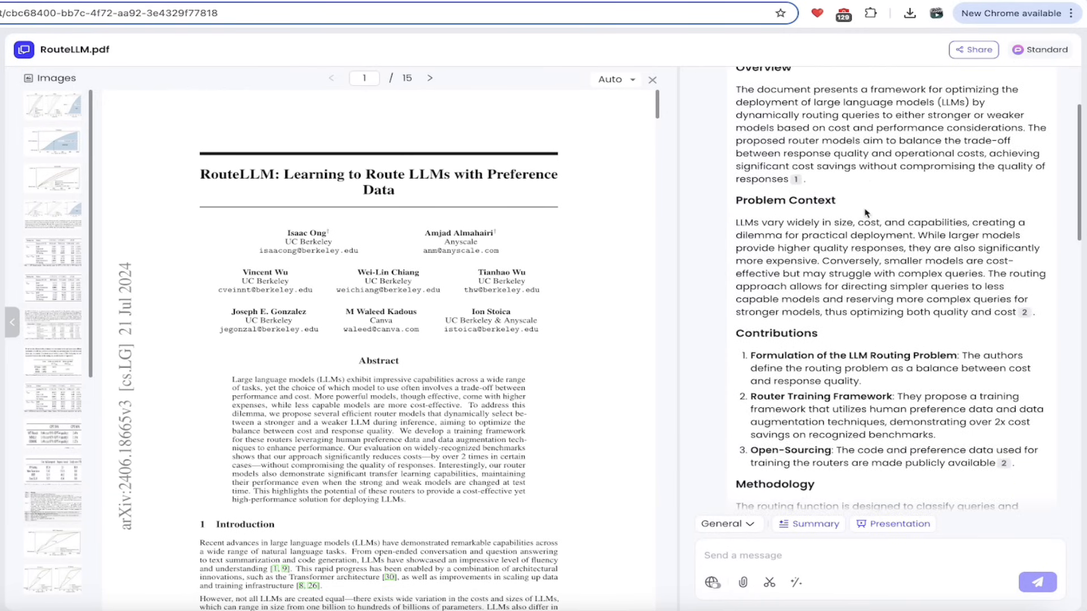
scroll(up, 3)
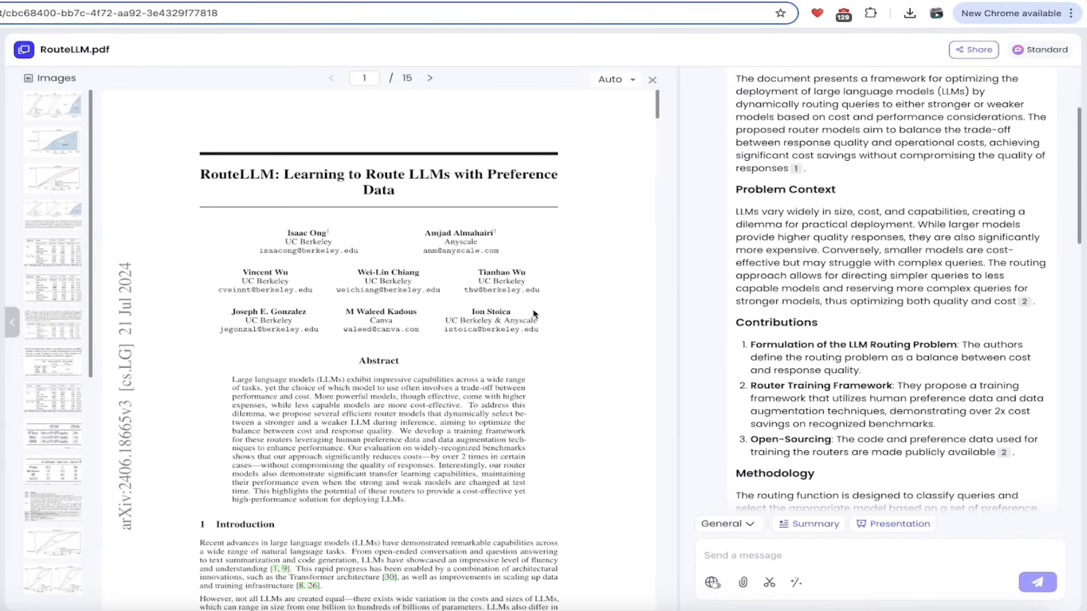
mouse_move(875, 241)
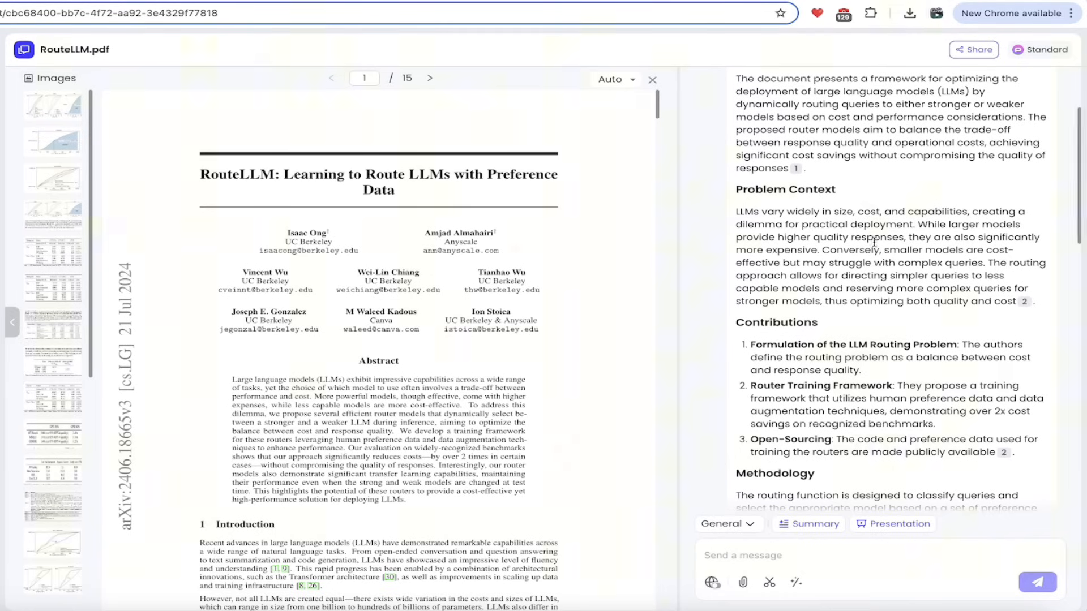
scroll(down, 3)
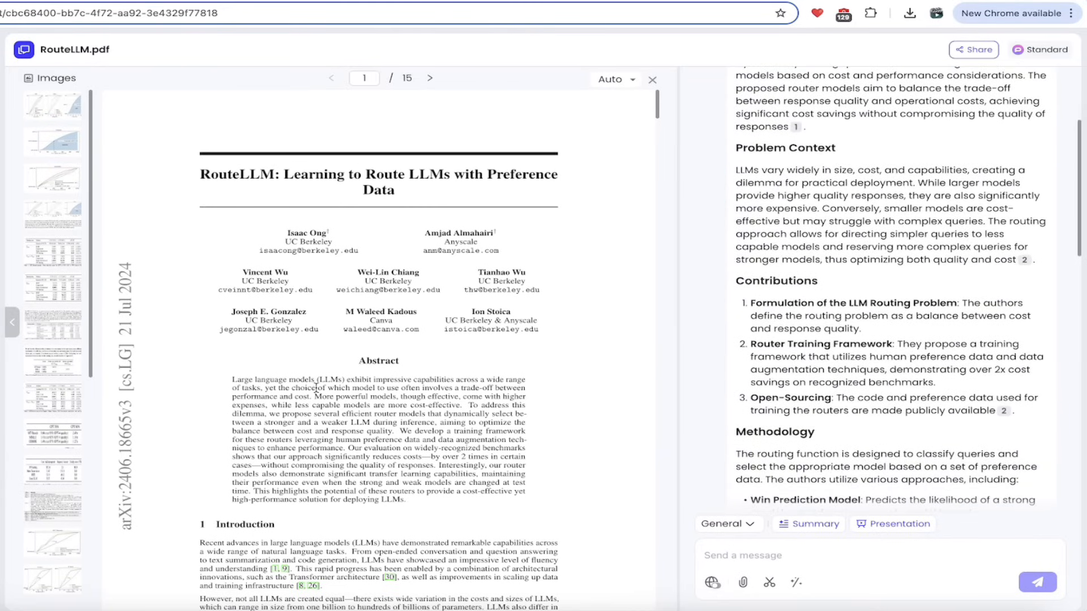
scroll(down, 3)
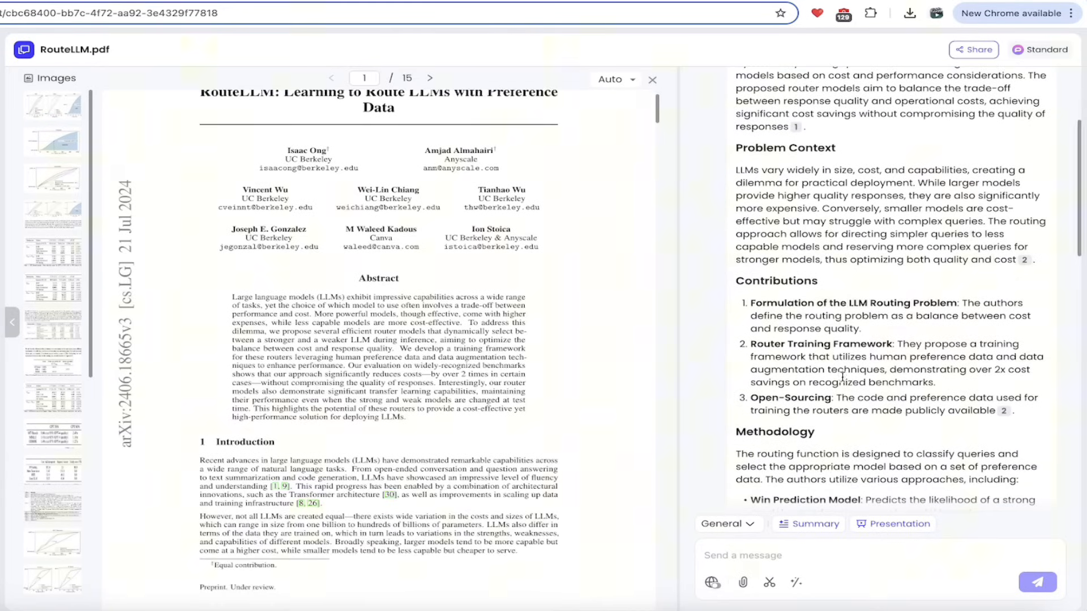
scroll(down, 3)
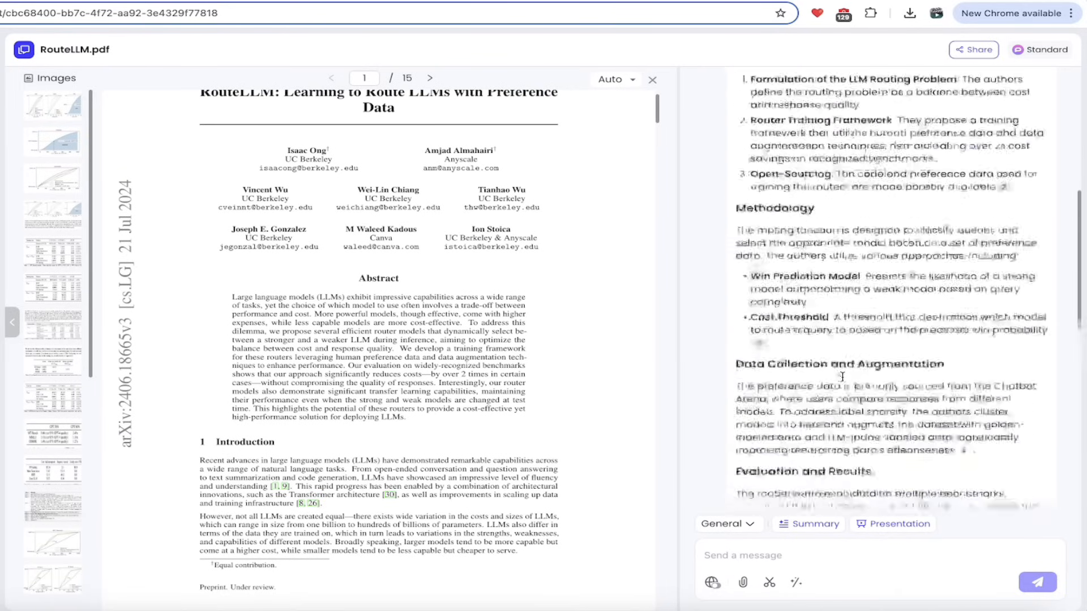
scroll(up, 3)
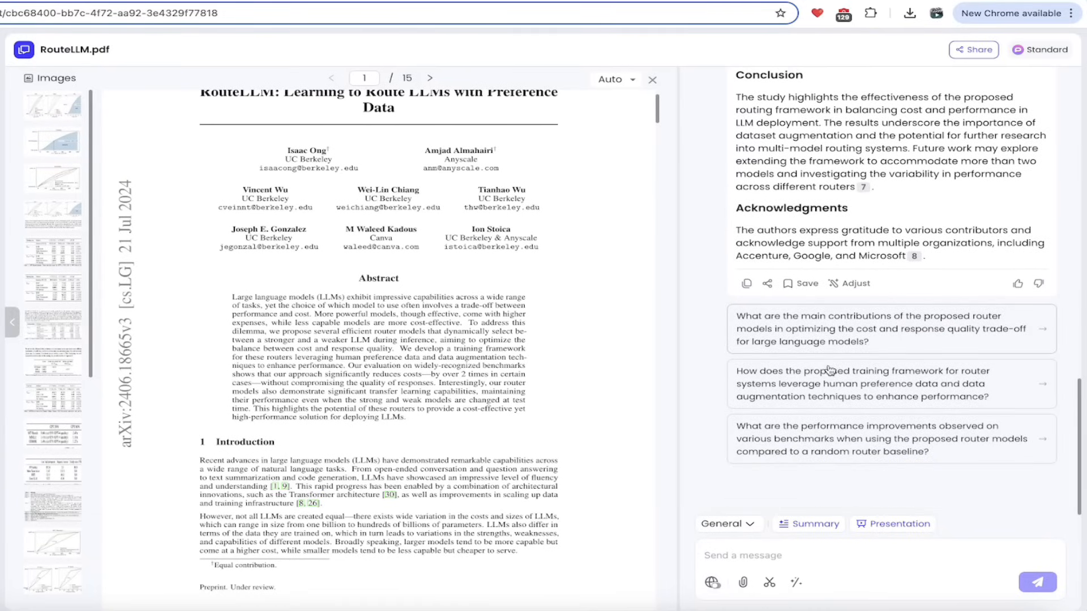
mouse_move(813, 340)
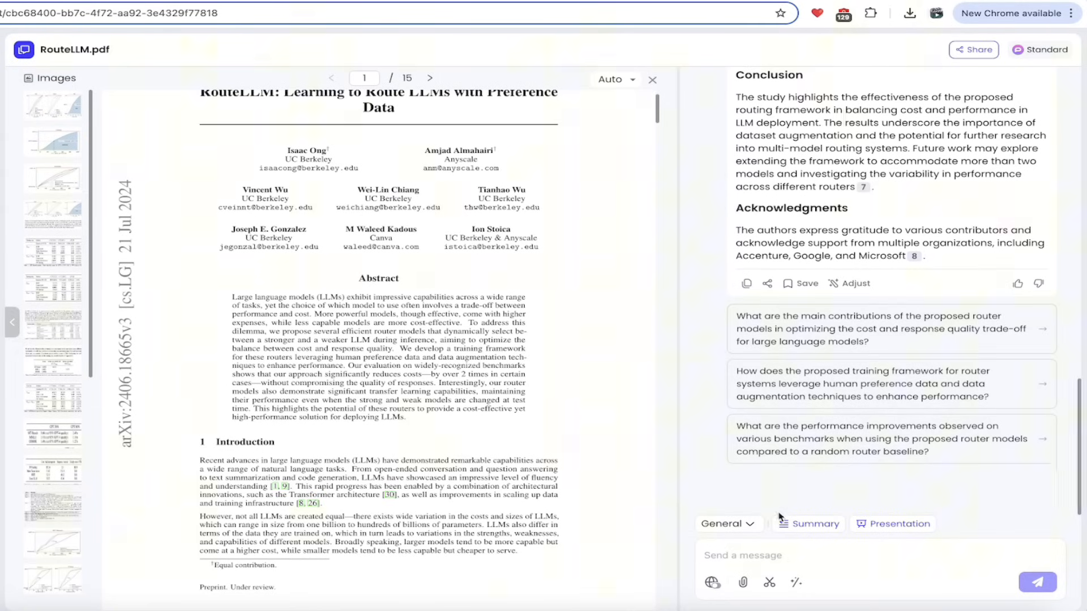
mouse_move(793, 317)
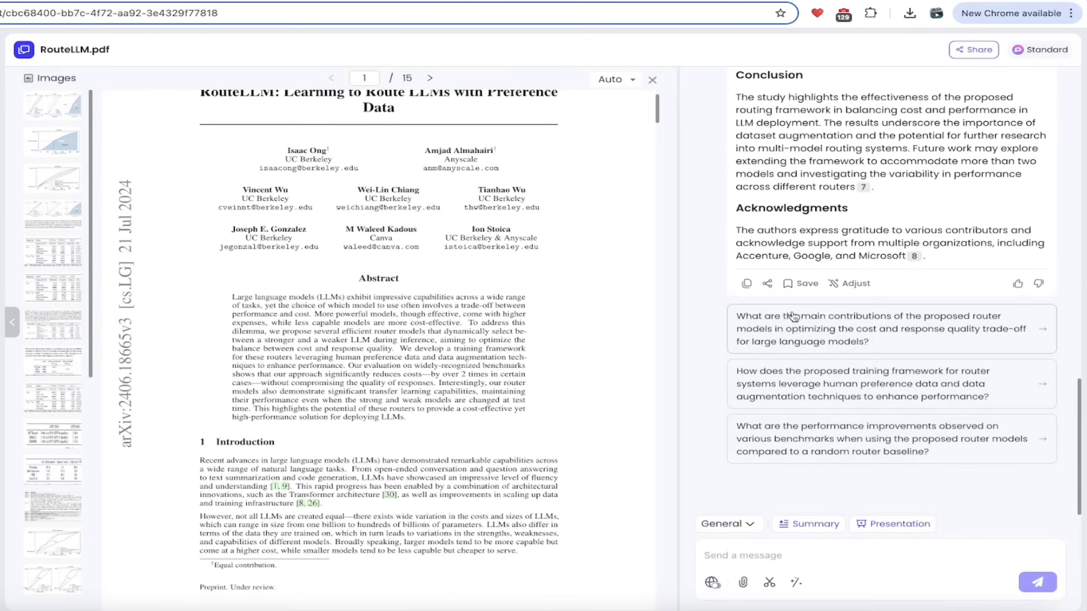
Ask the suggested main-contributions question, then draft 'what is the top llm' and select it to clear
click(890, 327)
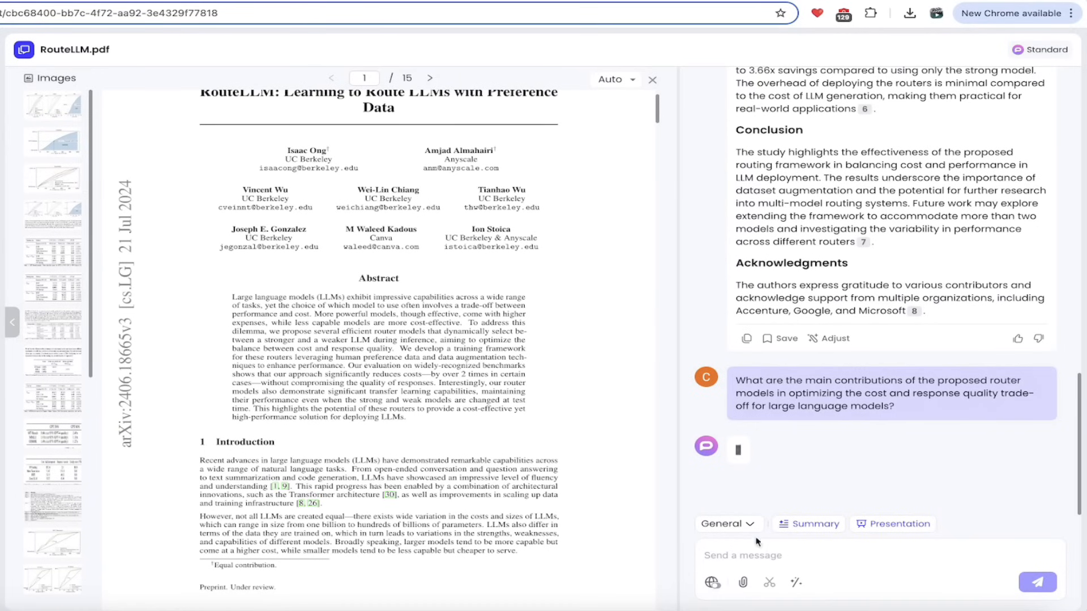
click(1036, 582)
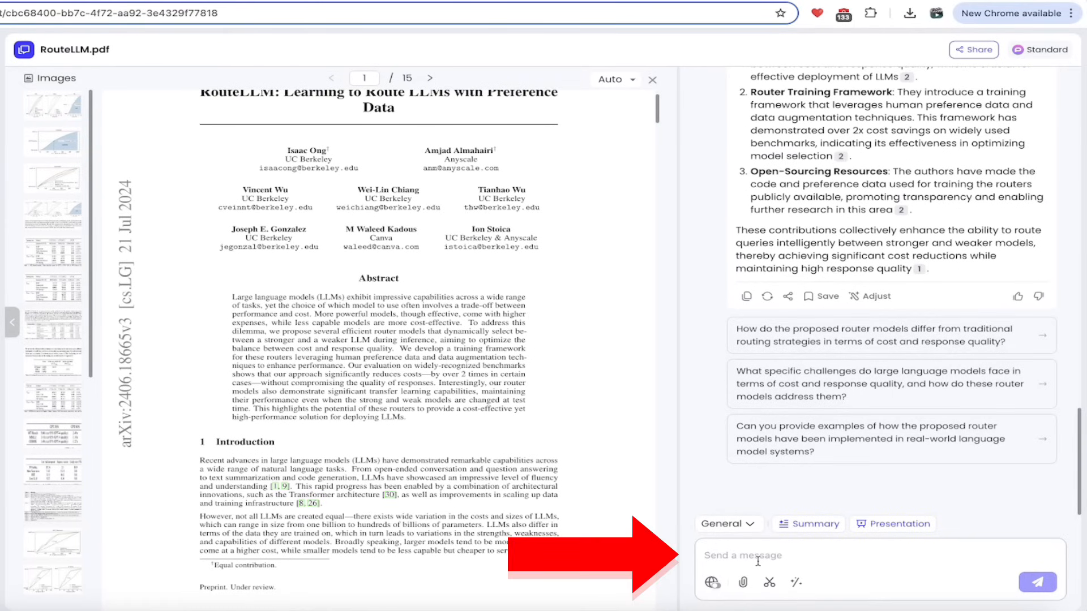
text(what is the top)
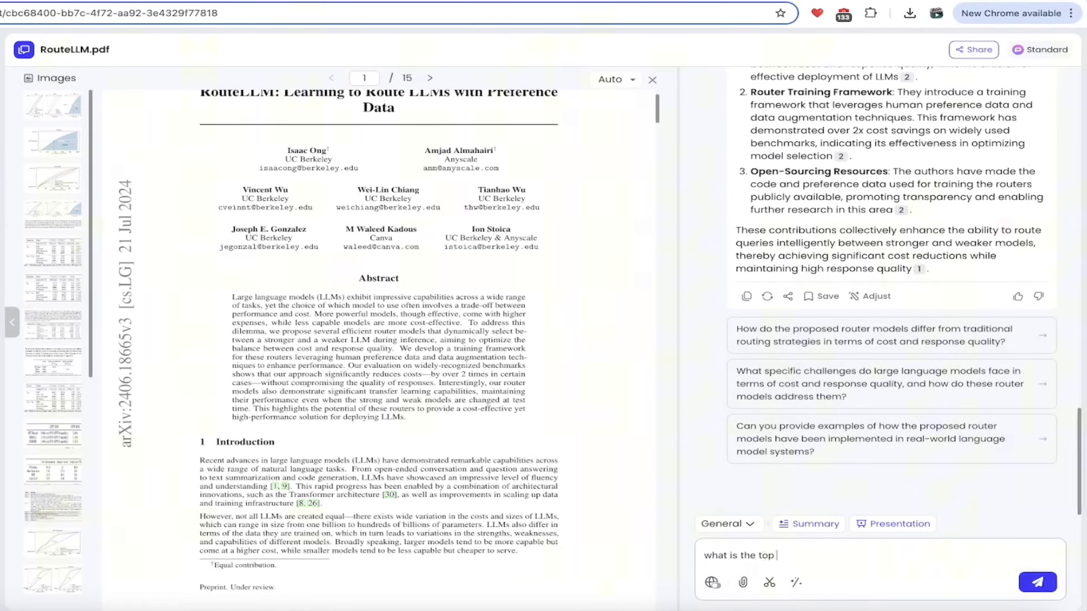
text(llm)
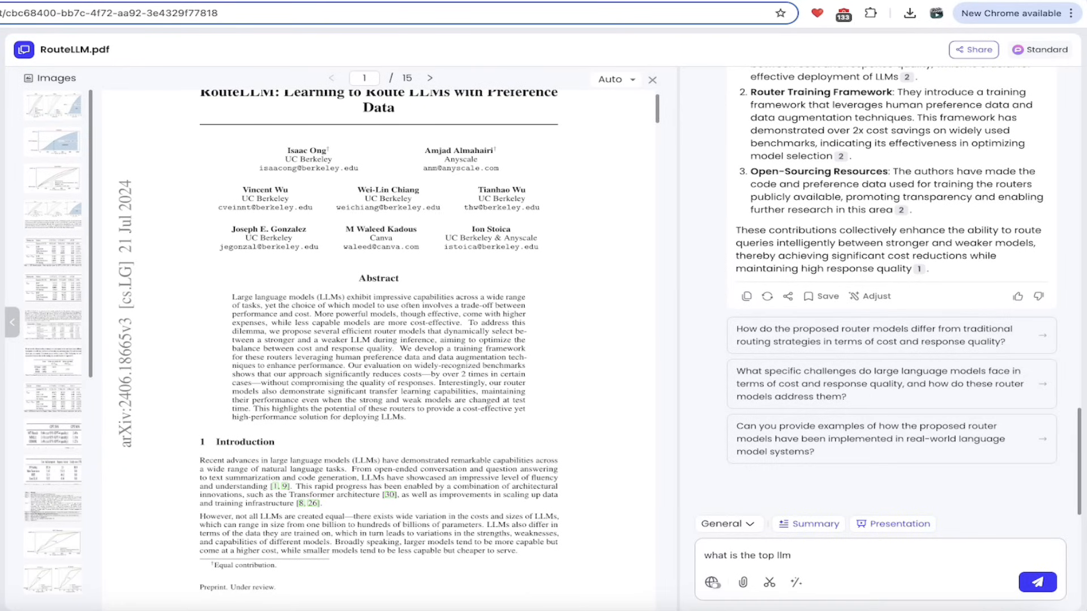
triple_click(745, 555)
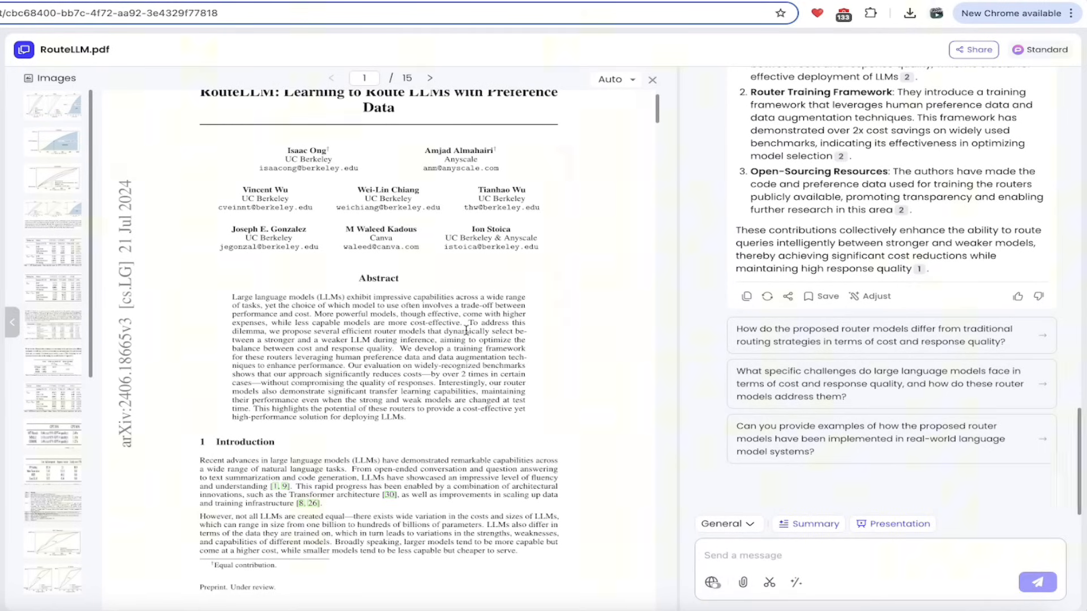
mouse_move(822, 339)
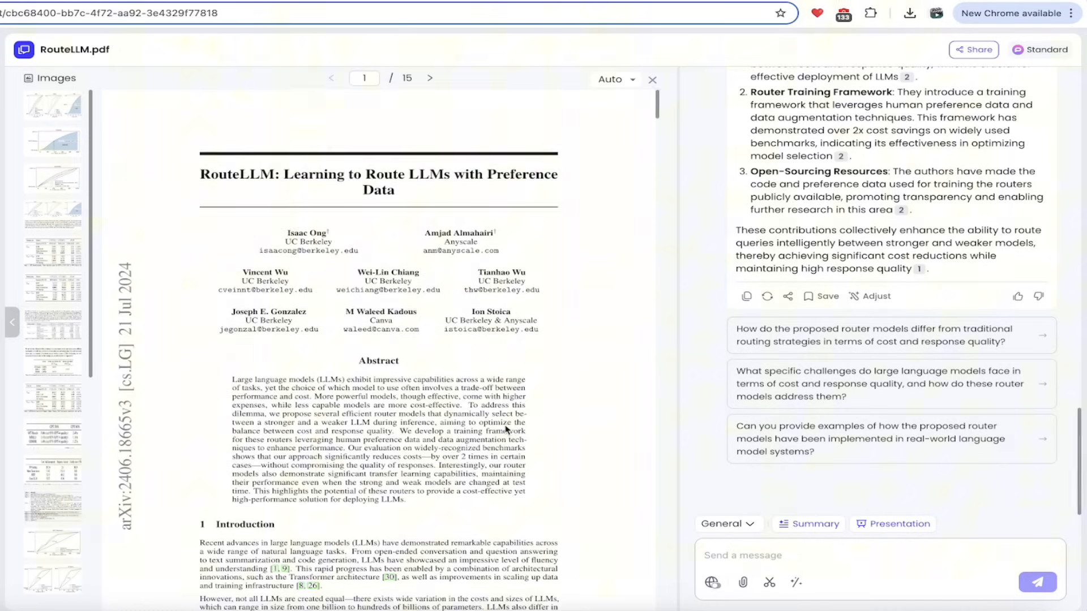
Set the PDF zoom to 100% and jump to page 2 showing Figure 1
scroll(down, 3)
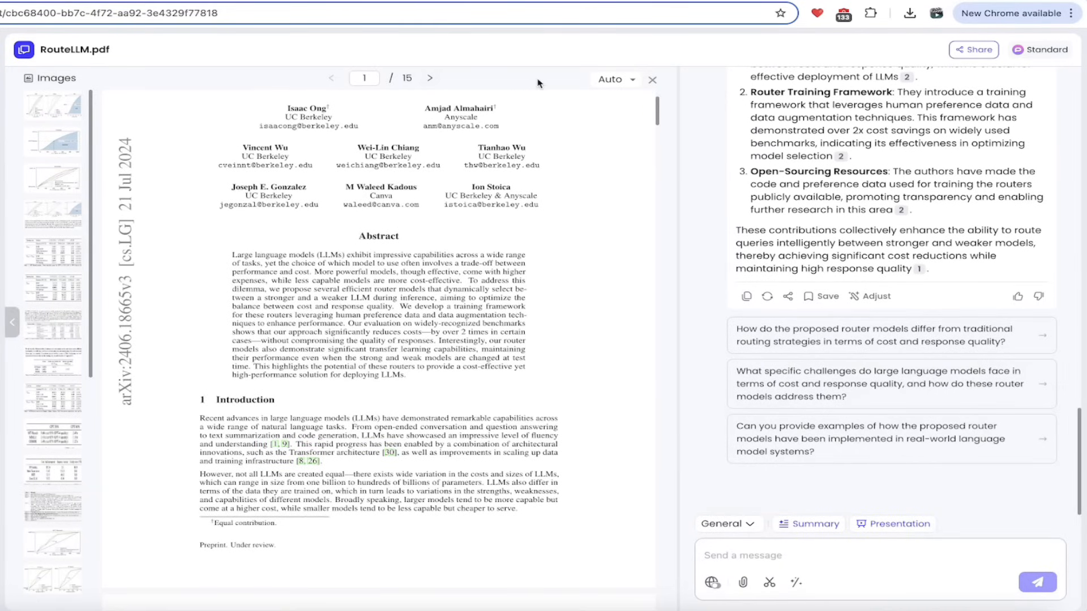
click(614, 79)
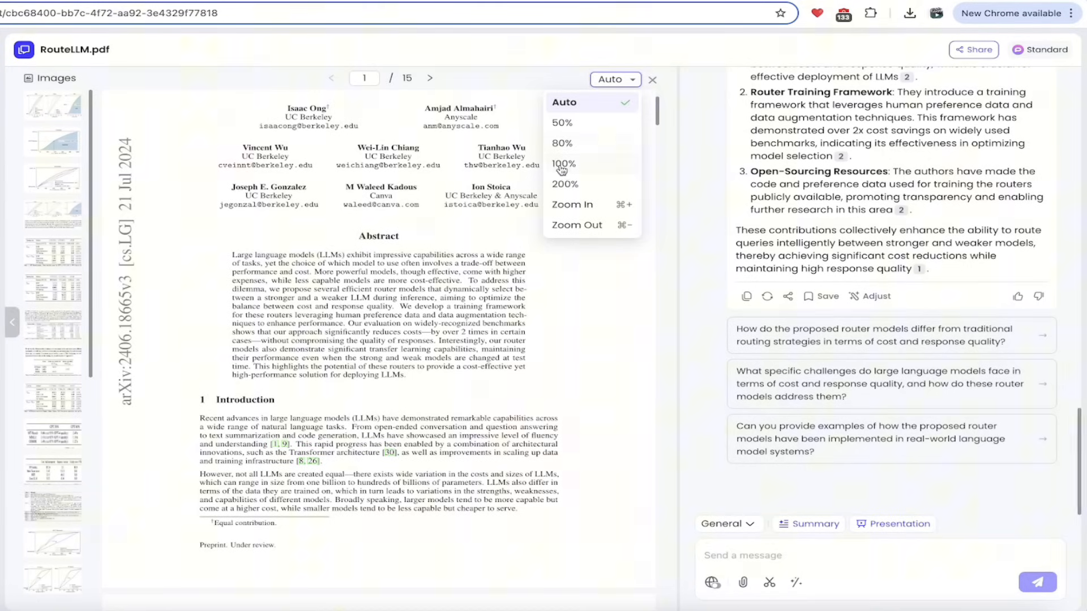
click(564, 164)
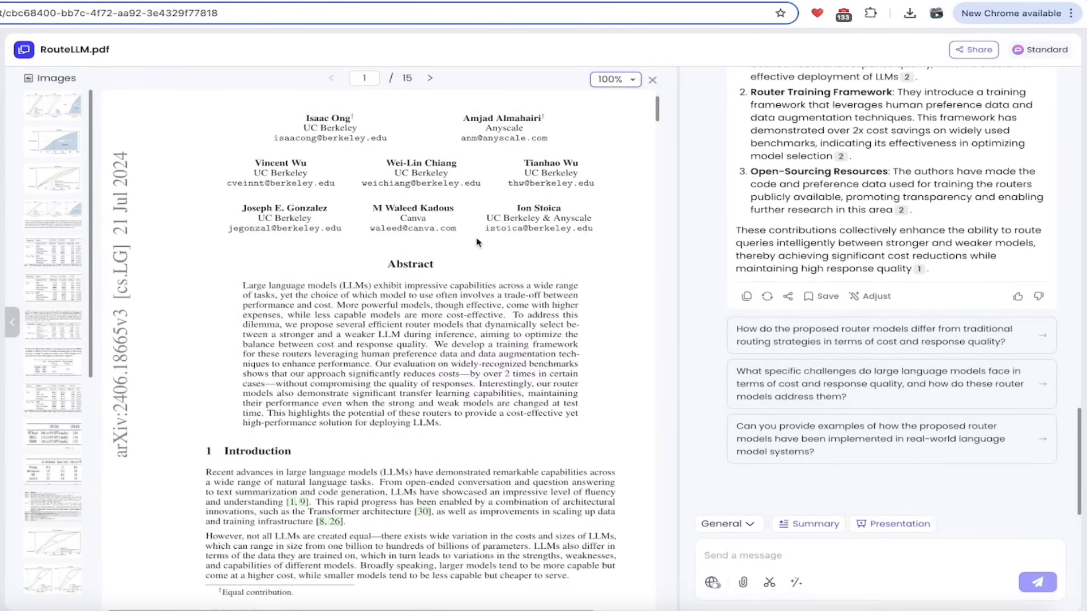
click(430, 78)
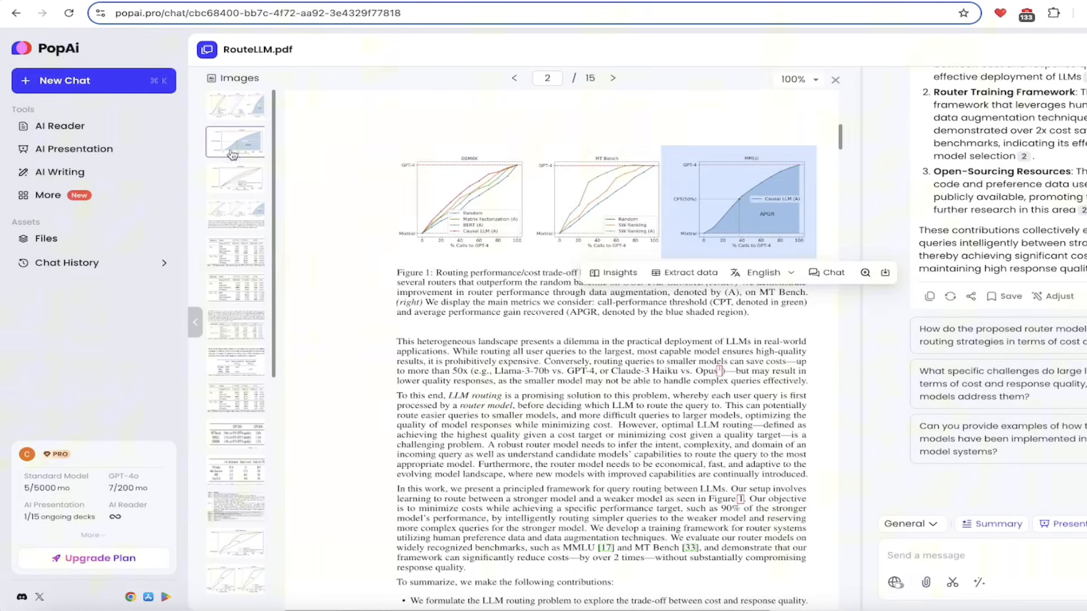
Send Figure 1 to chat for a routing trade-off analysis and scroll further down page 2
click(235, 177)
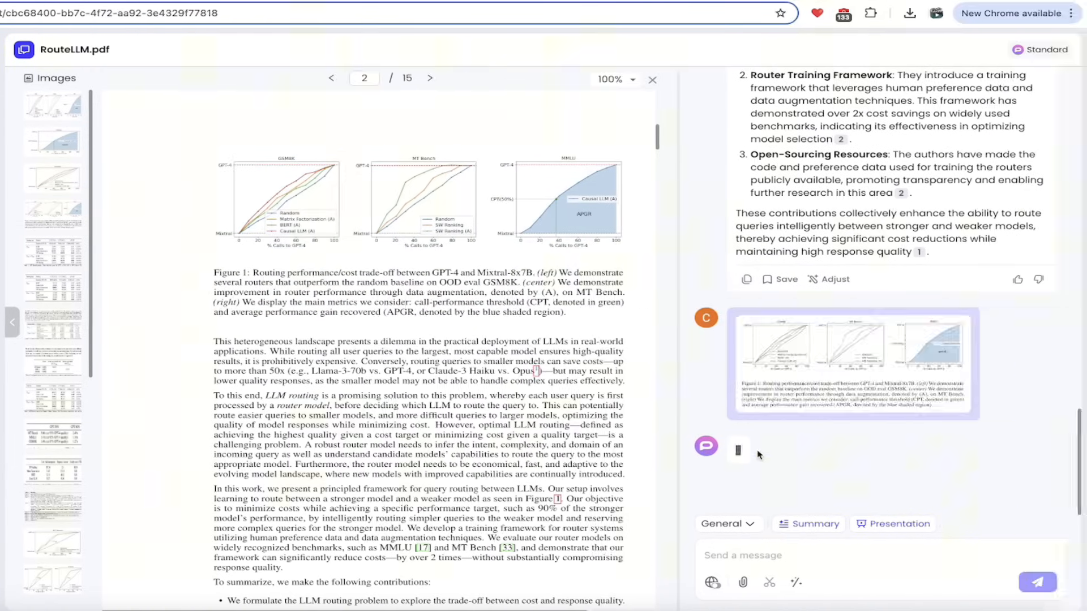
click(1037, 583)
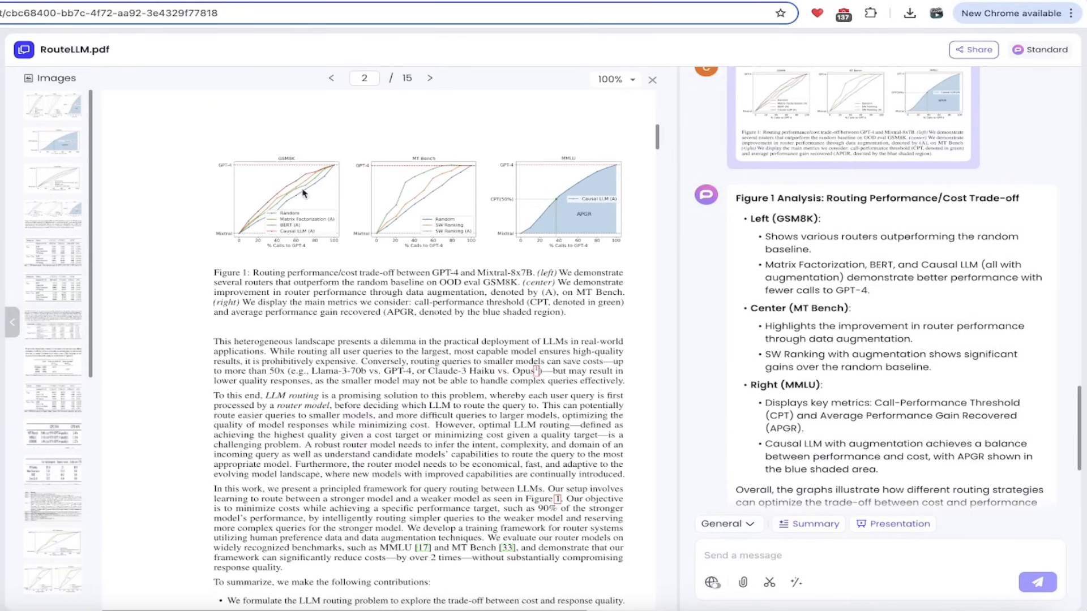
scroll(down, 3)
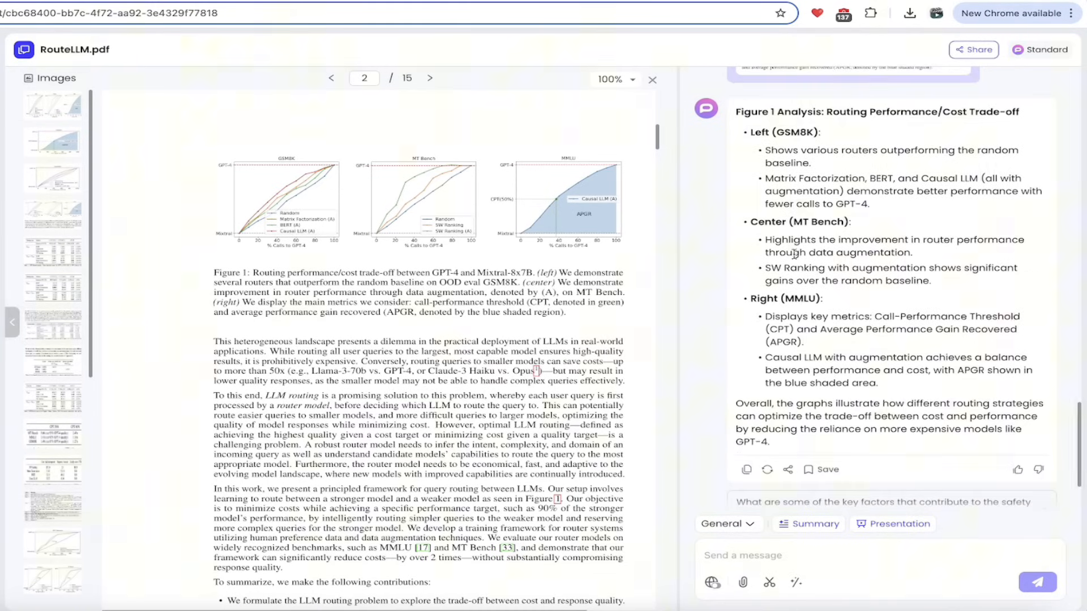
scroll(down, 3)
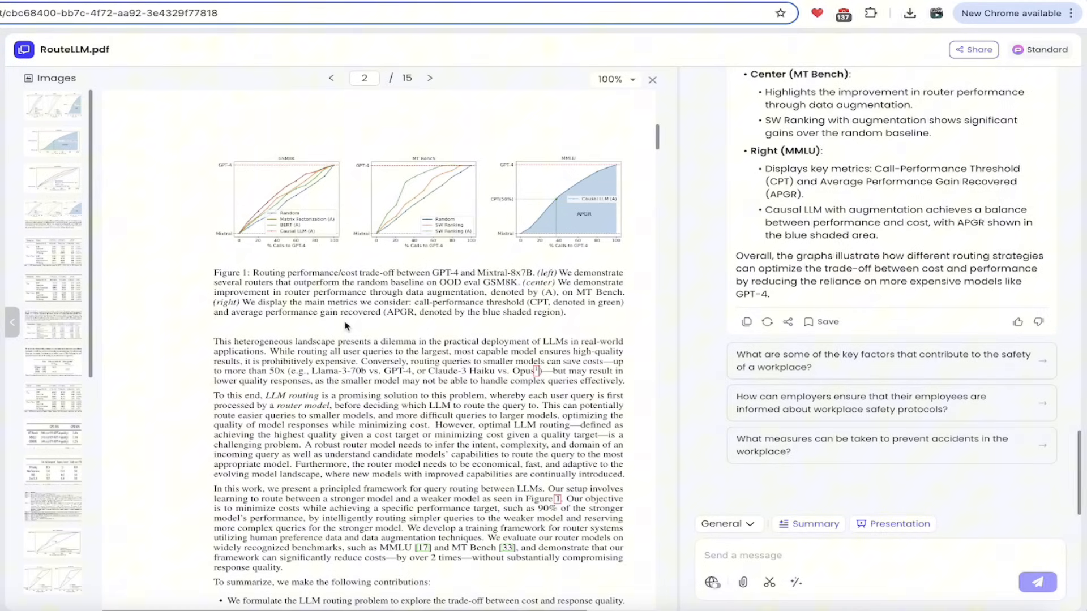
scroll(down, 3)
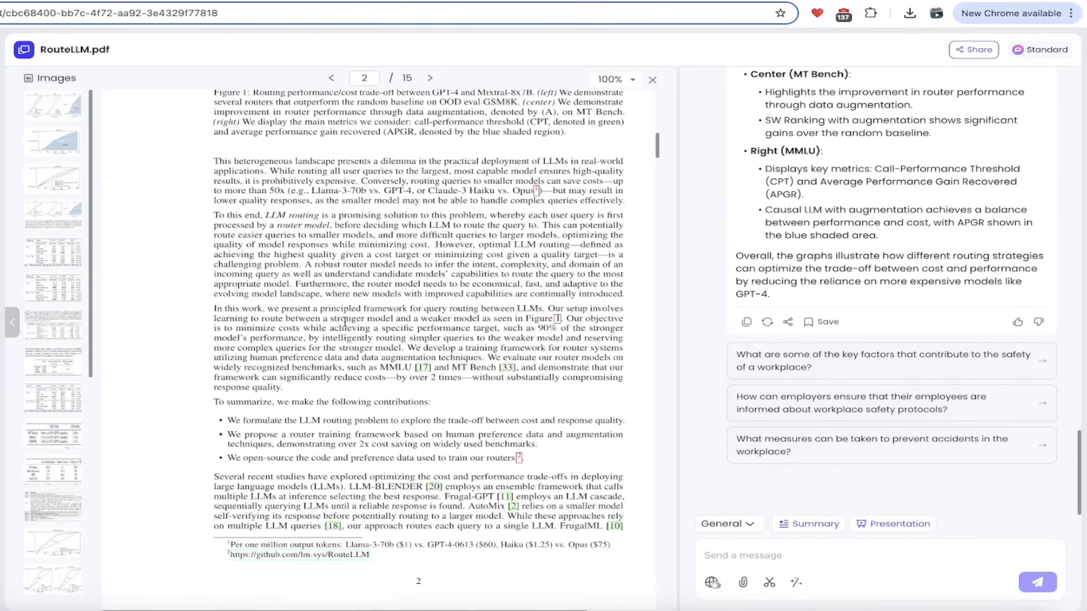
scroll(down, 3)
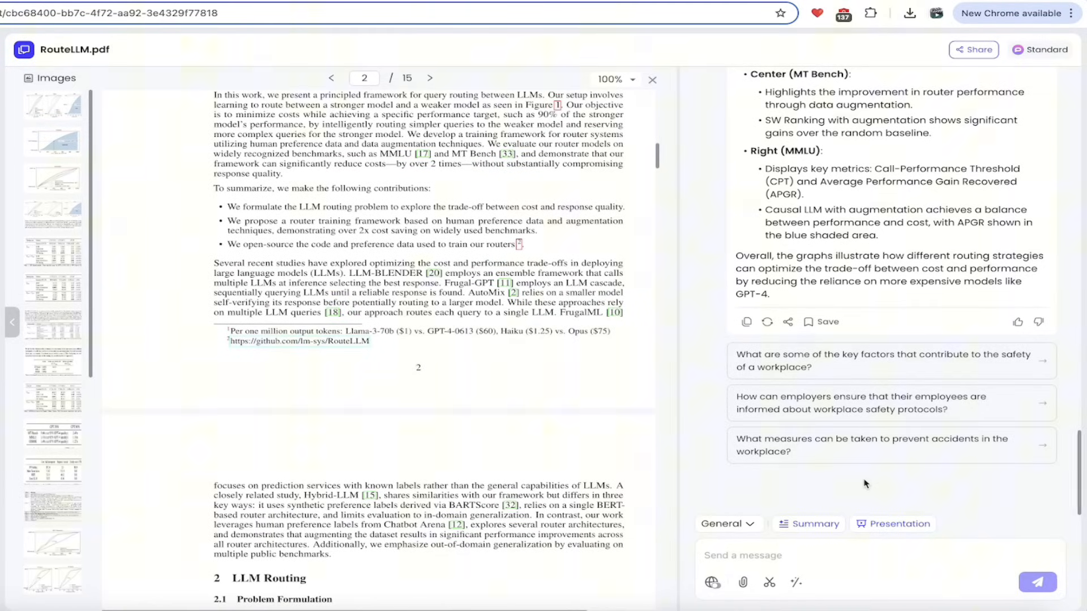
click(892, 523)
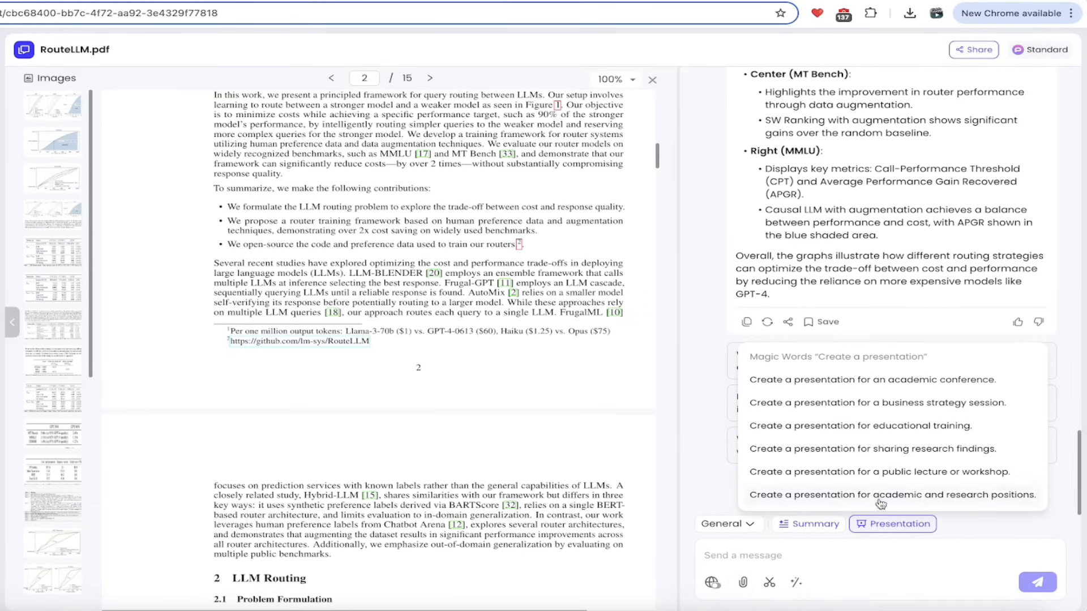
mouse_move(882, 388)
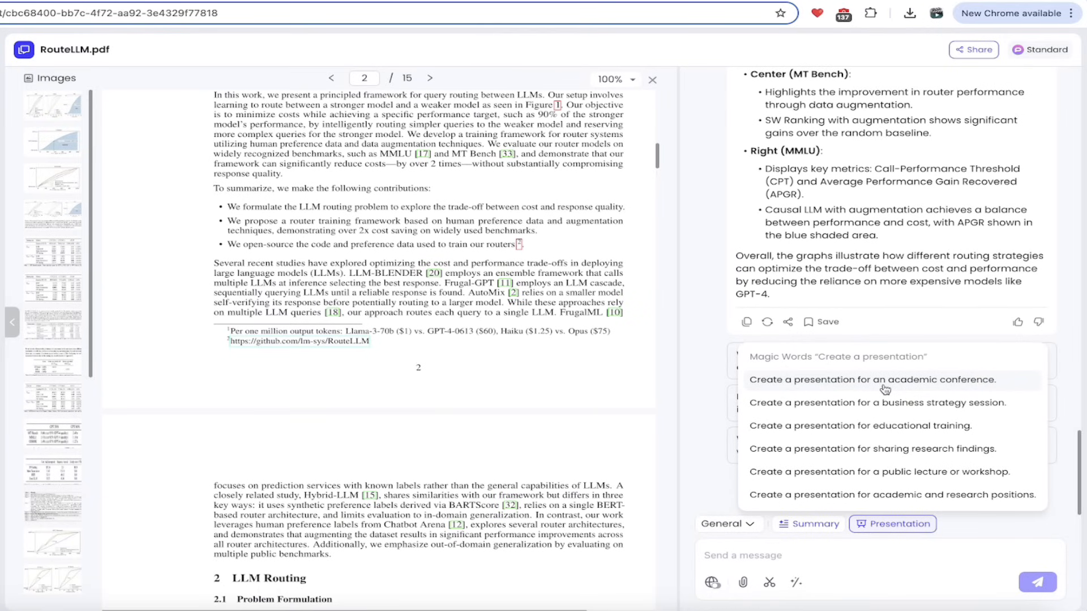
mouse_move(882, 402)
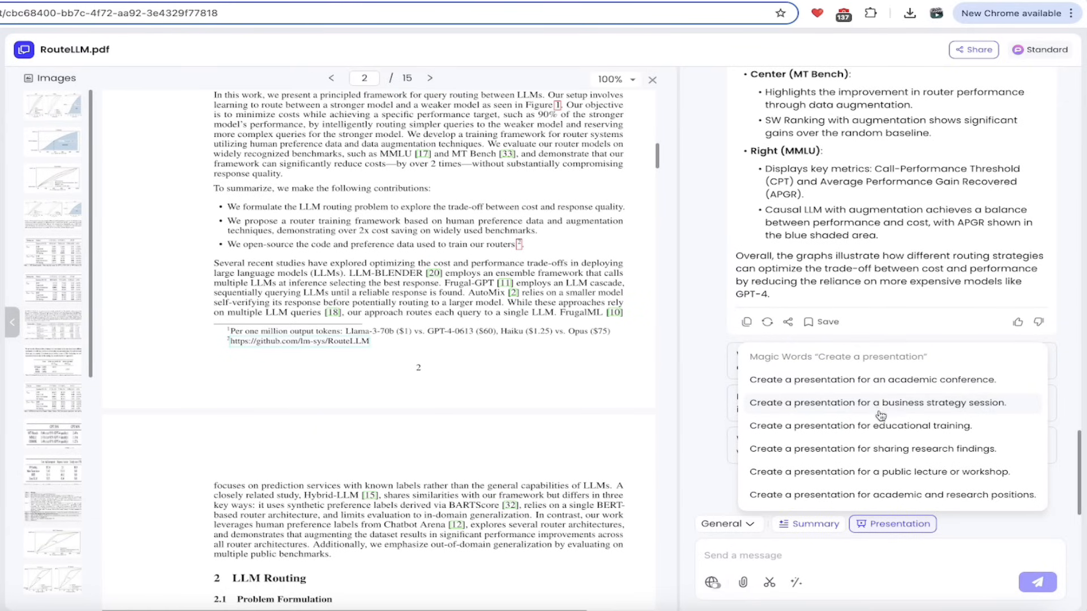
mouse_move(877, 442)
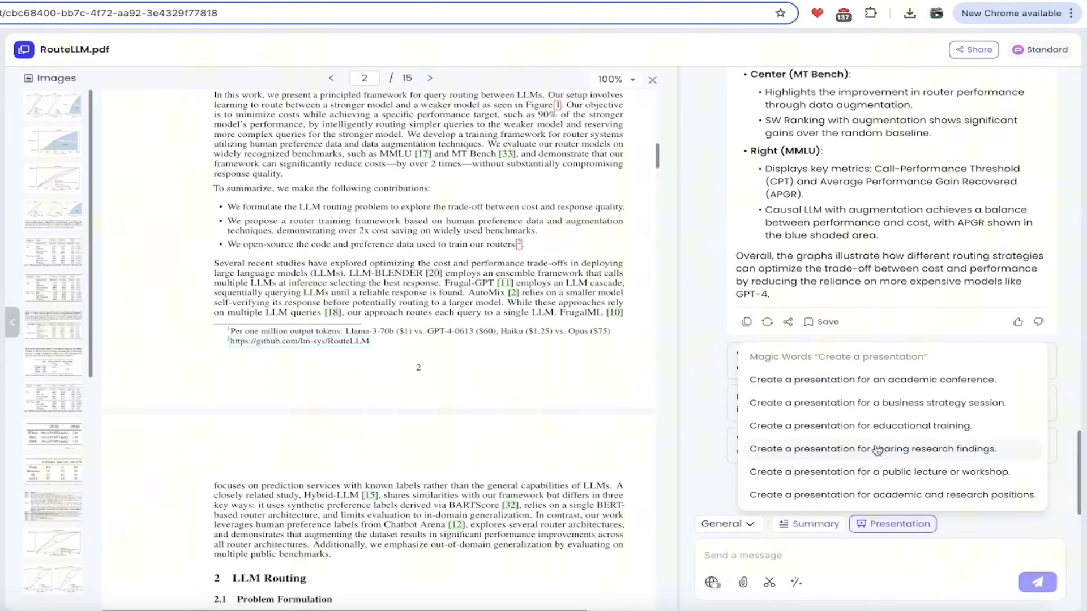
Pick a 'Create a presentation' suggestion: 15 pages, regular wording, colleague audience
click(899, 523)
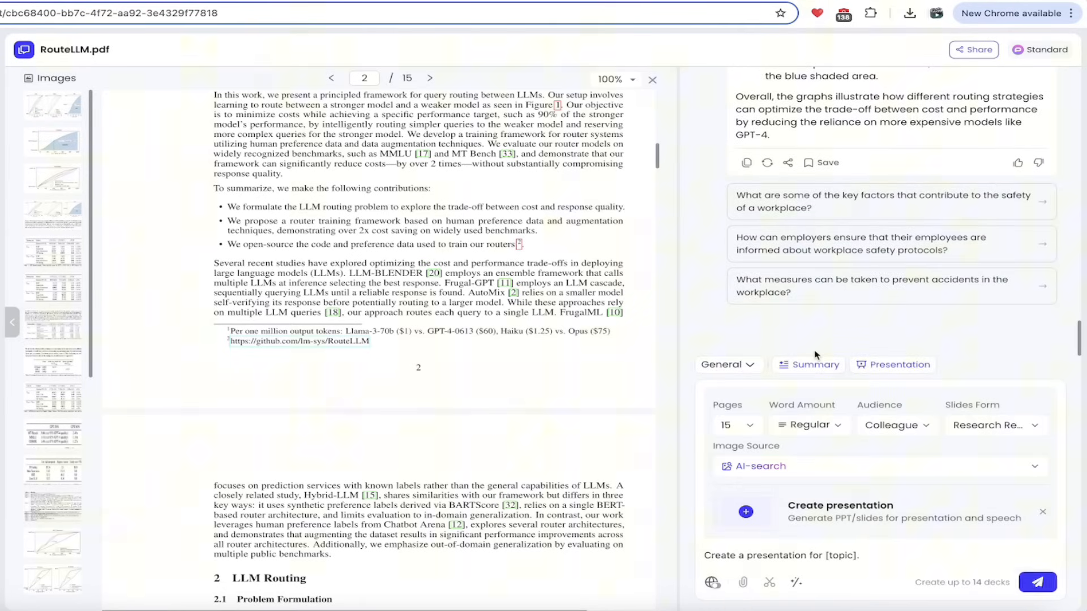
mouse_move(889, 503)
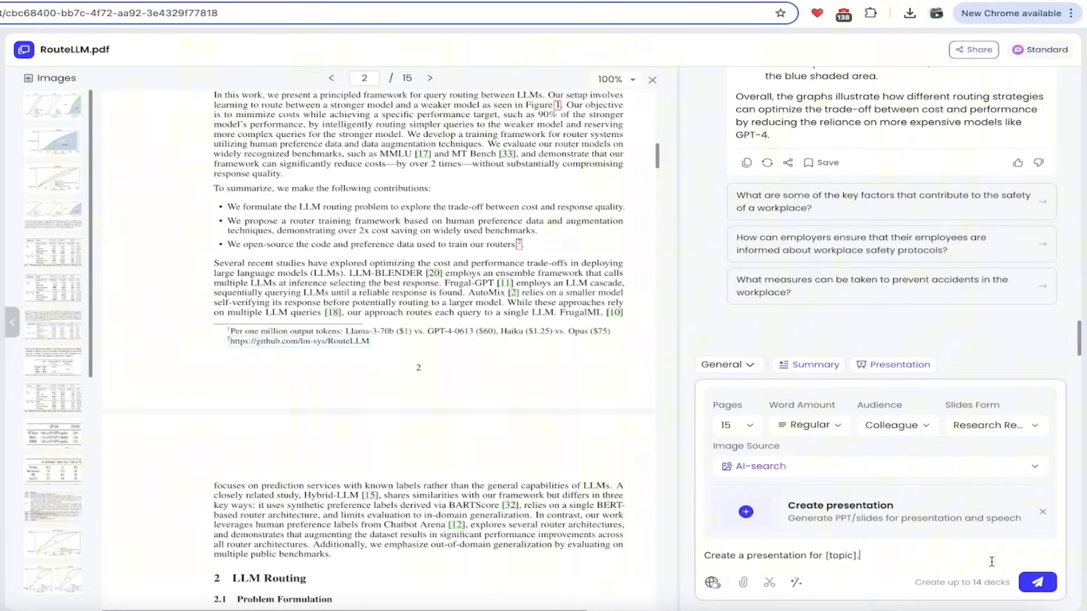
Submit the 'Create a presentation for [topic]' request
click(1037, 583)
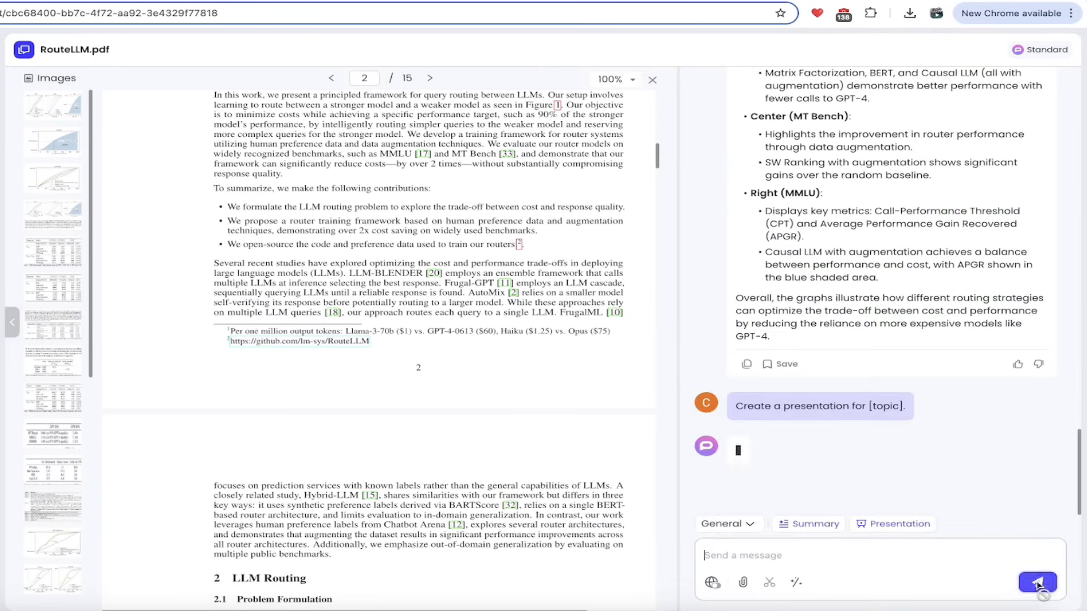
mouse_move(914, 480)
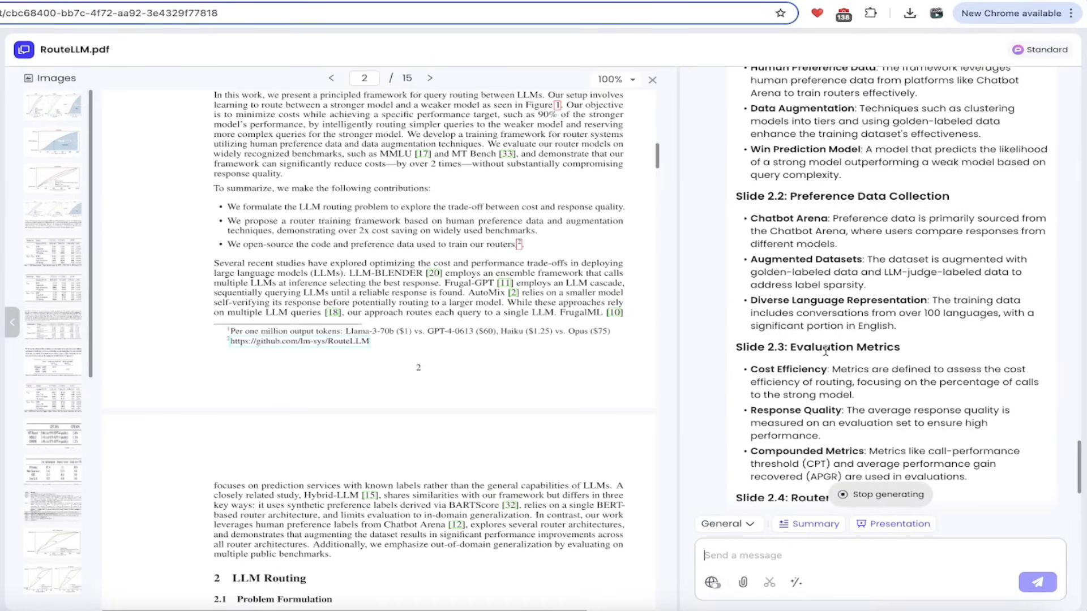
Scroll through the generated slide outline and turn it into a presentation
scroll(down, 3)
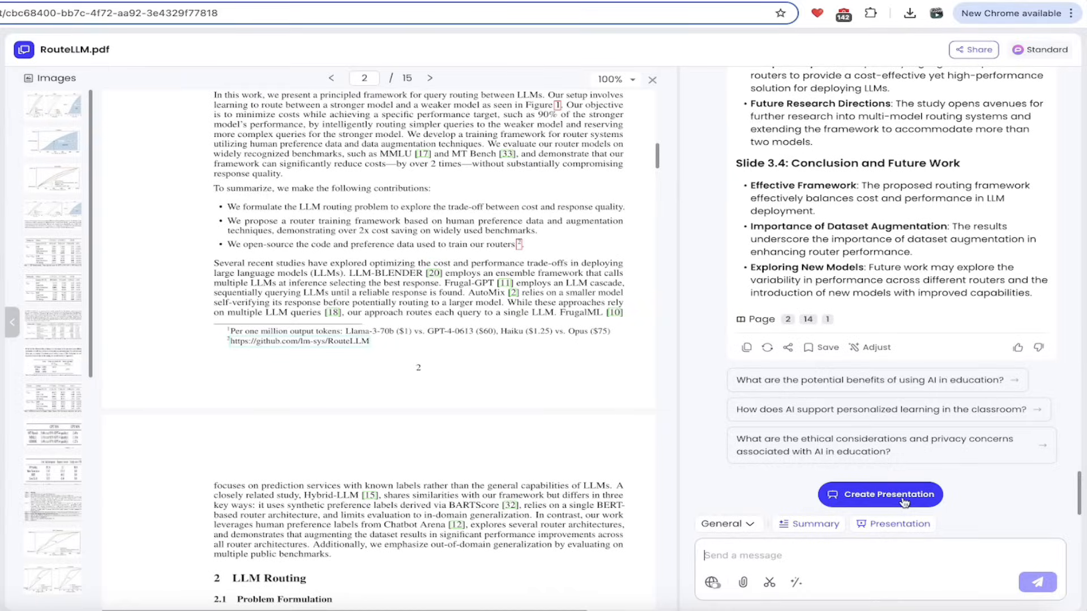
click(880, 495)
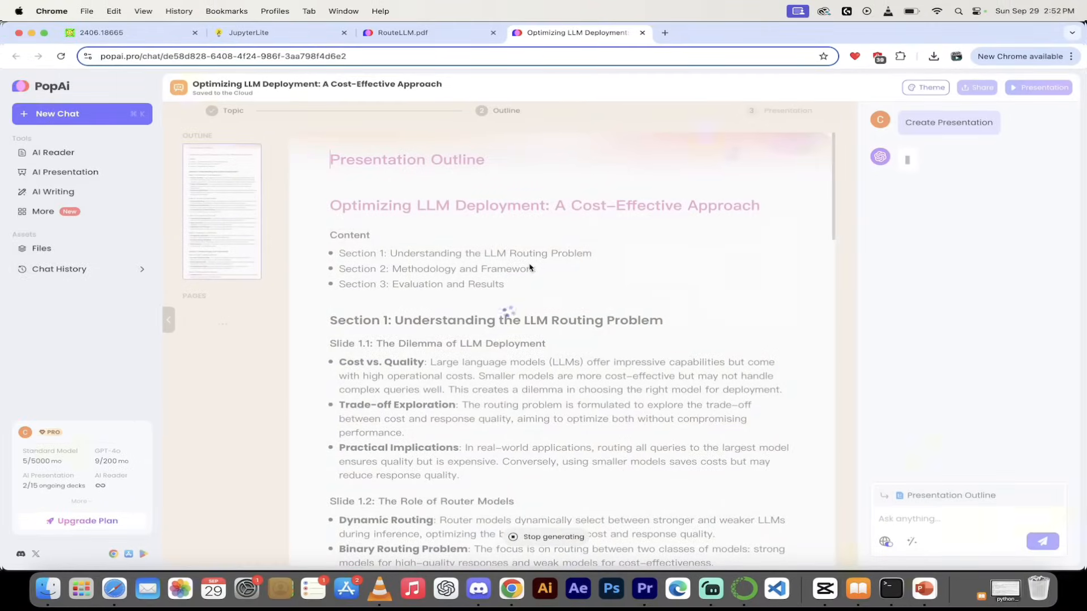
mouse_move(373, 305)
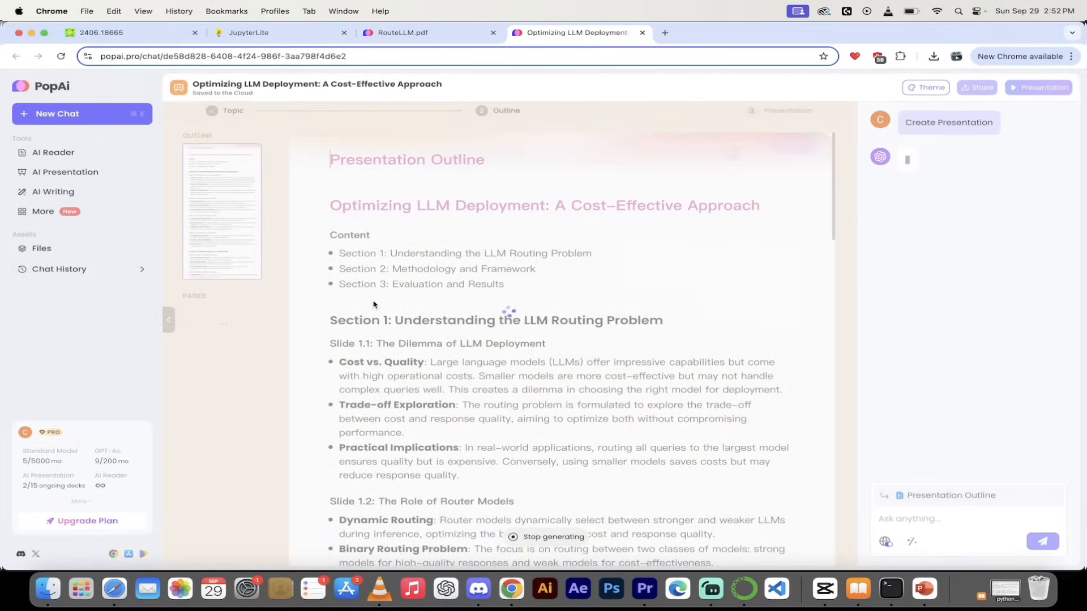
Build the designed 'Optimizing LLM Deployment' deck with title and Content slides
click(1038, 87)
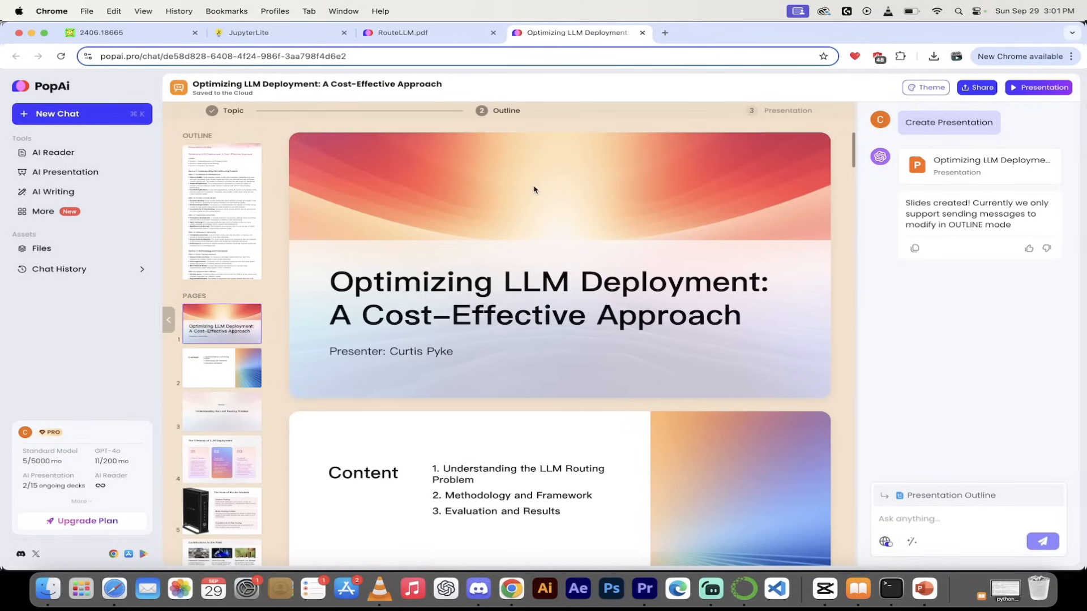
mouse_move(520, 201)
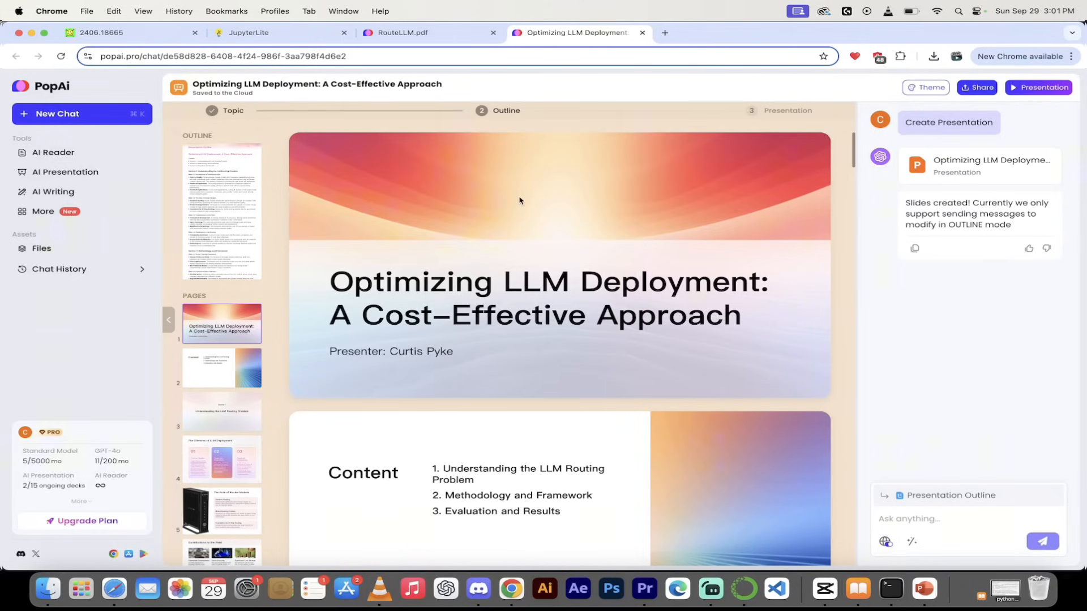
mouse_move(538, 213)
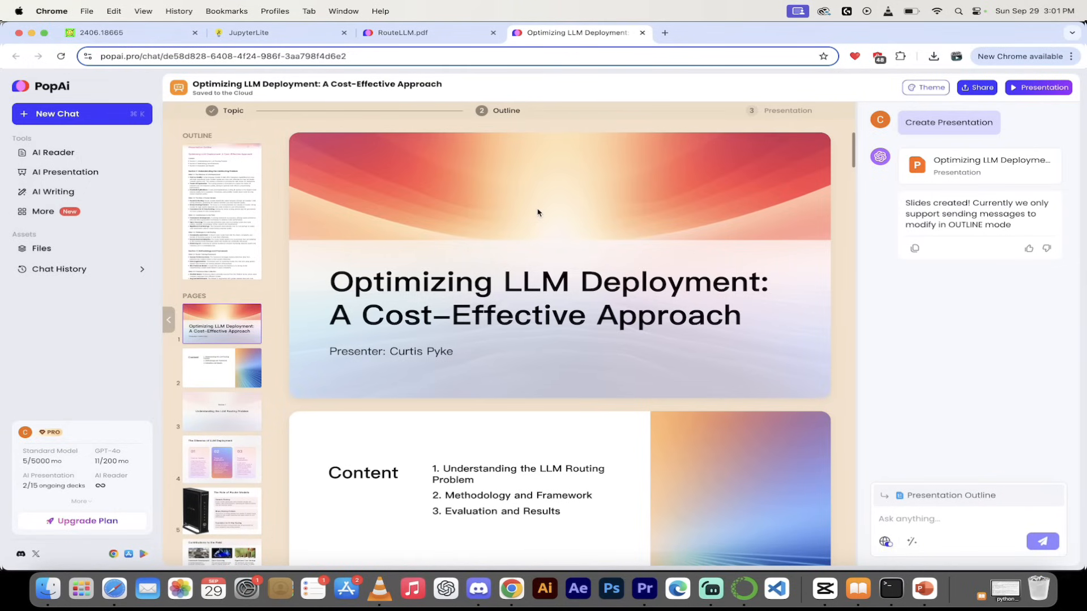
mouse_move(496, 210)
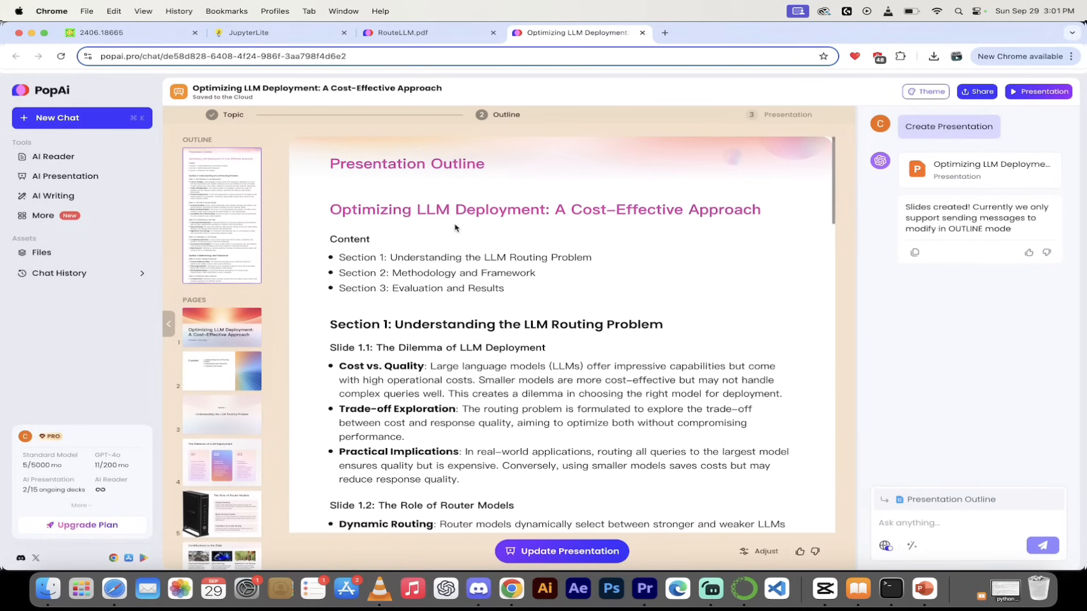
Scroll down through the first slides of the presentation outline
scroll(down, 3)
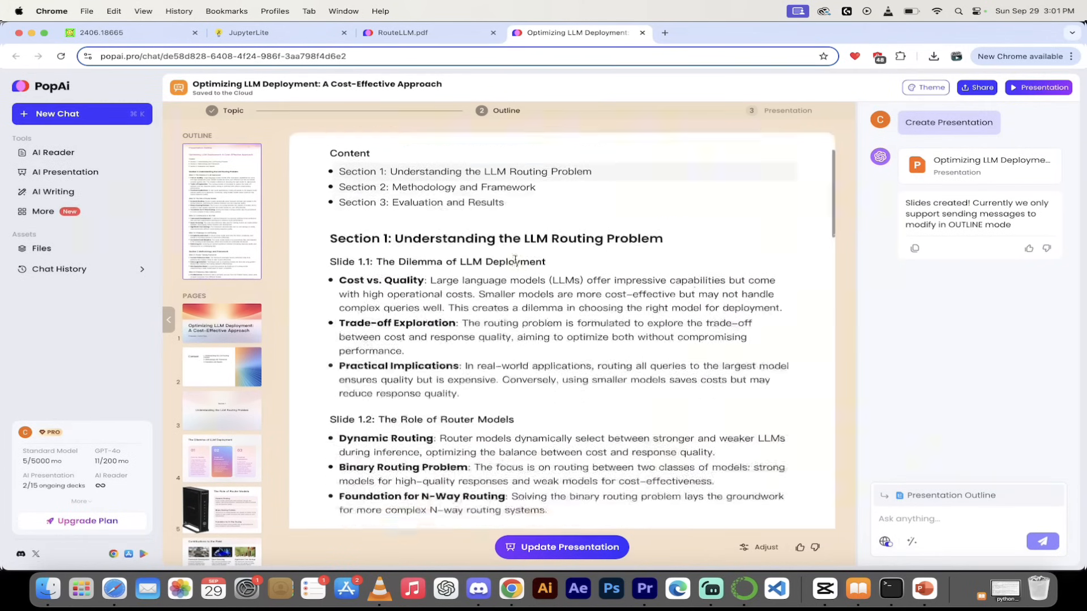
scroll(down, 3)
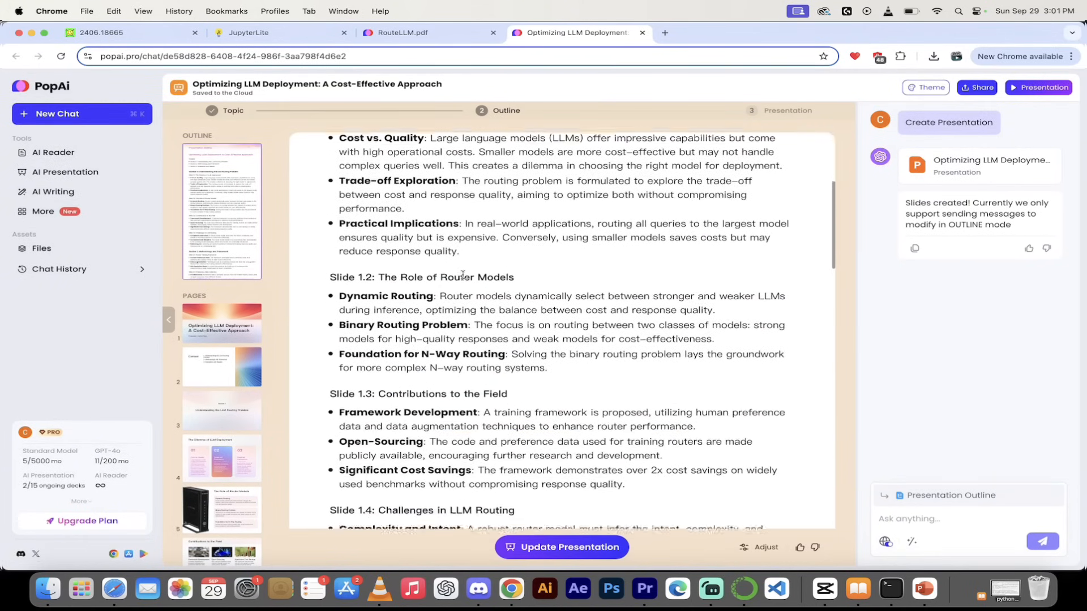
scroll(down, 3)
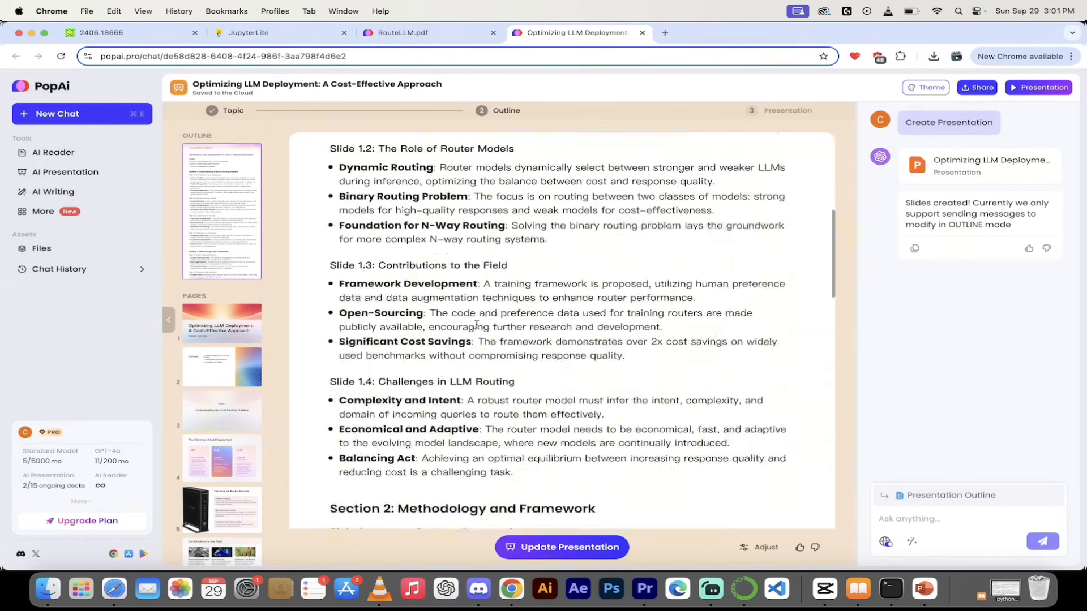
scroll(down, 3)
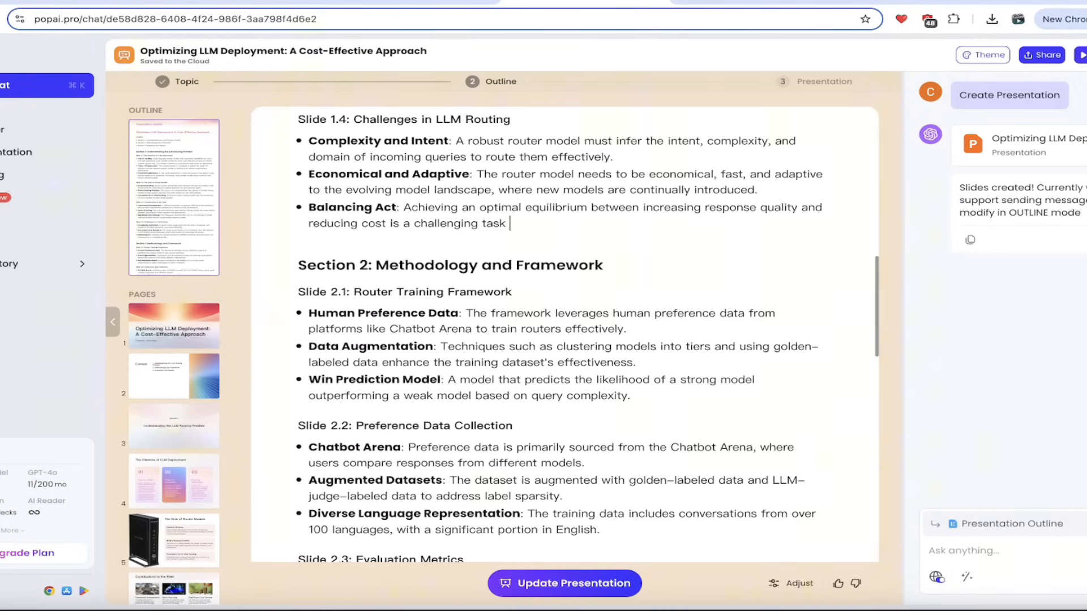
Type and erase the test phrase 'change that', then scroll to the RouteLLM.pdf sources
text(change that)
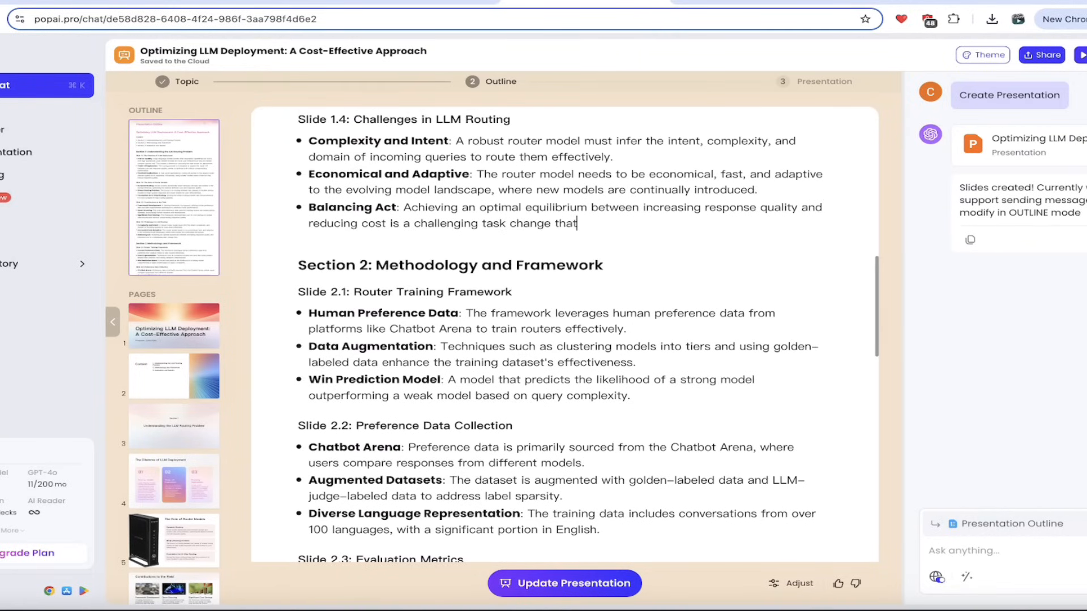
key(Backspace)
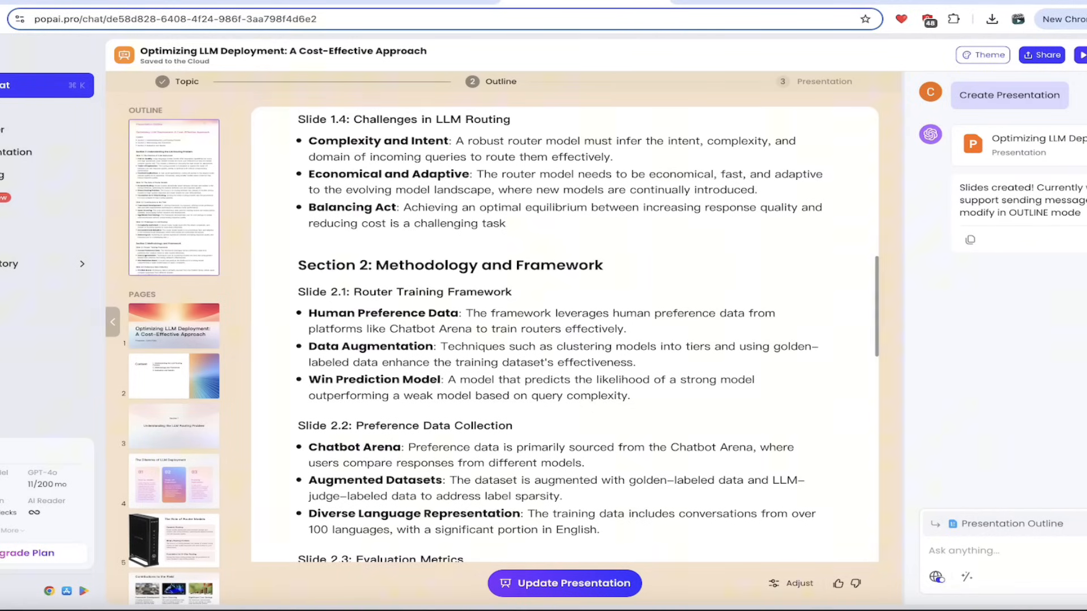
scroll(down, 3)
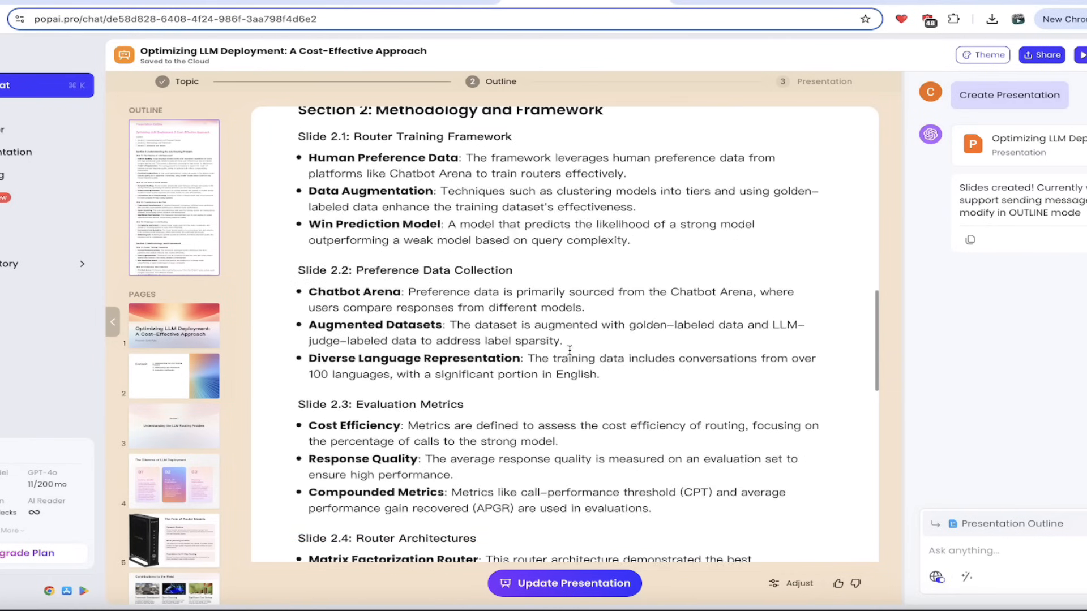
scroll(down, 3)
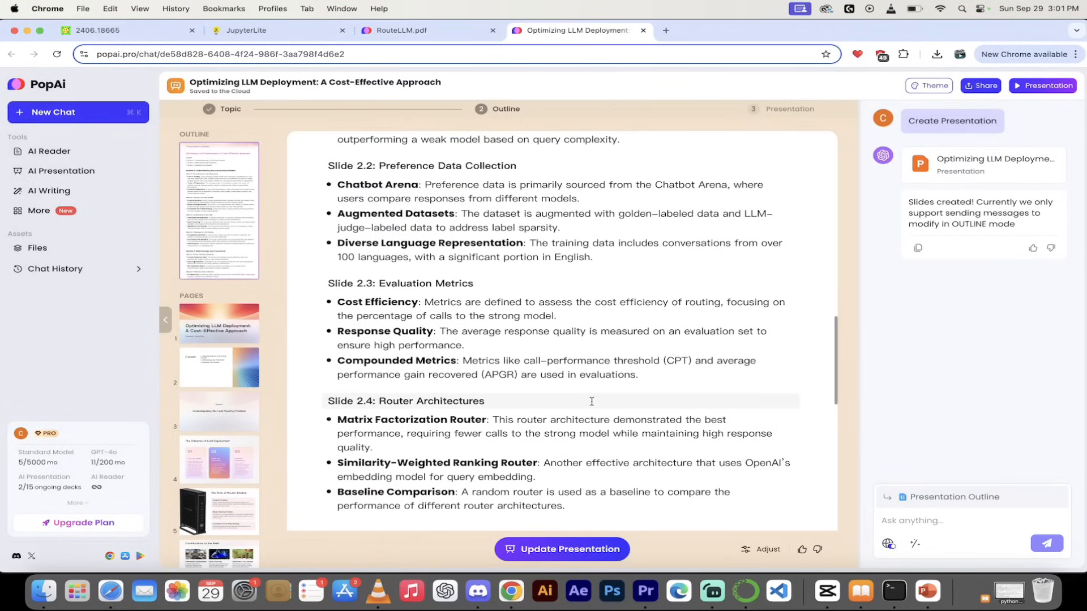
scroll(down, 3)
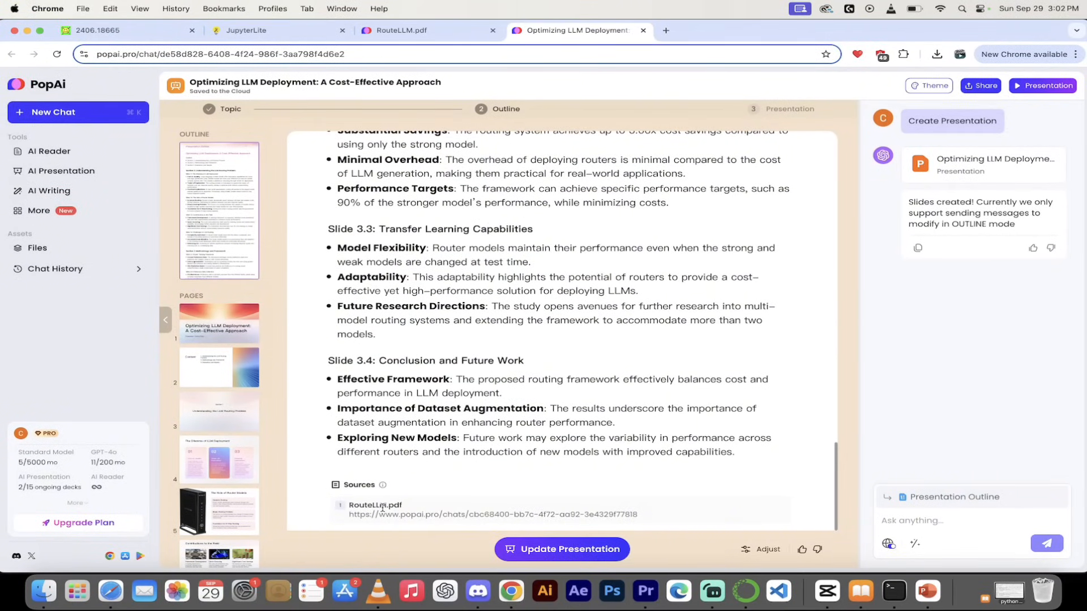
mouse_move(436, 469)
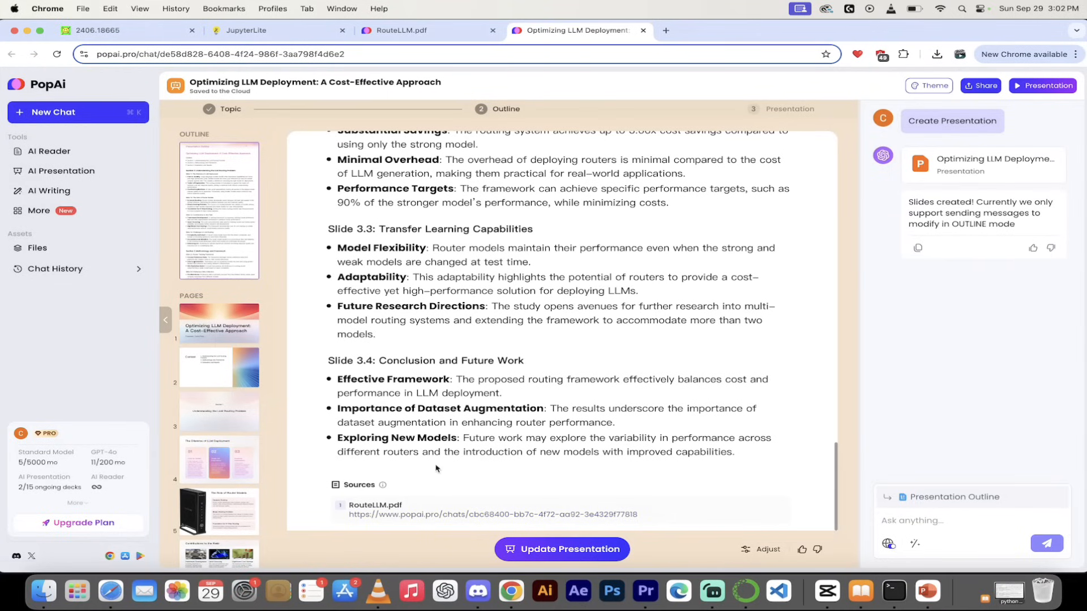
mouse_move(315, 258)
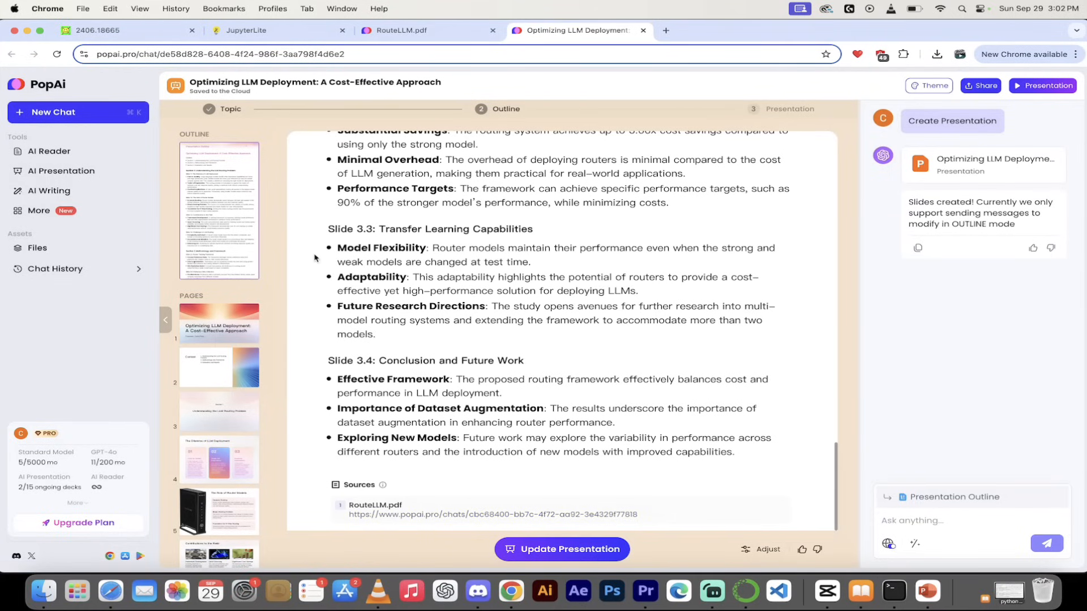
mouse_move(229, 357)
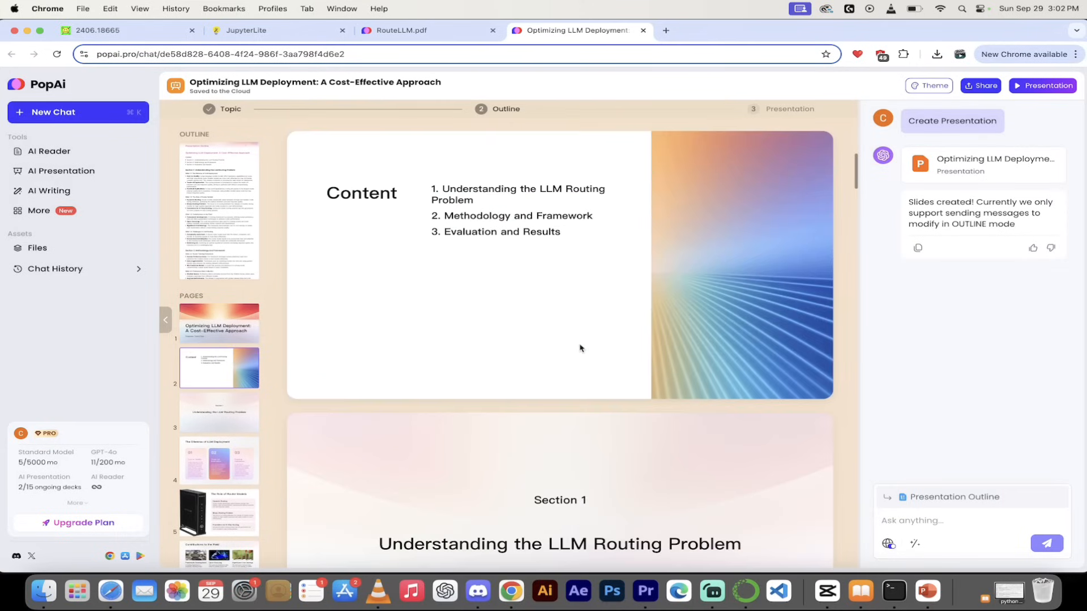
scroll(up, 3)
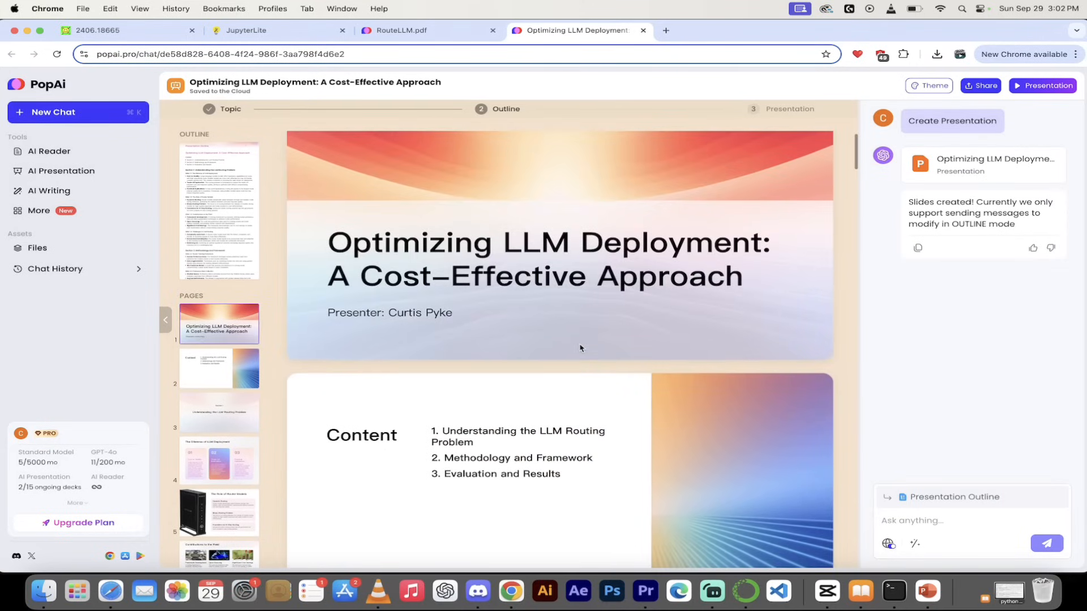
scroll(down, 3)
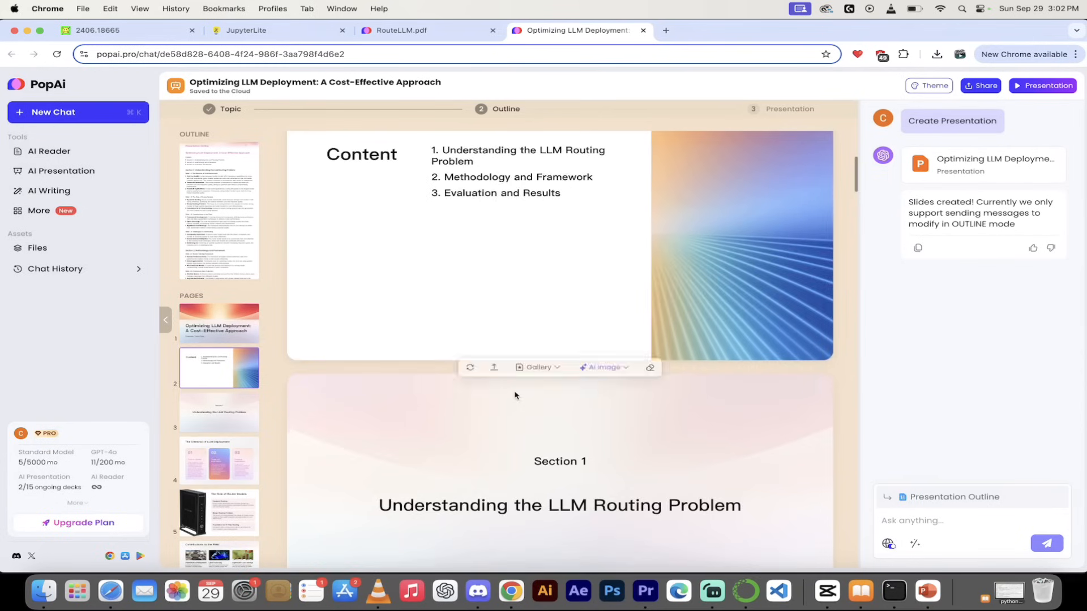
scroll(down, 3)
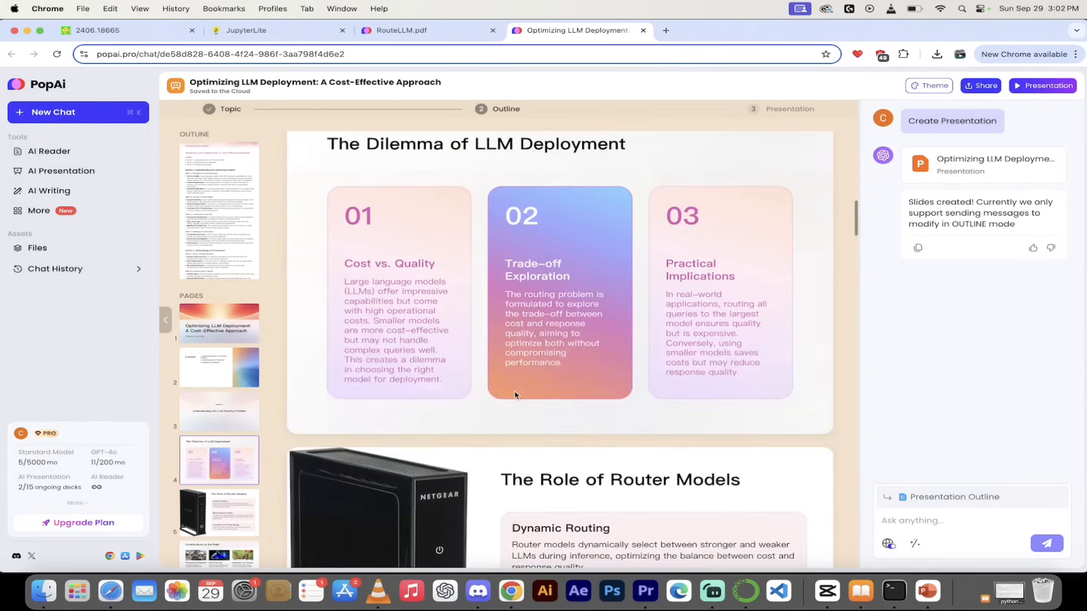
scroll(down, 3)
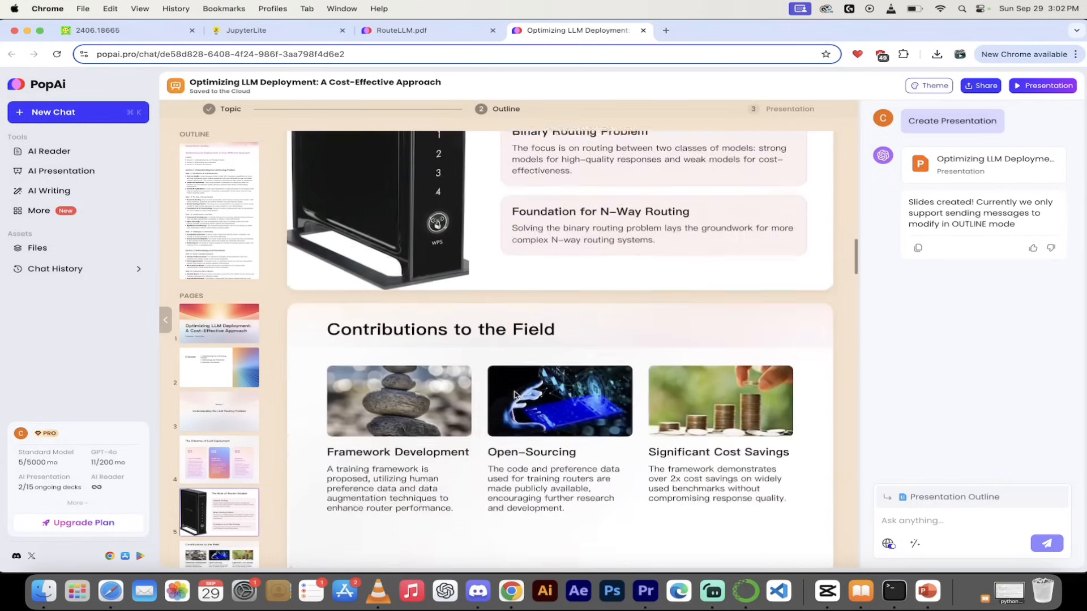
scroll(down, 3)
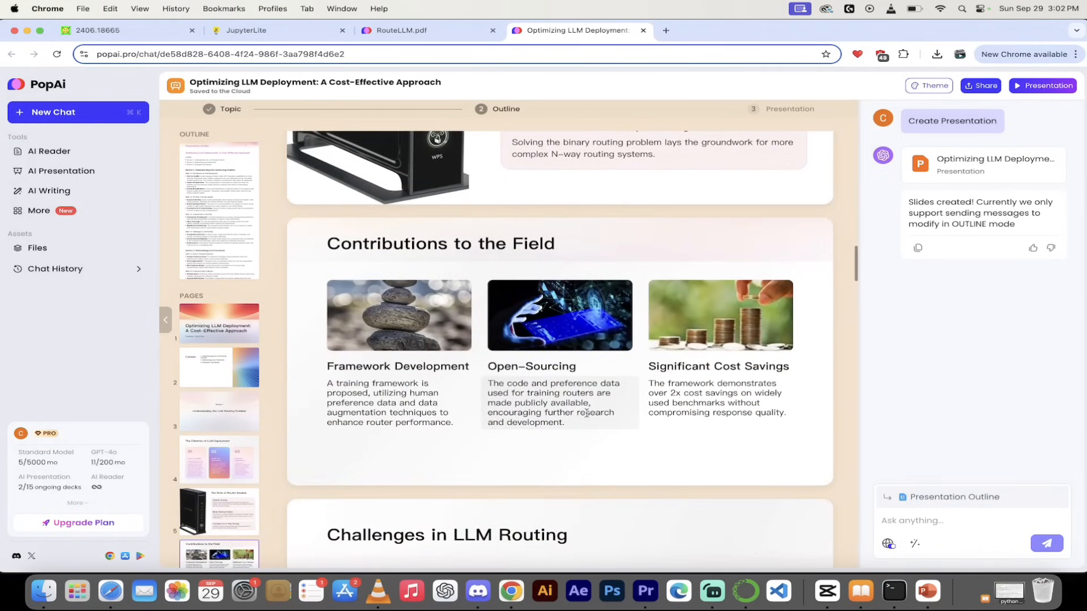
scroll(down, 3)
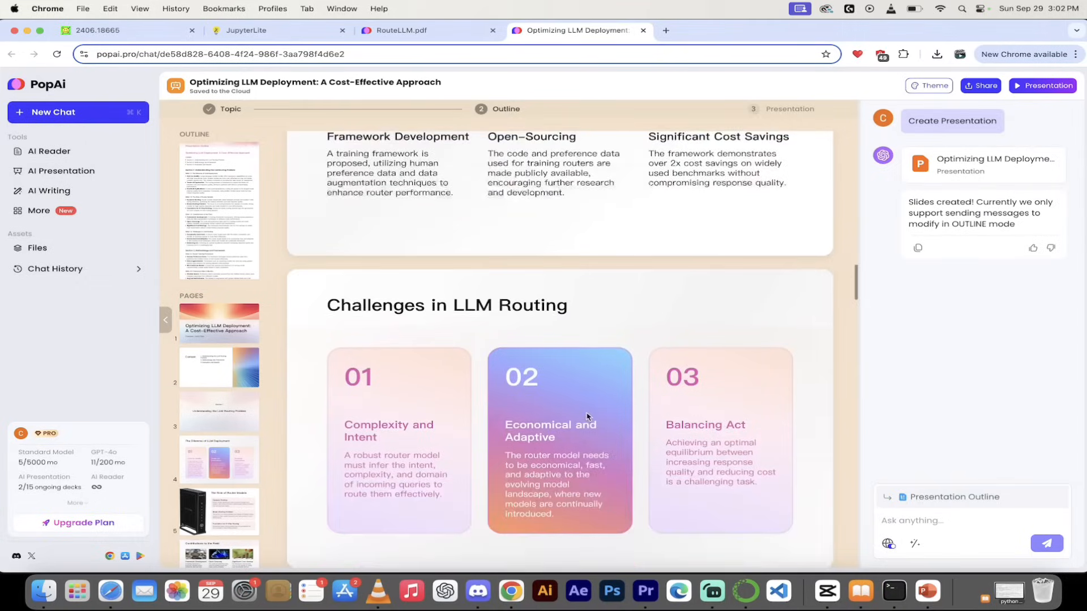
scroll(down, 3)
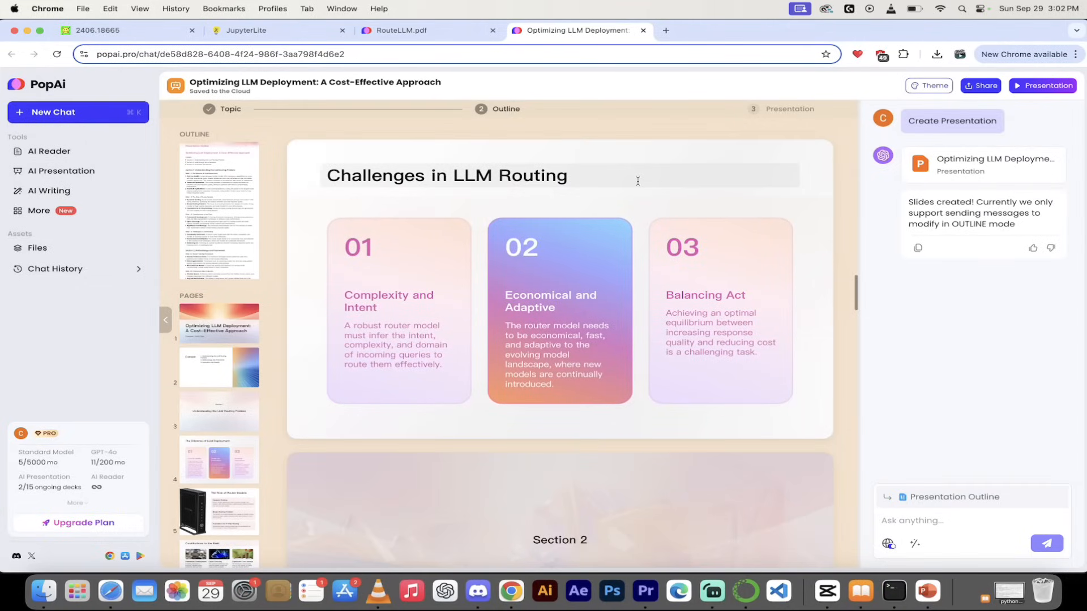
scroll(down, 3)
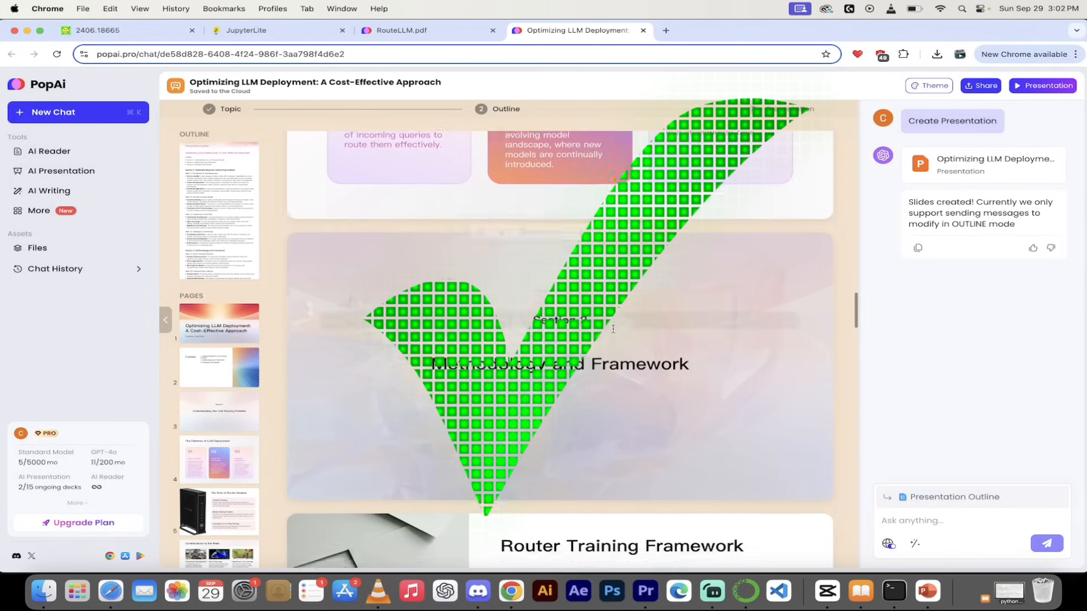
scroll(down, 3)
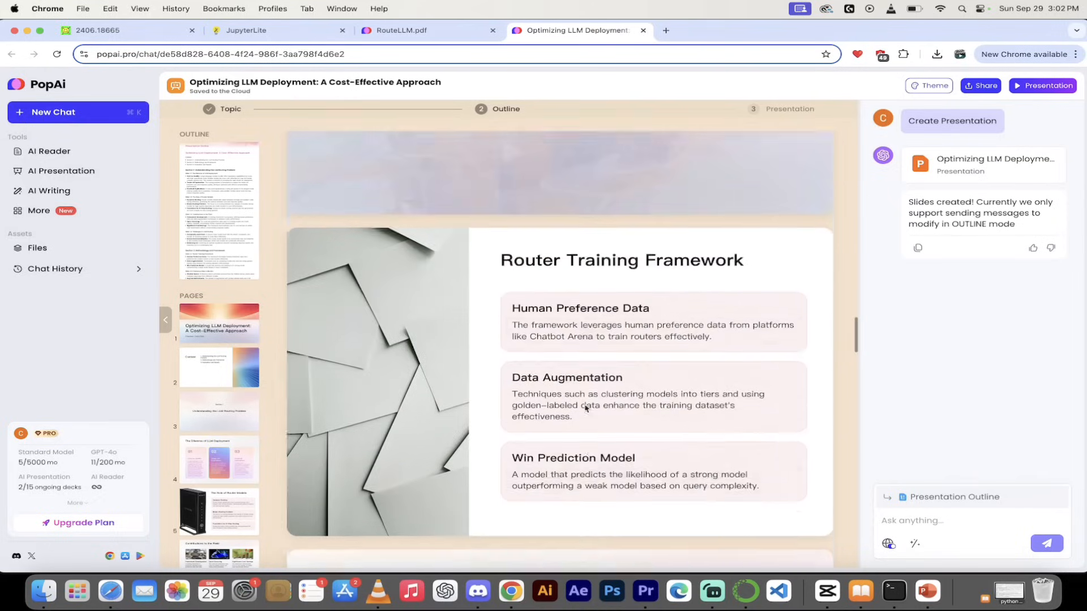
scroll(up, 3)
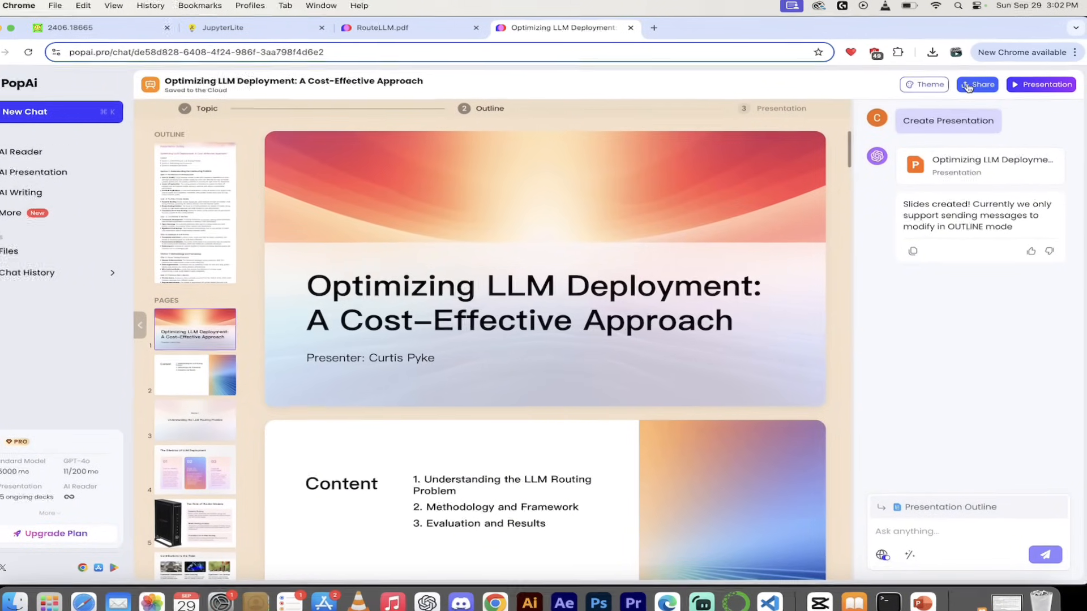
Export the deck as a PPTX file and close the export window
click(976, 84)
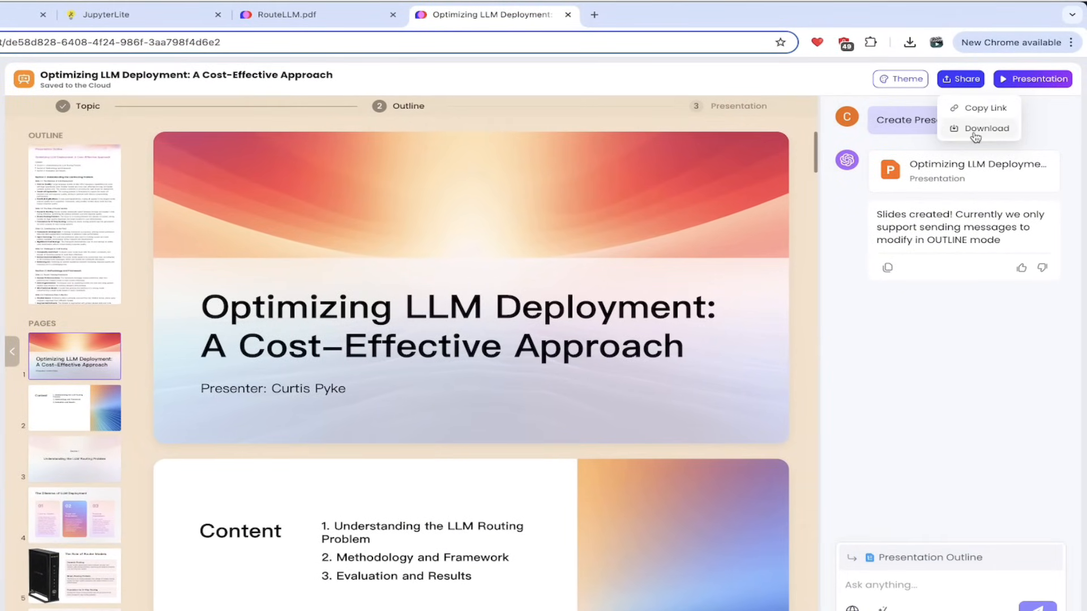
click(987, 128)
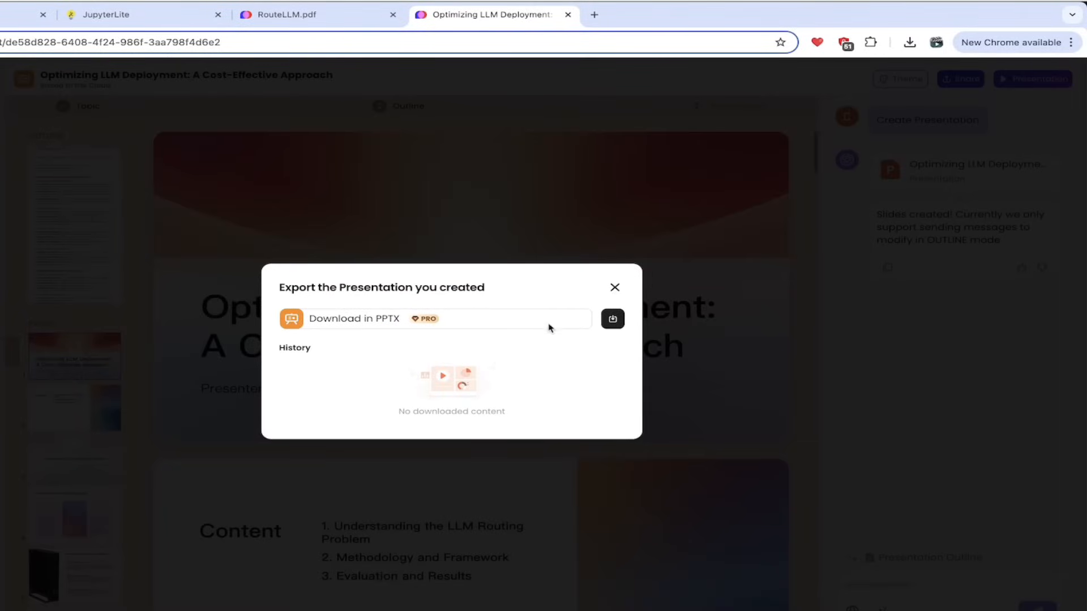
click(612, 318)
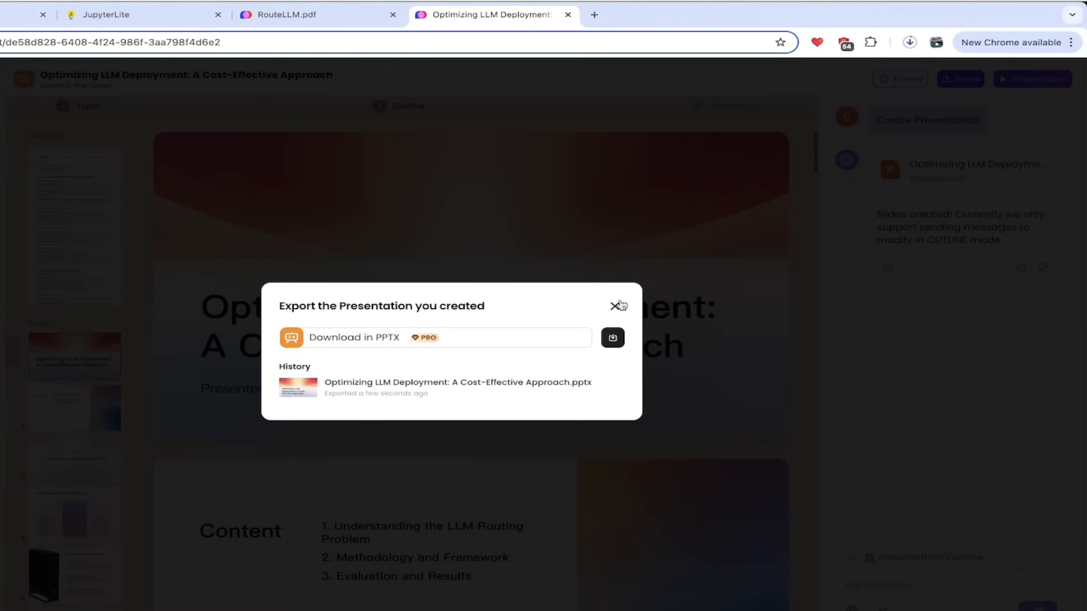
click(616, 305)
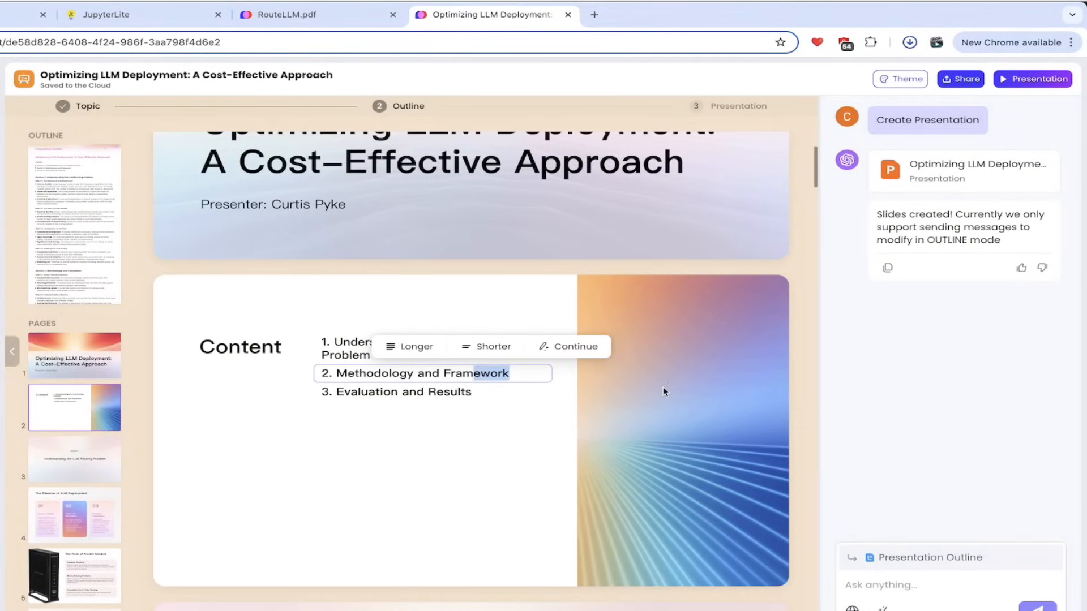
scroll(down, 3)
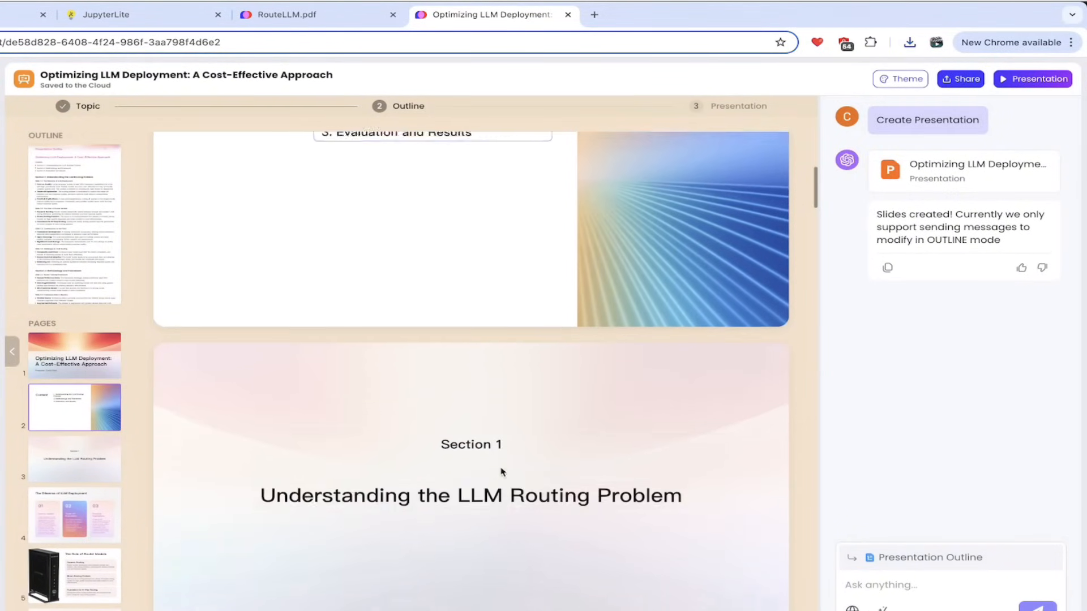
scroll(up, 3)
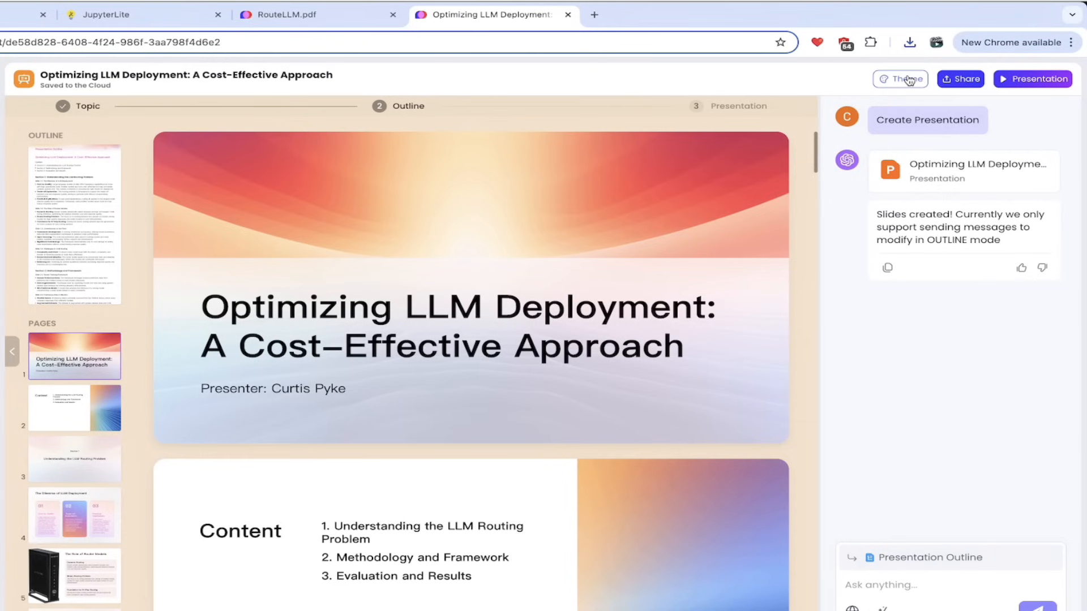
Apply the purple wave theme to the deck, then return to PopAI's home page
click(900, 78)
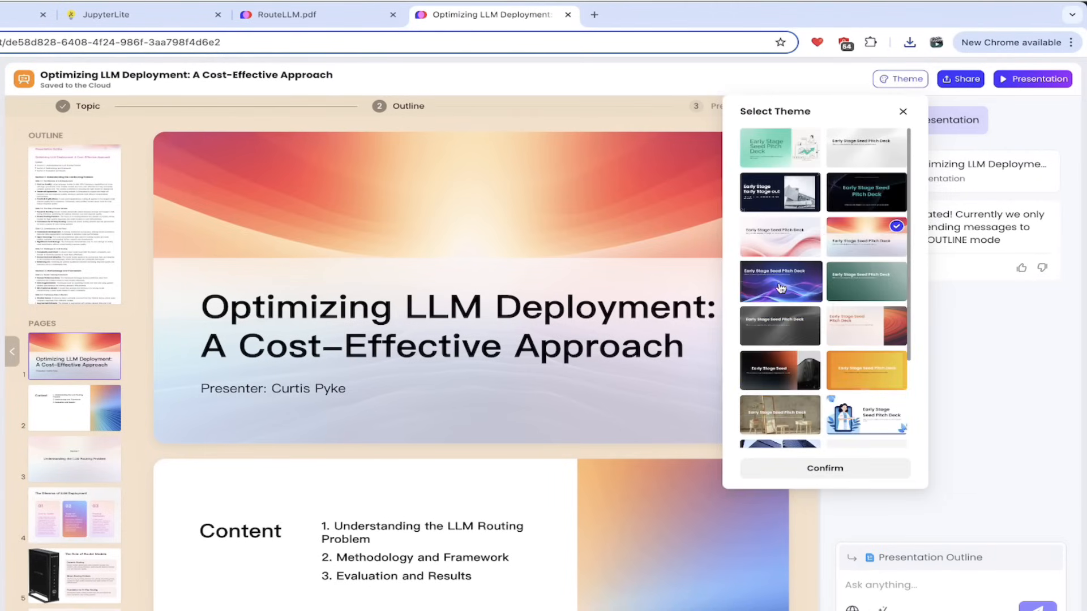
click(780, 281)
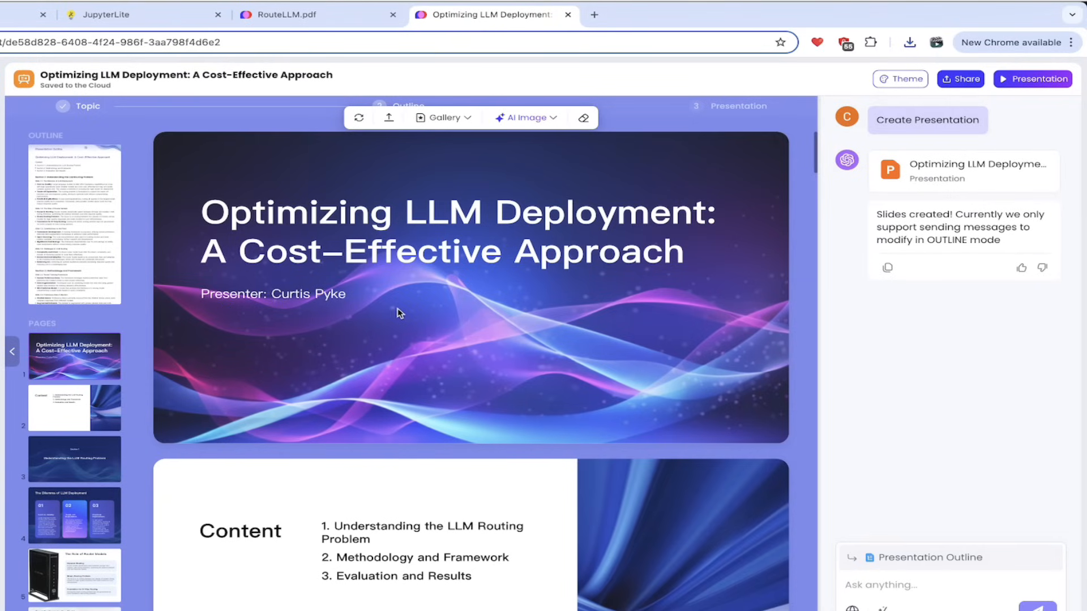
click(572, 31)
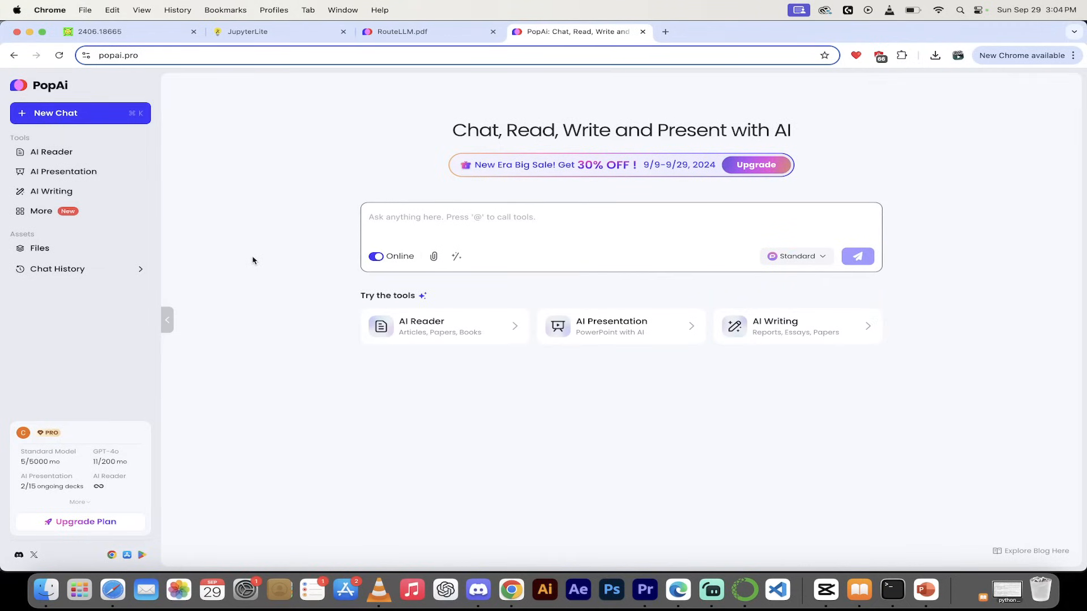
mouse_move(50, 152)
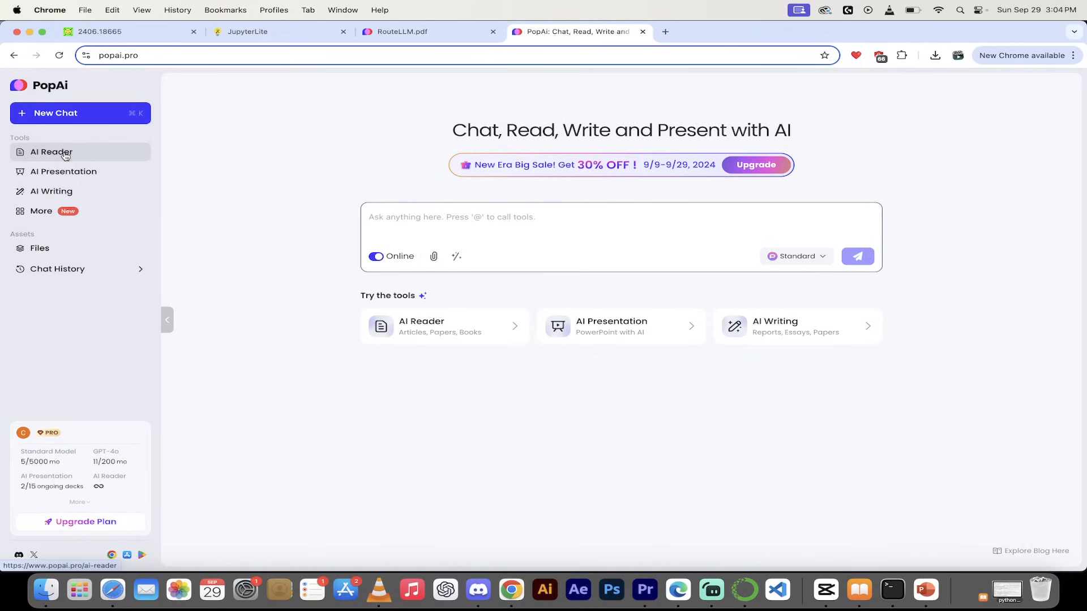
mouse_move(63, 170)
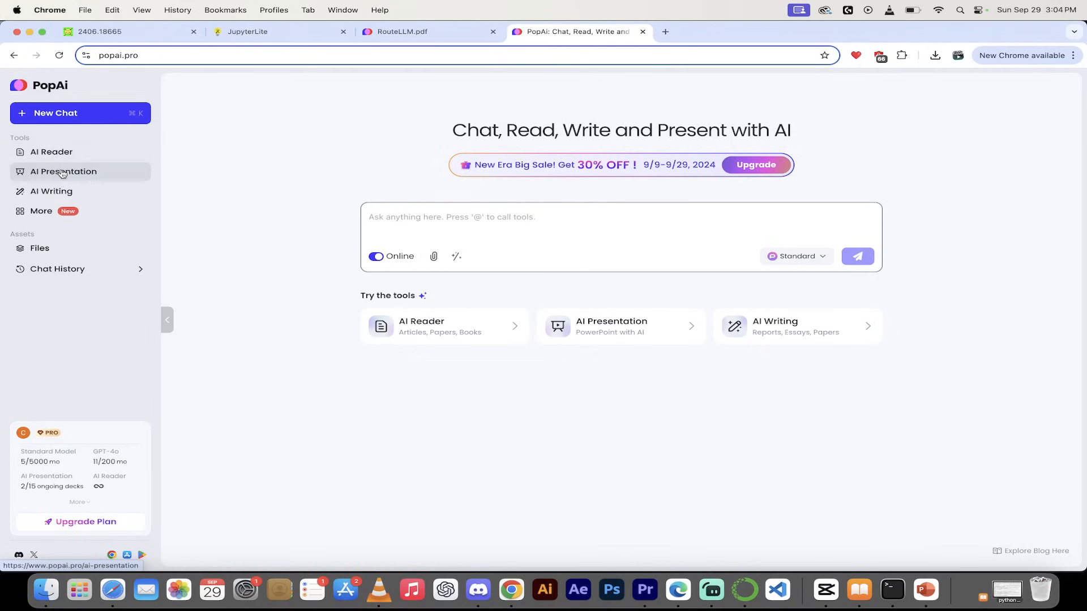
Open AI Presentation from the Tools sidebar and scroll up its template gallery
click(63, 171)
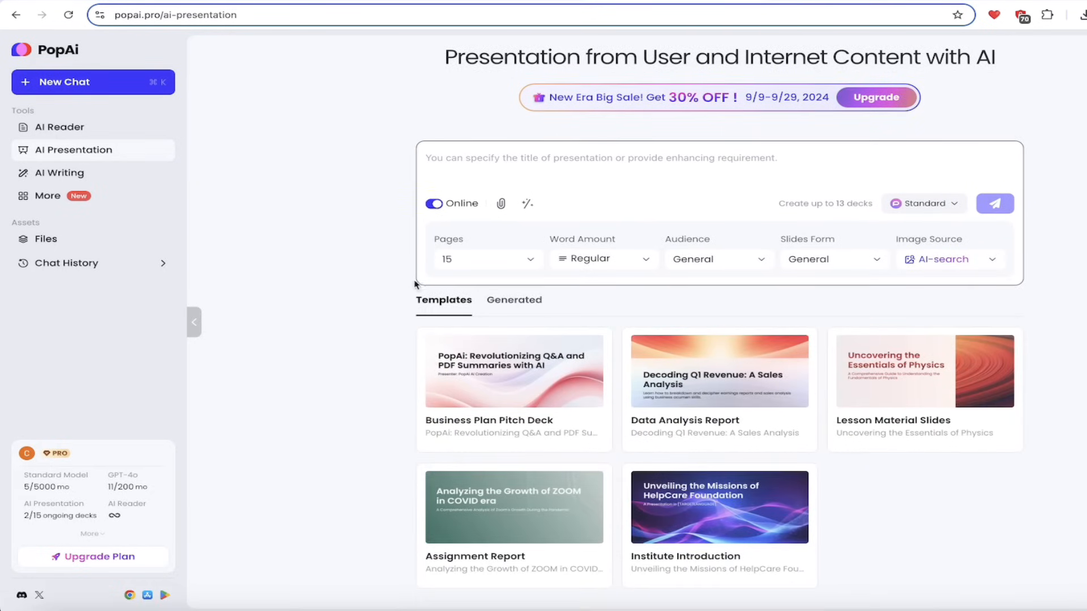
mouse_move(894, 402)
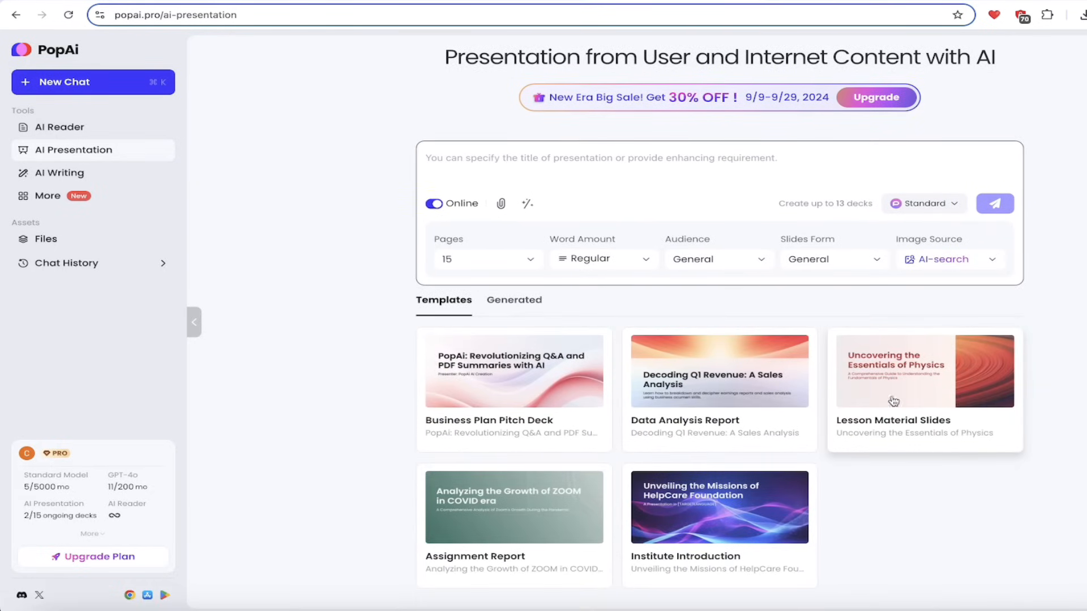
mouse_move(462, 549)
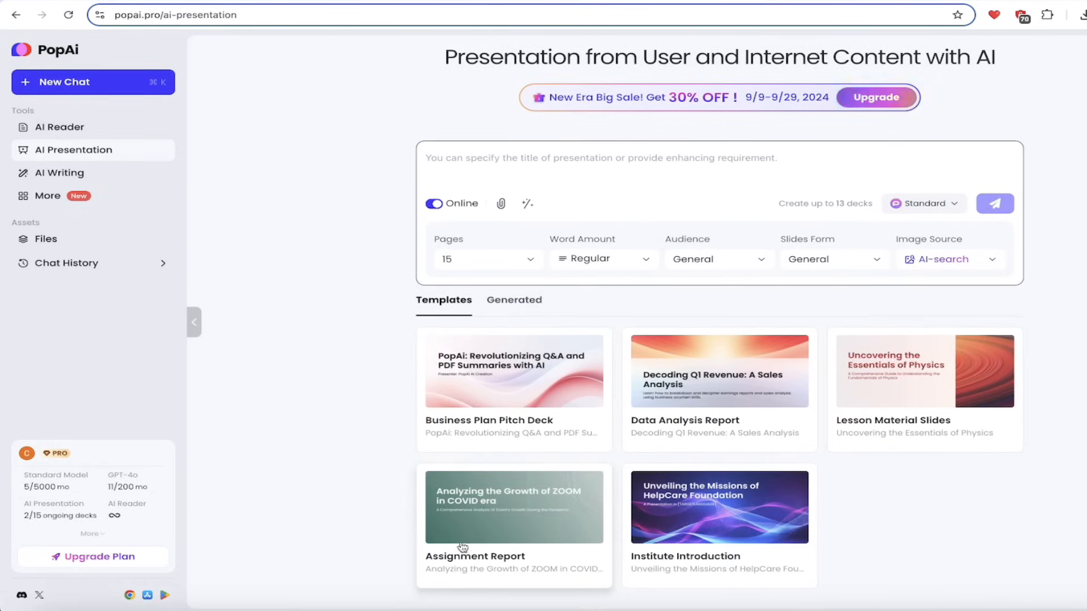
mouse_move(455, 518)
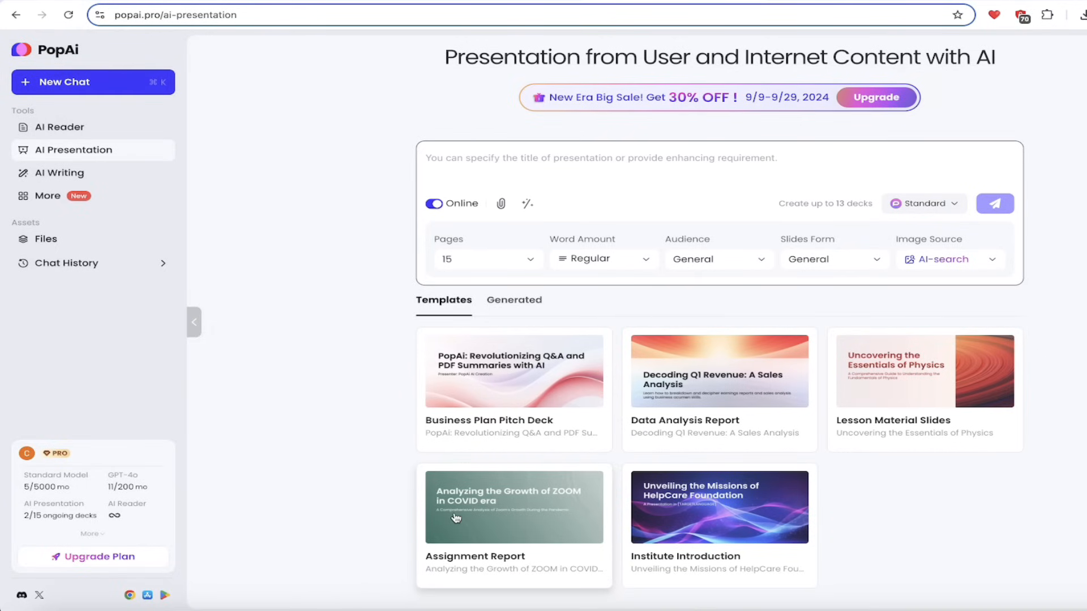
scroll(up, 3)
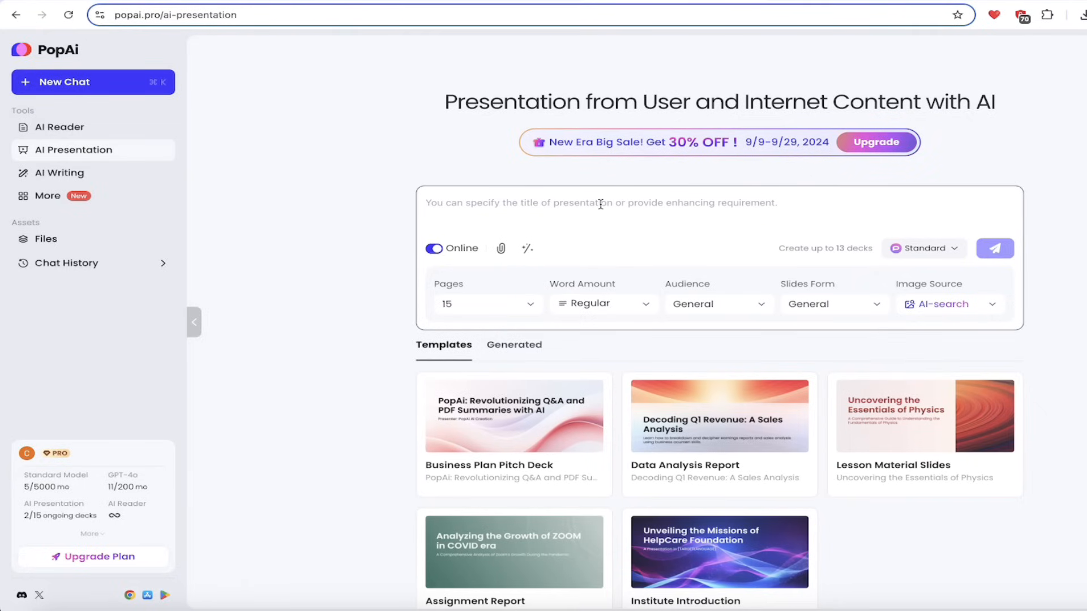
mouse_move(276, 253)
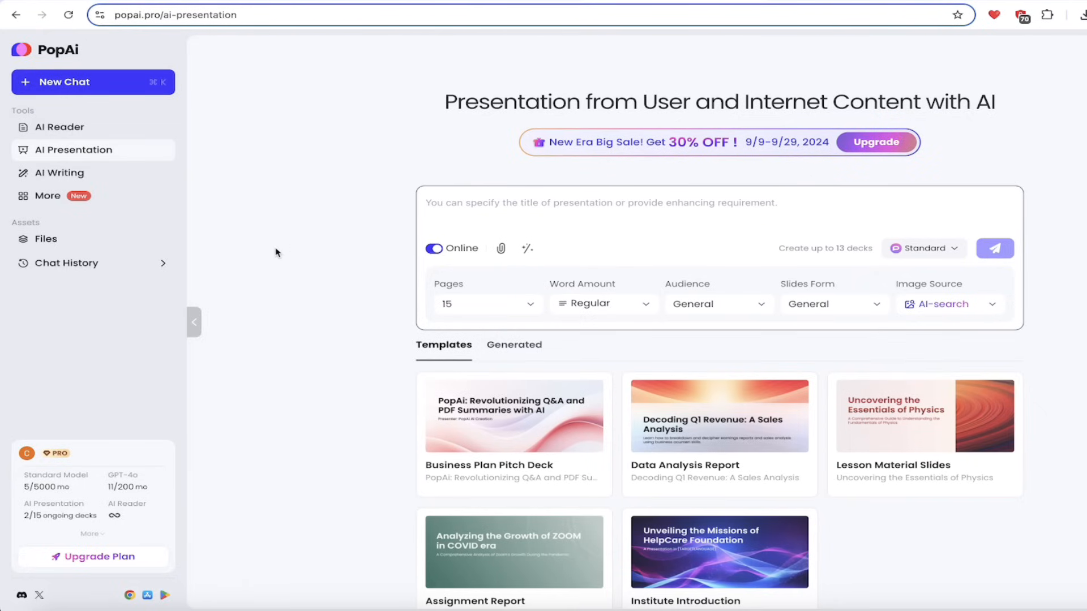
mouse_move(498, 308)
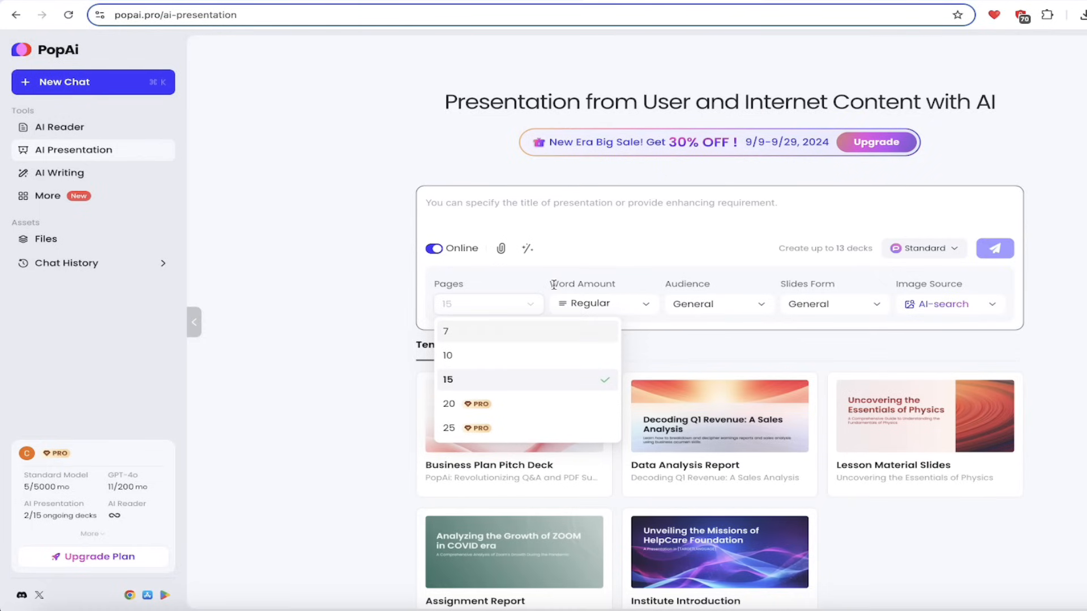
click(603, 304)
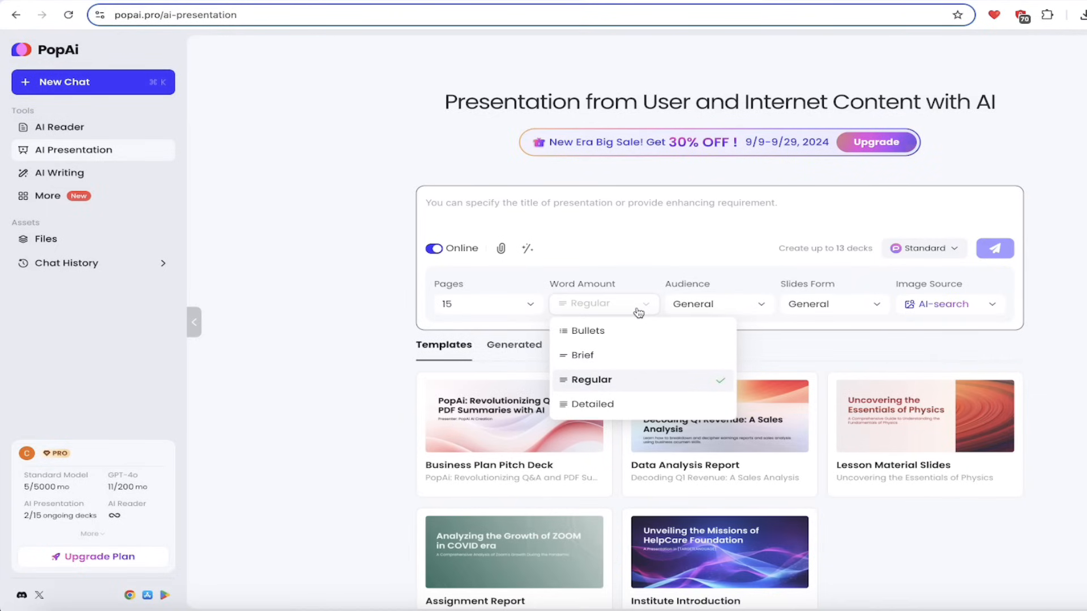
click(592, 379)
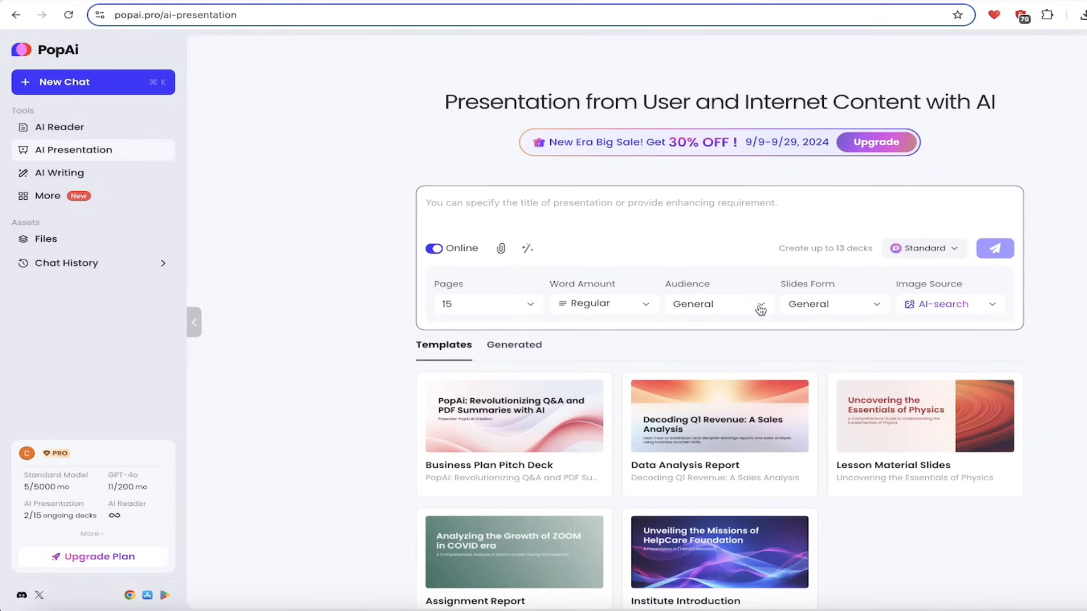
click(833, 303)
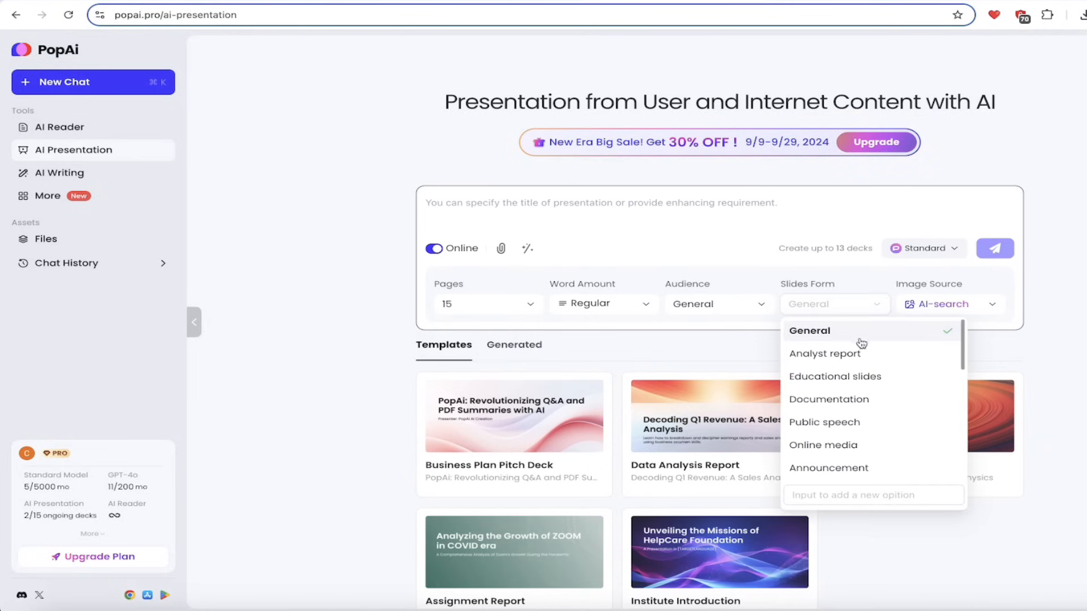
scroll(down, 3)
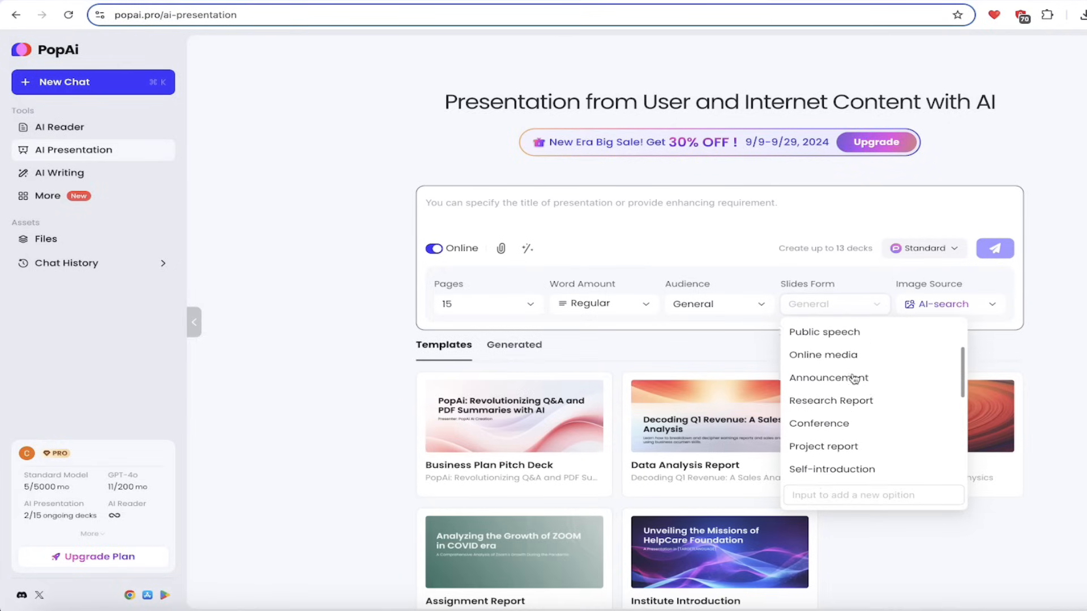
mouse_move(830, 405)
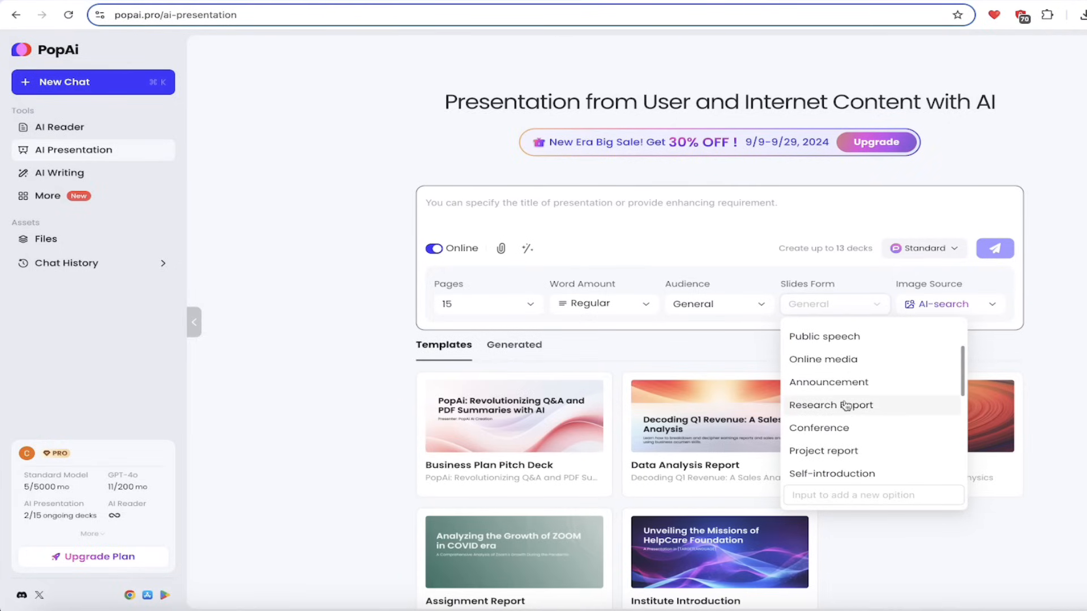
scroll(down, 3)
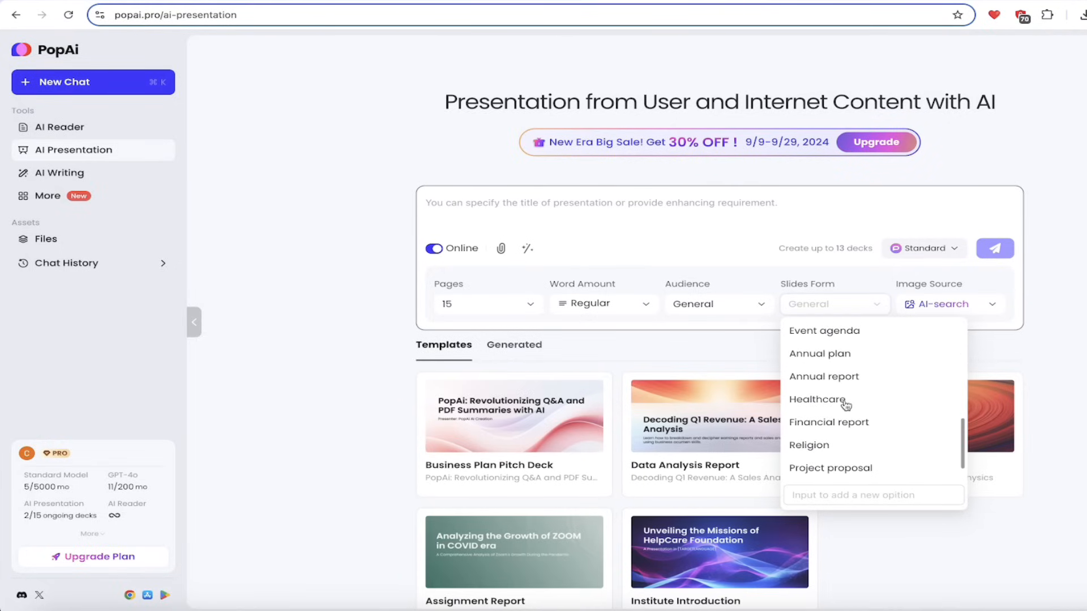
scroll(up, 3)
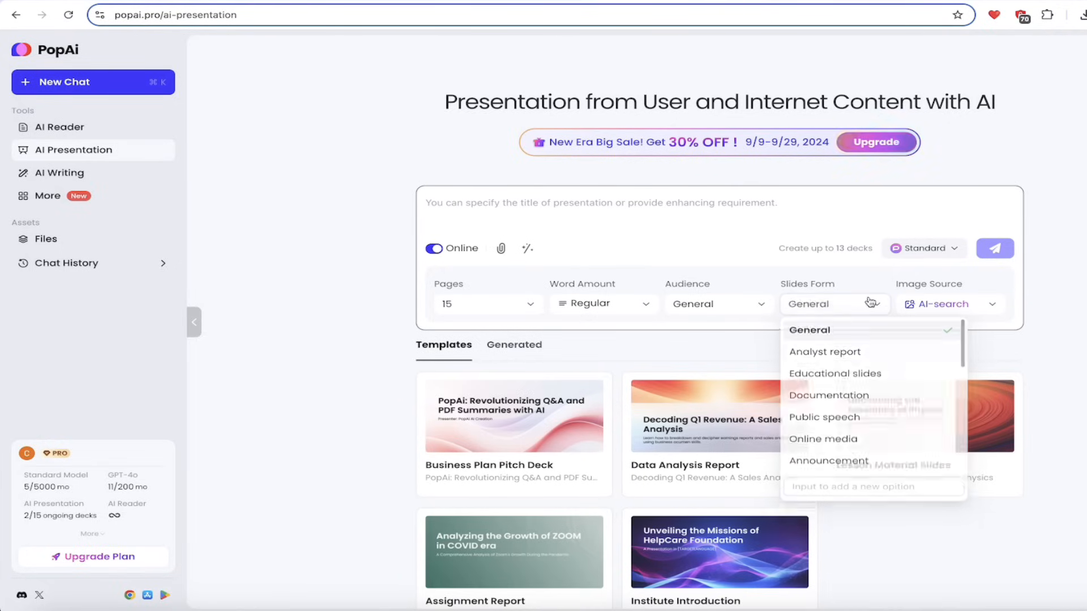
click(949, 304)
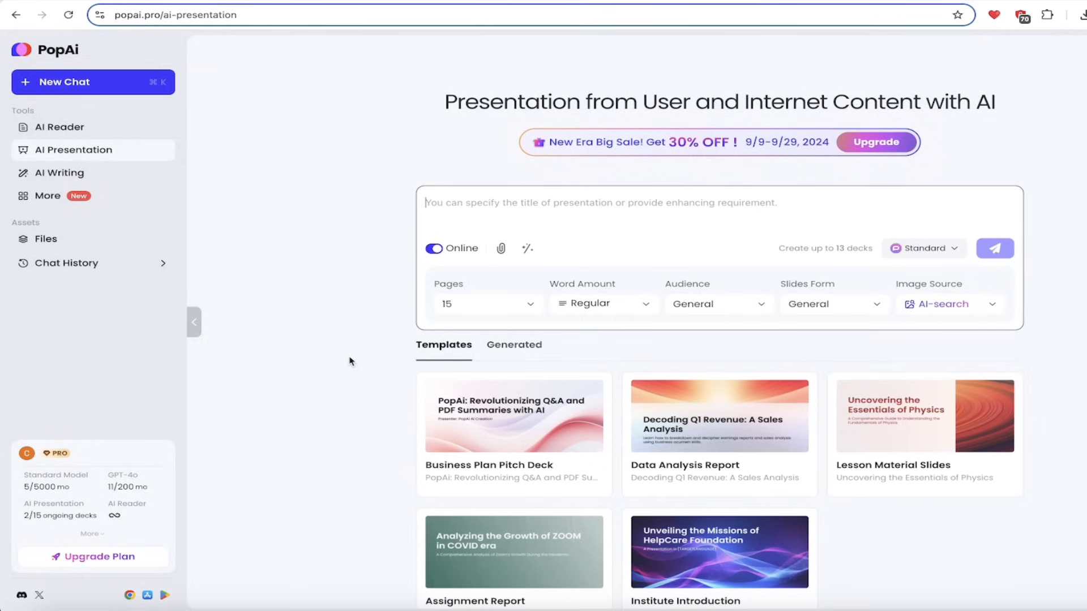
mouse_move(58, 173)
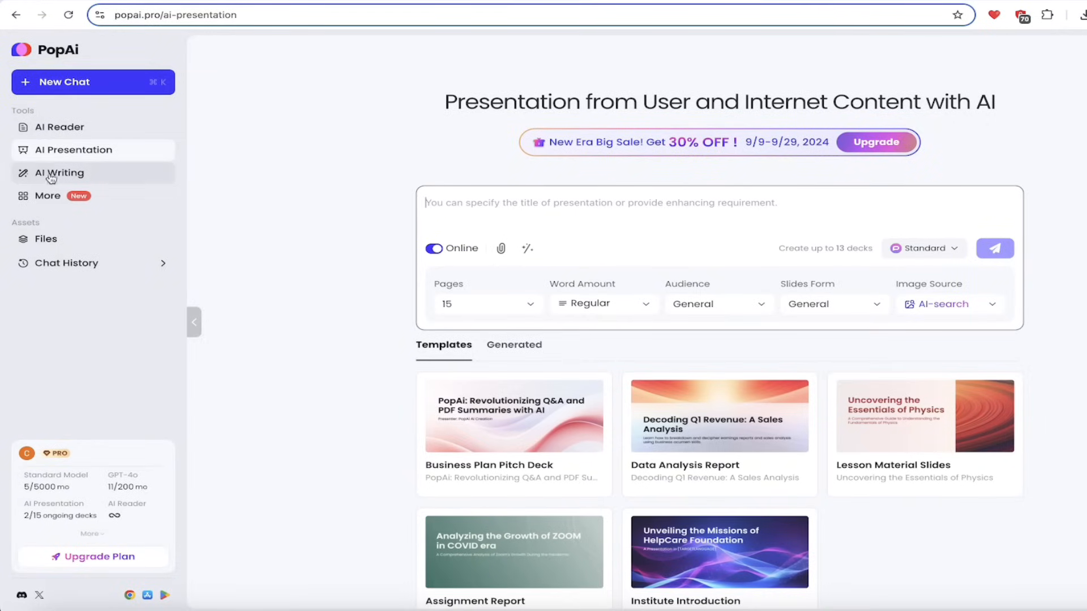
Submit 'write a short article about llm's' to the AI Writing tool
click(60, 173)
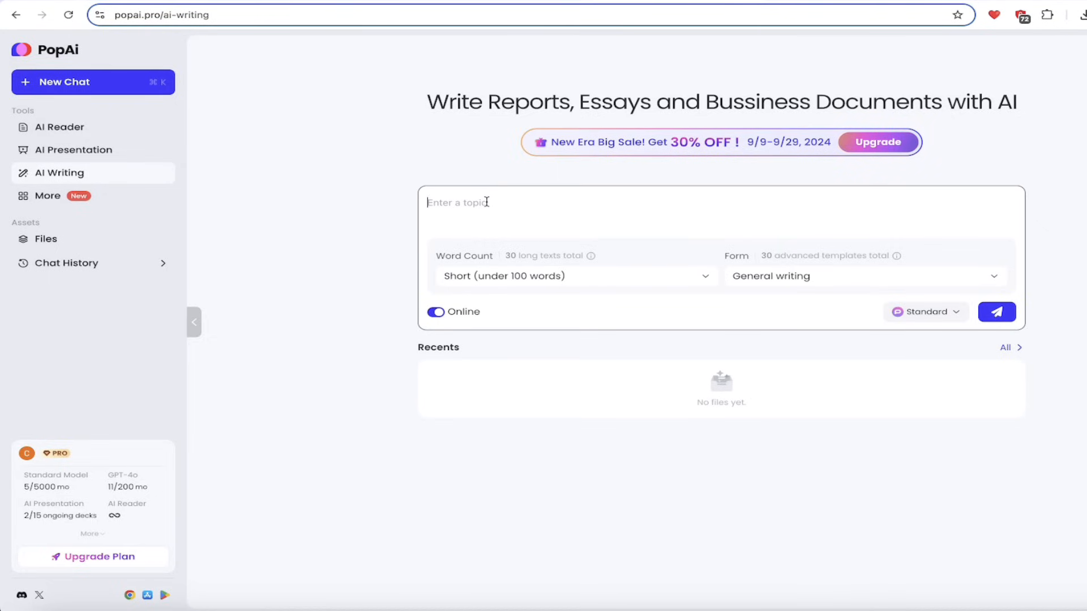
text(write a short article about)
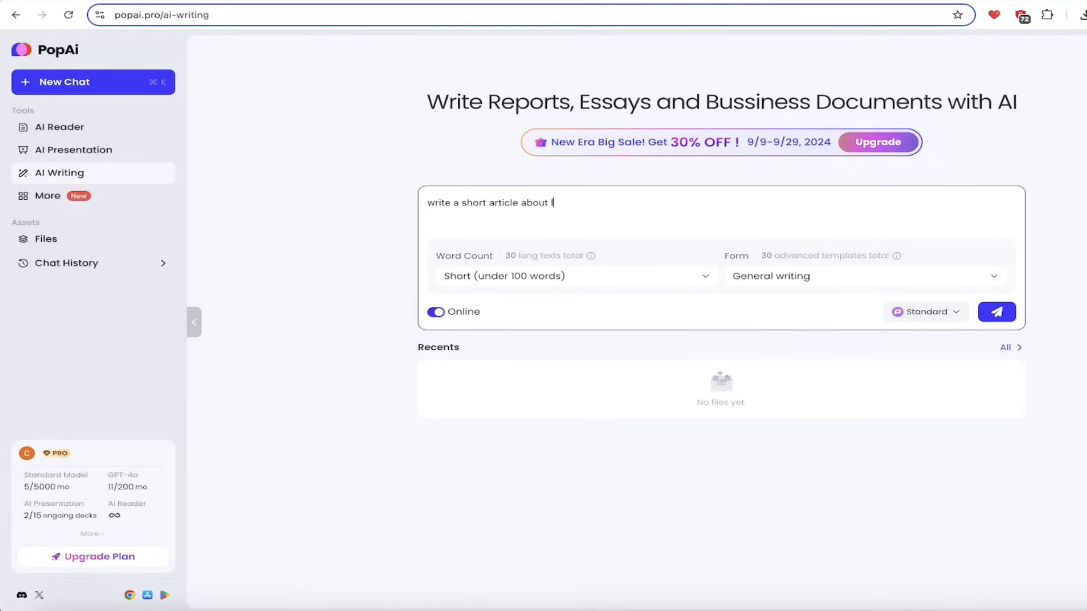
click(996, 311)
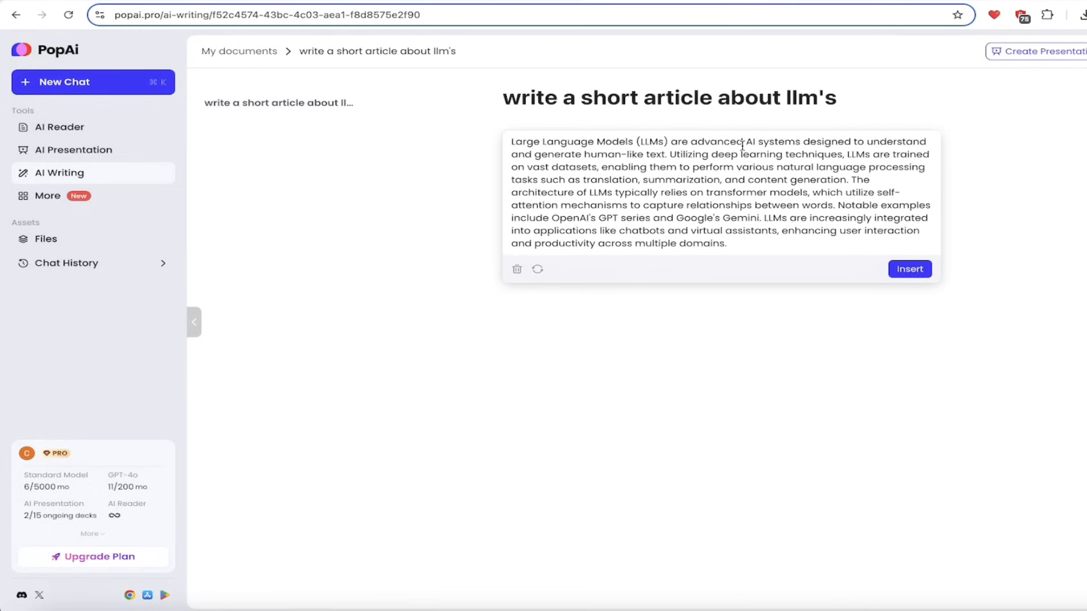
mouse_move(790, 211)
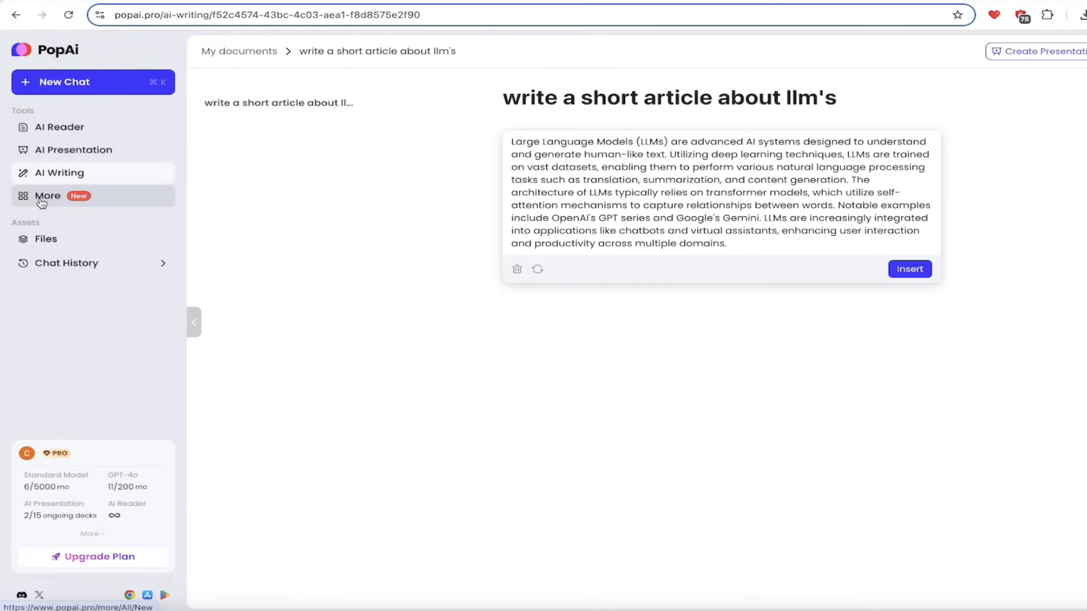
click(47, 196)
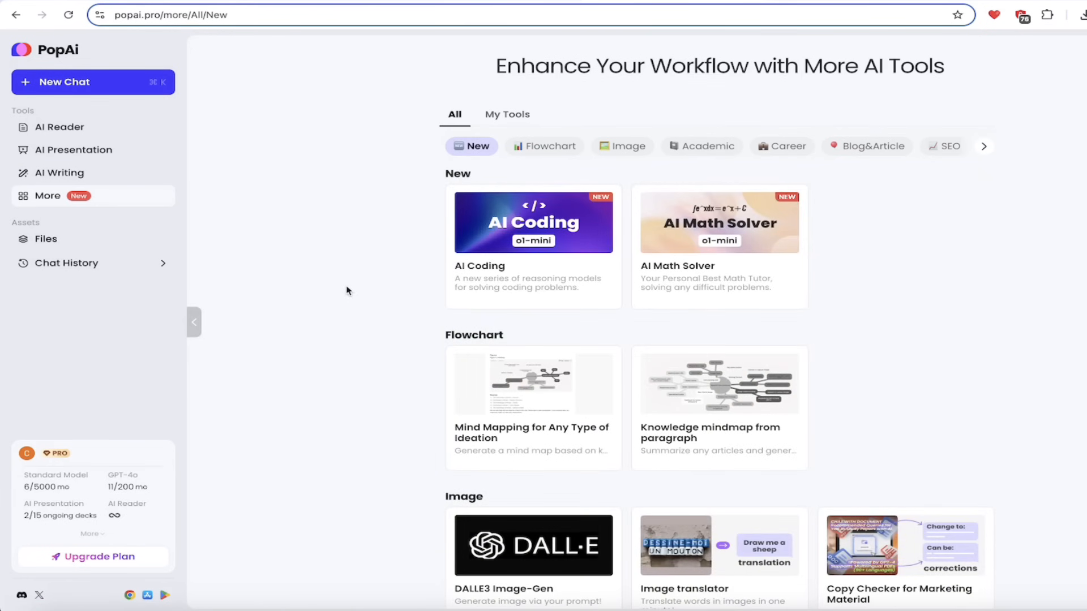
scroll(up, 3)
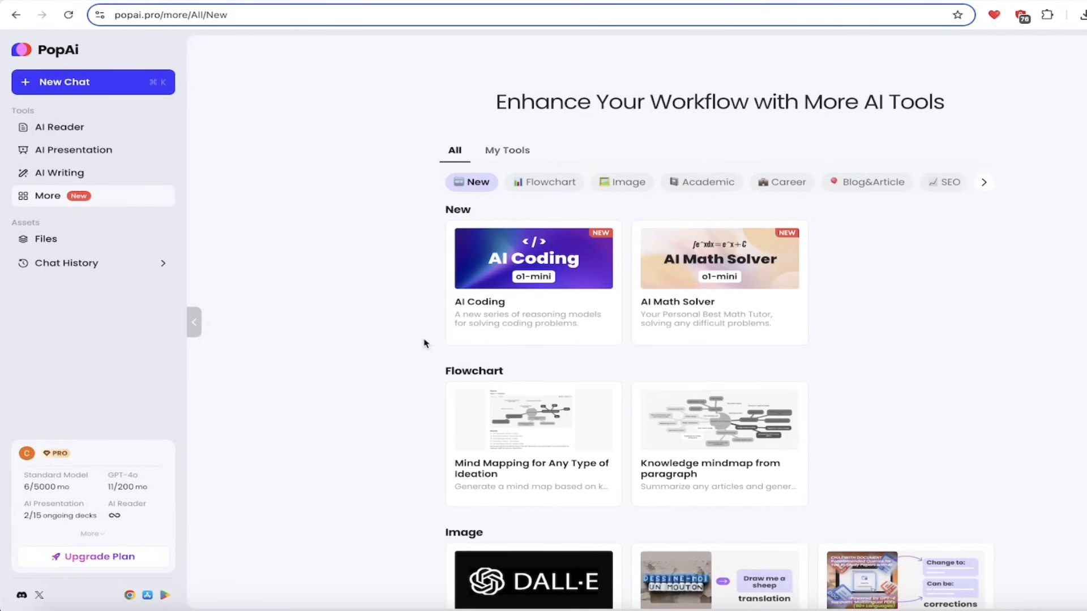
mouse_move(879, 378)
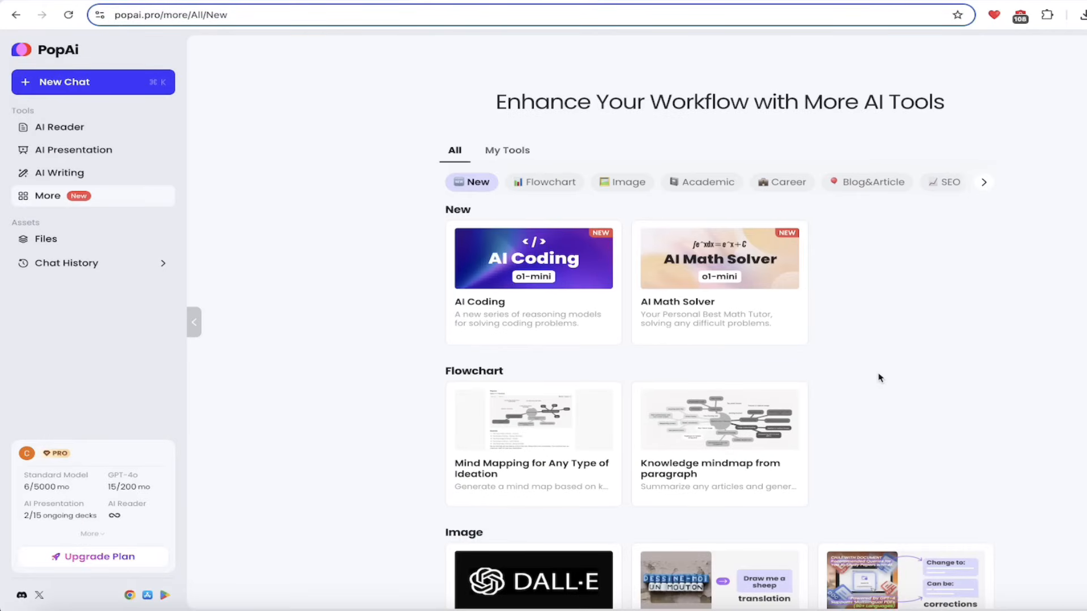
mouse_move(534, 303)
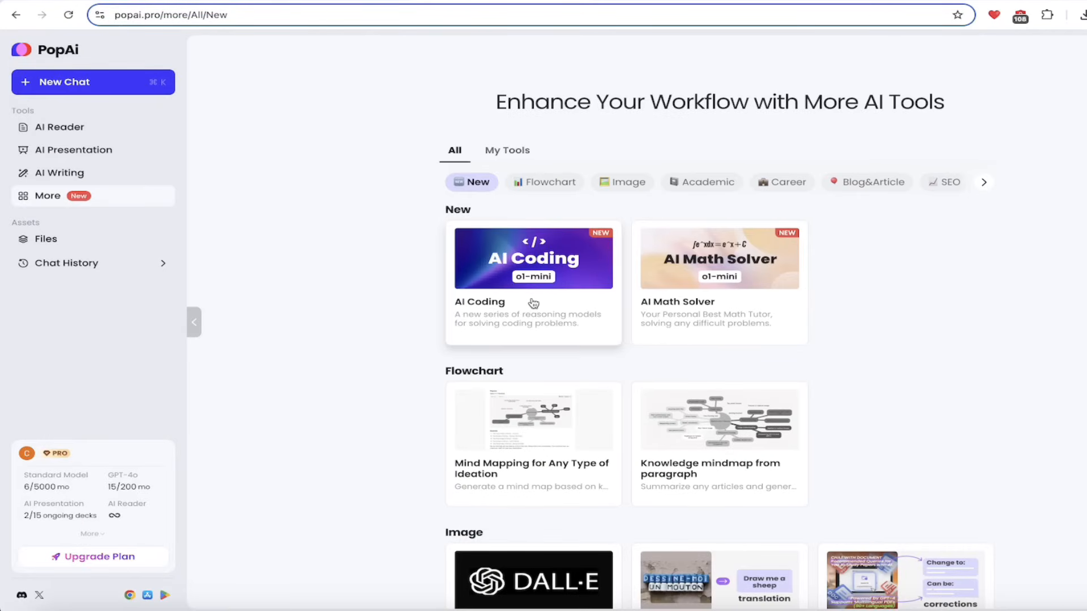
mouse_move(89, 221)
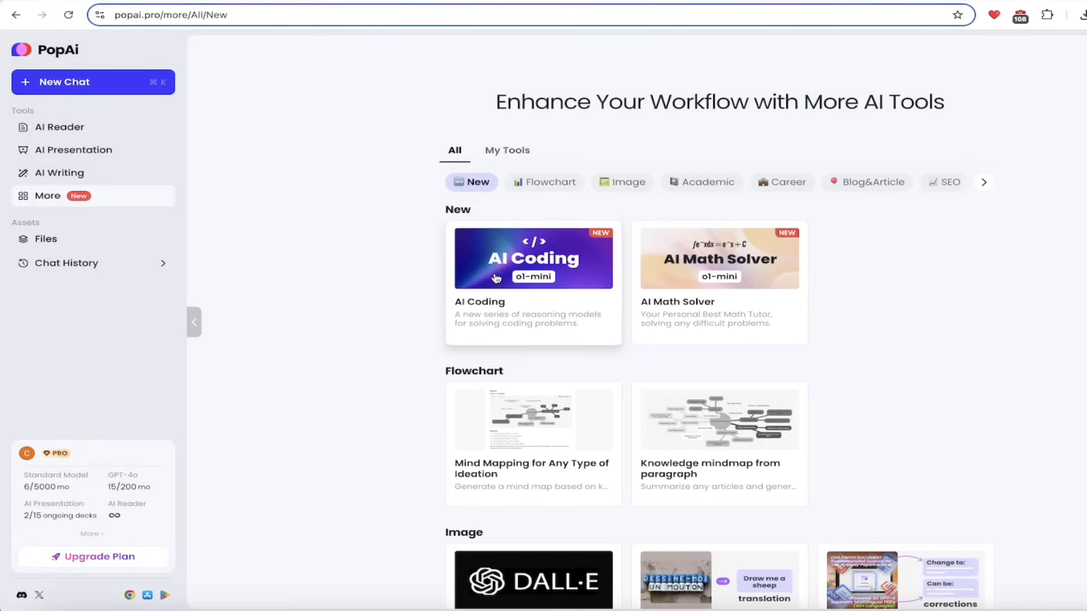
mouse_move(944, 342)
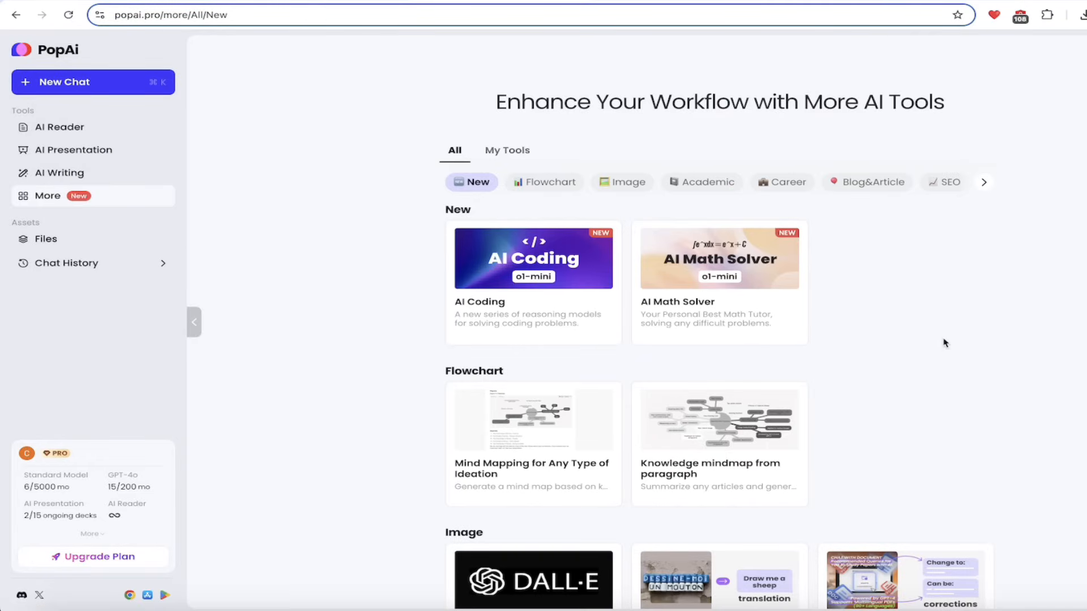
mouse_move(528, 291)
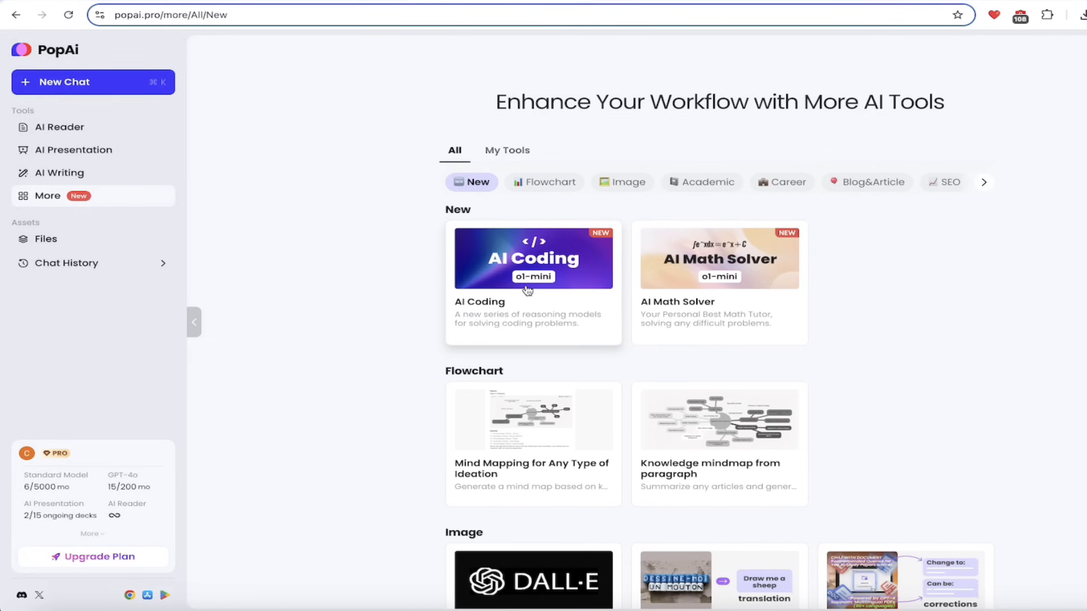
mouse_move(532, 310)
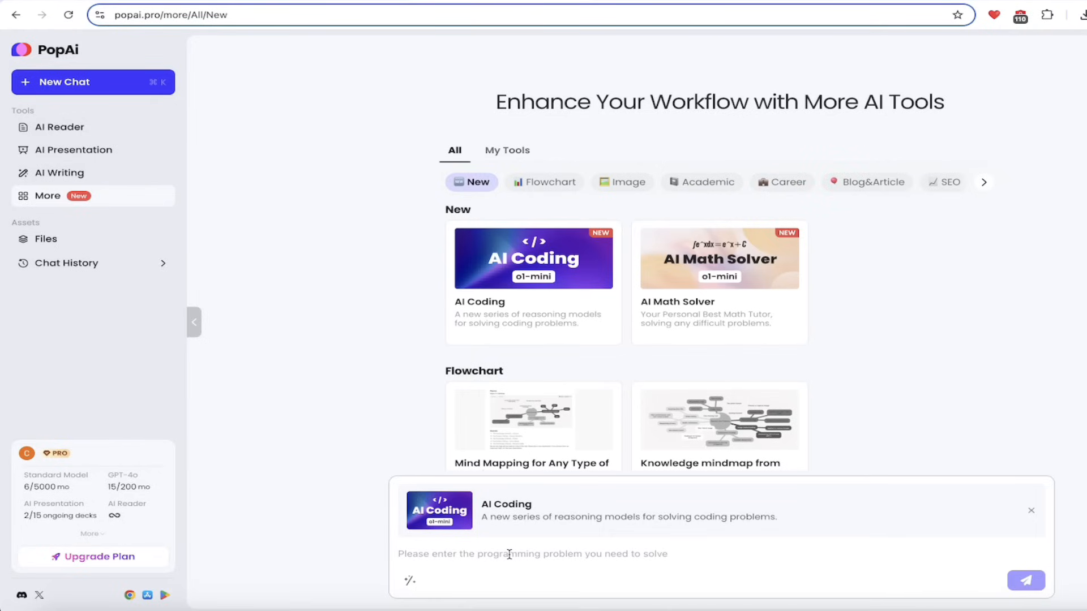
Send the prompt 'Create a snake game using Python' to AI Coding
text(Create s)
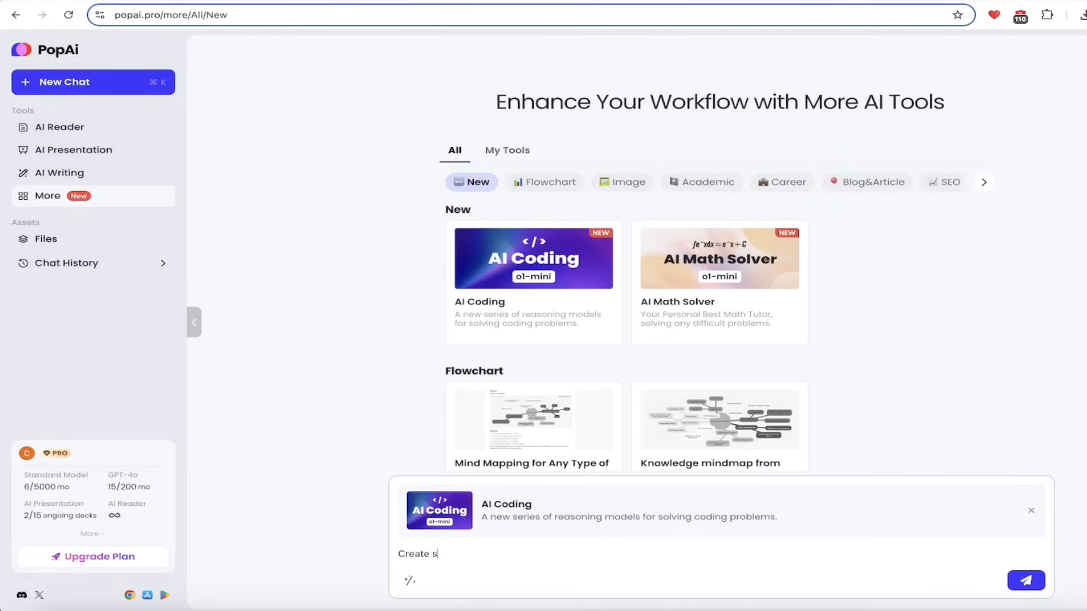
text(a snake gam)
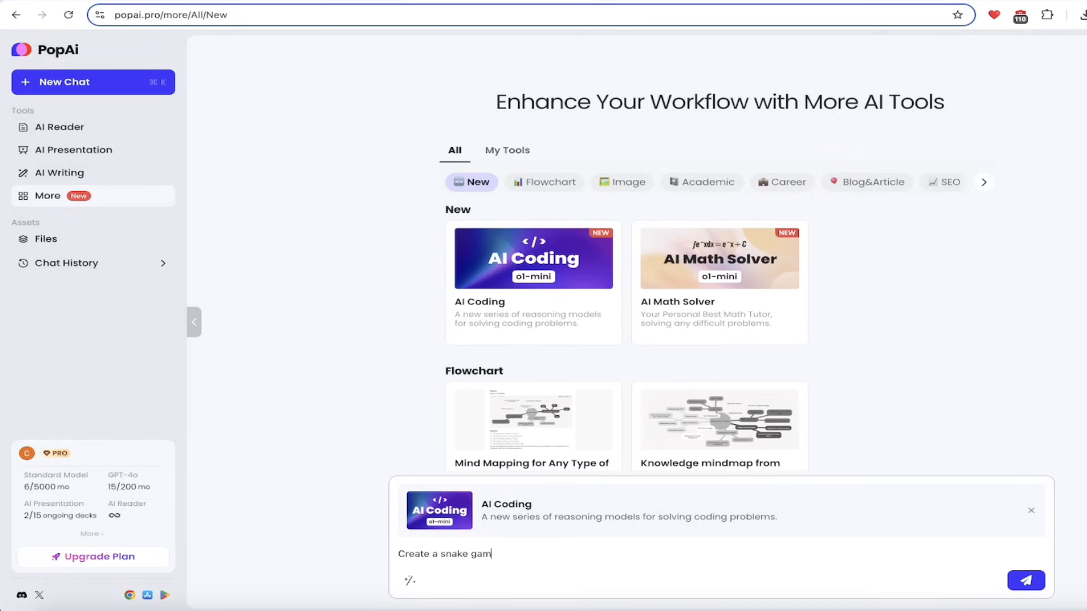
text(e using Python)
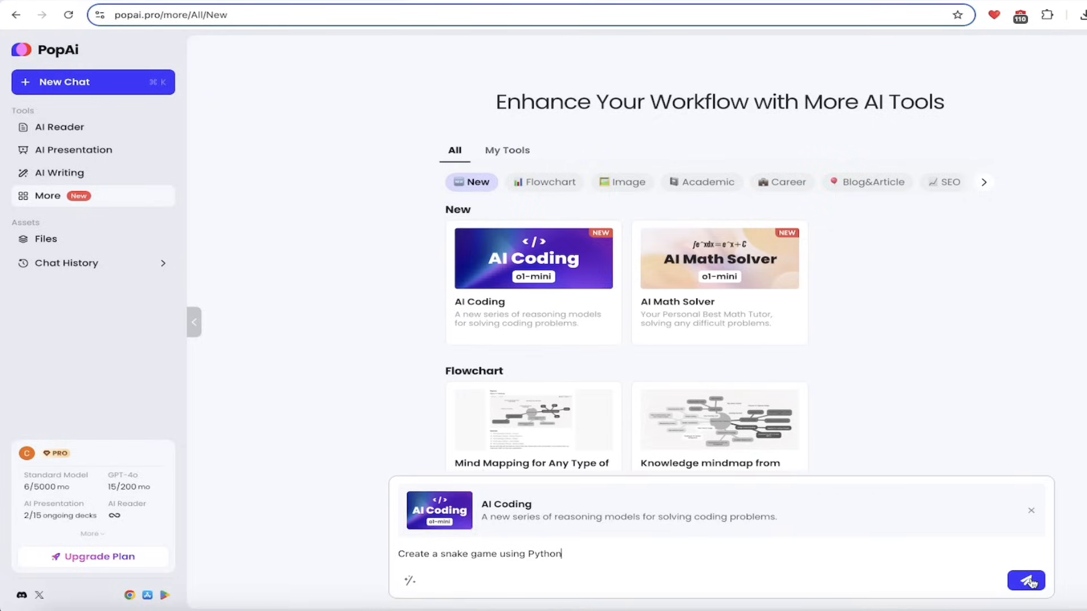
click(1028, 581)
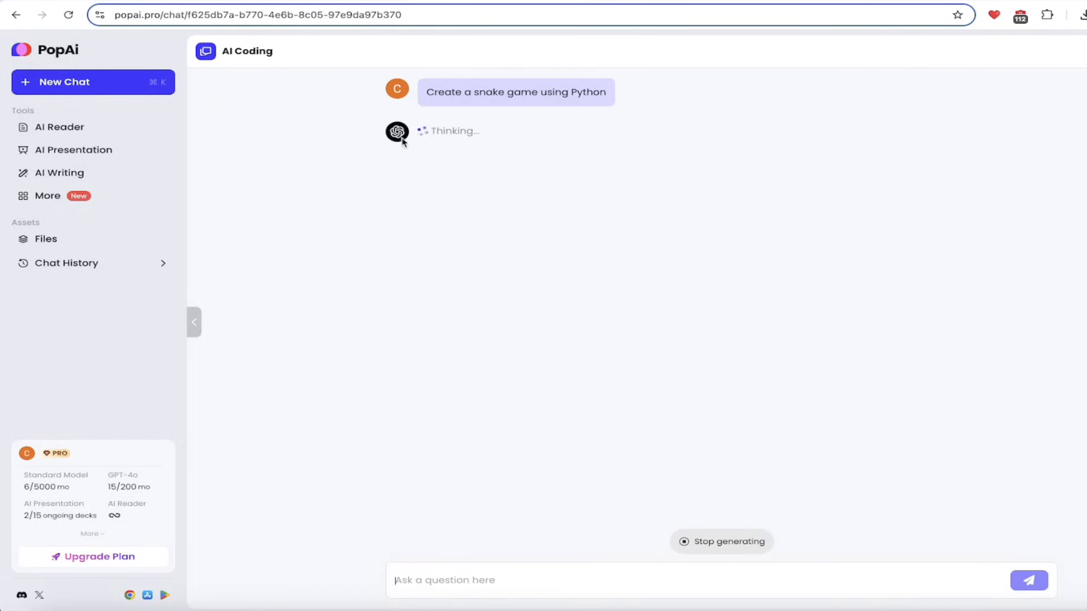
mouse_move(380, 259)
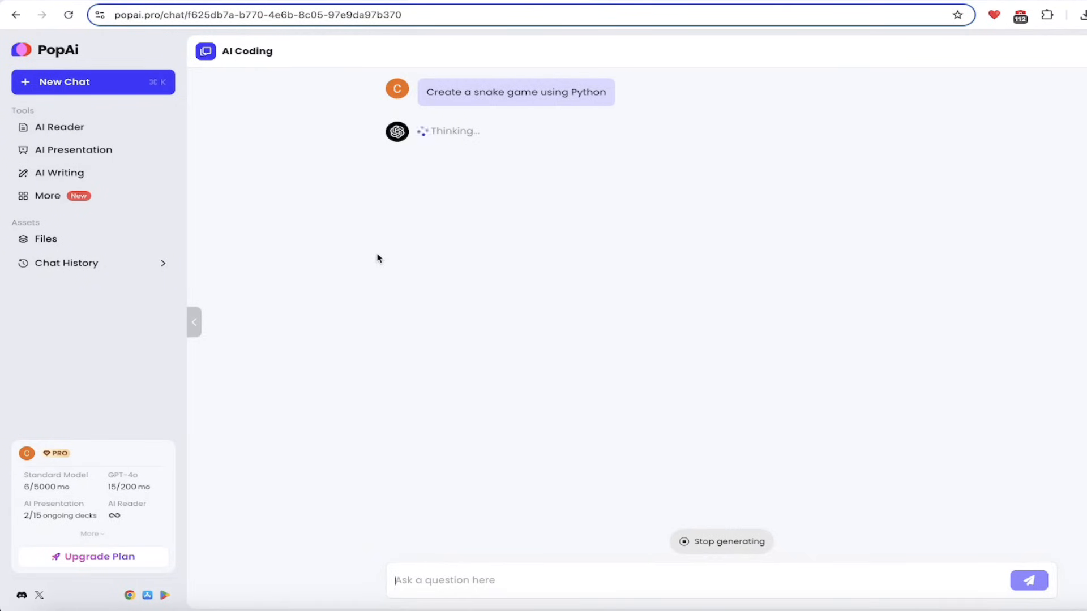
mouse_move(380, 274)
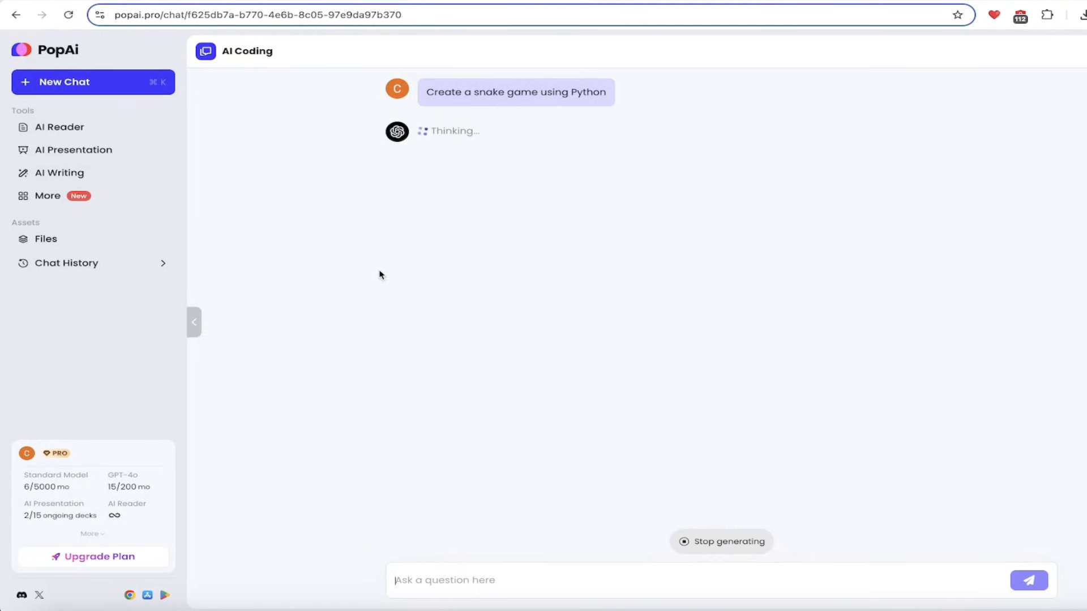
mouse_move(471, 130)
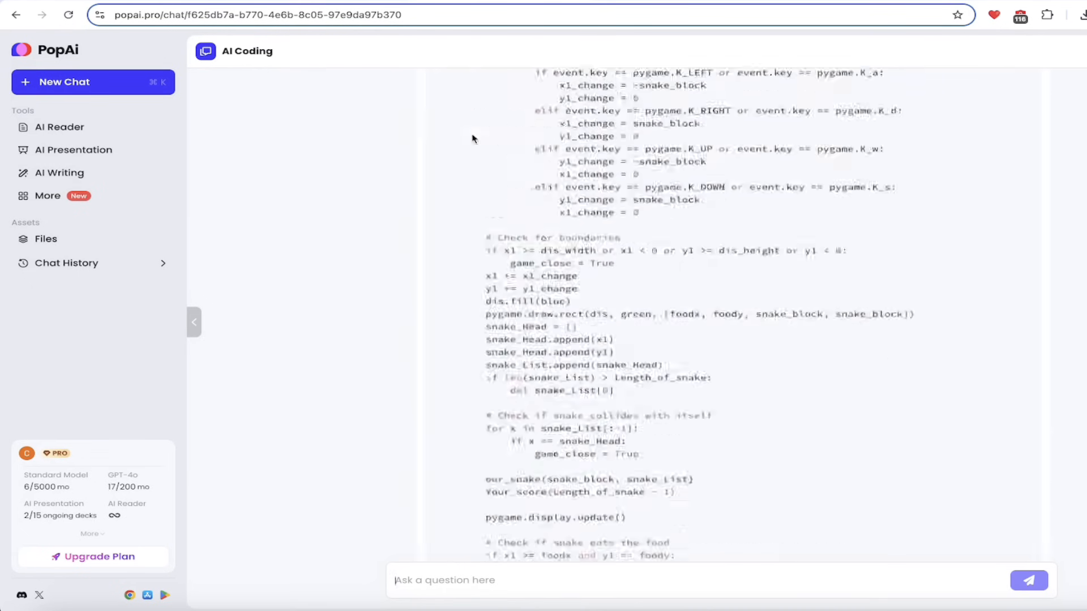
Scroll the reply and copy the Python block under 'The Complete Snake Game Code'
scroll(up, 3)
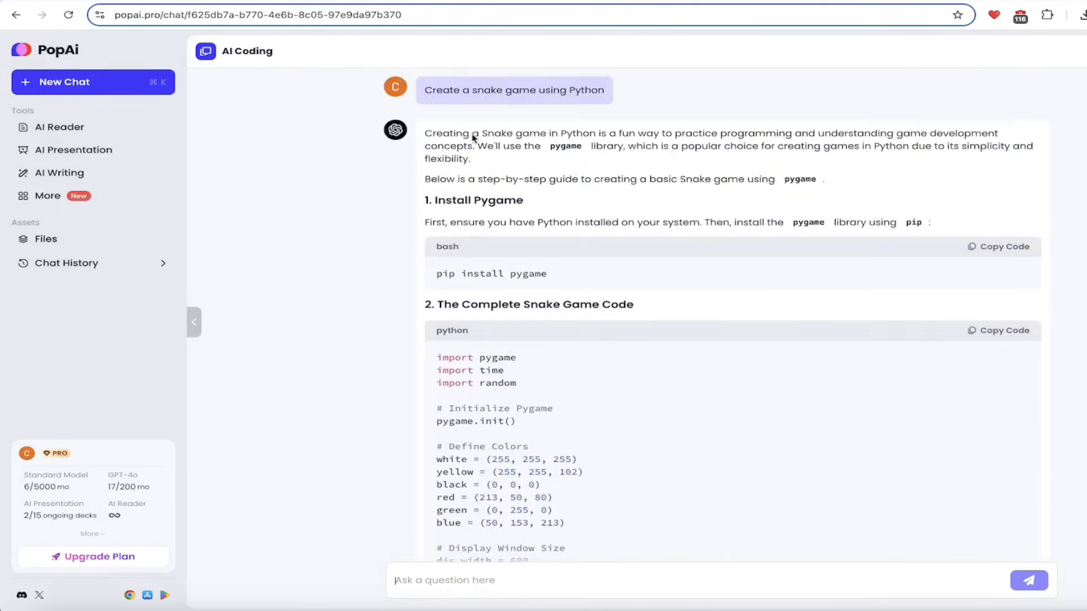
scroll(down, 3)
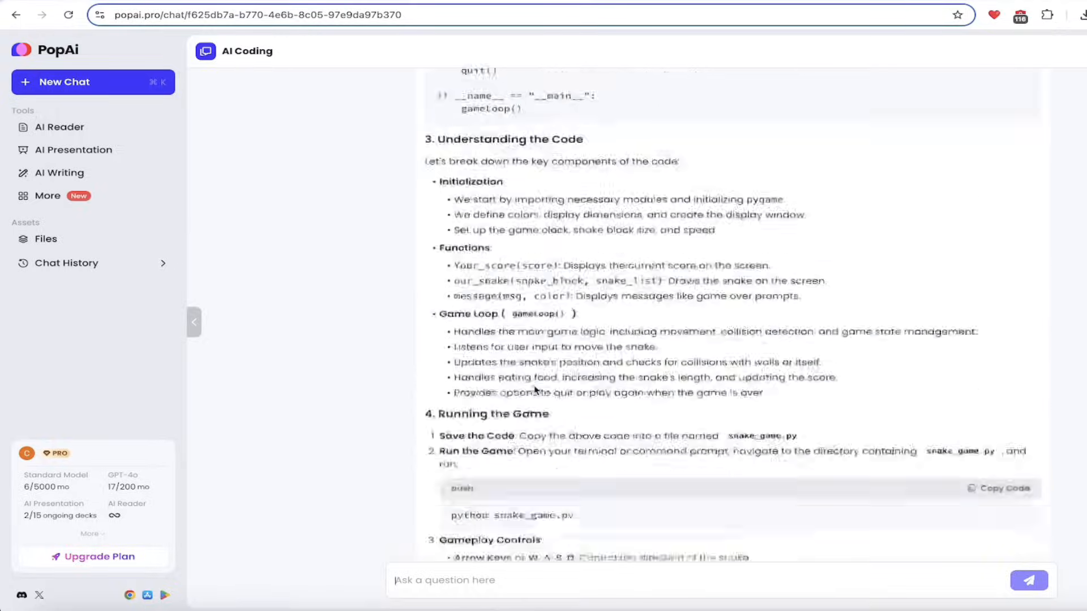
scroll(up, 3)
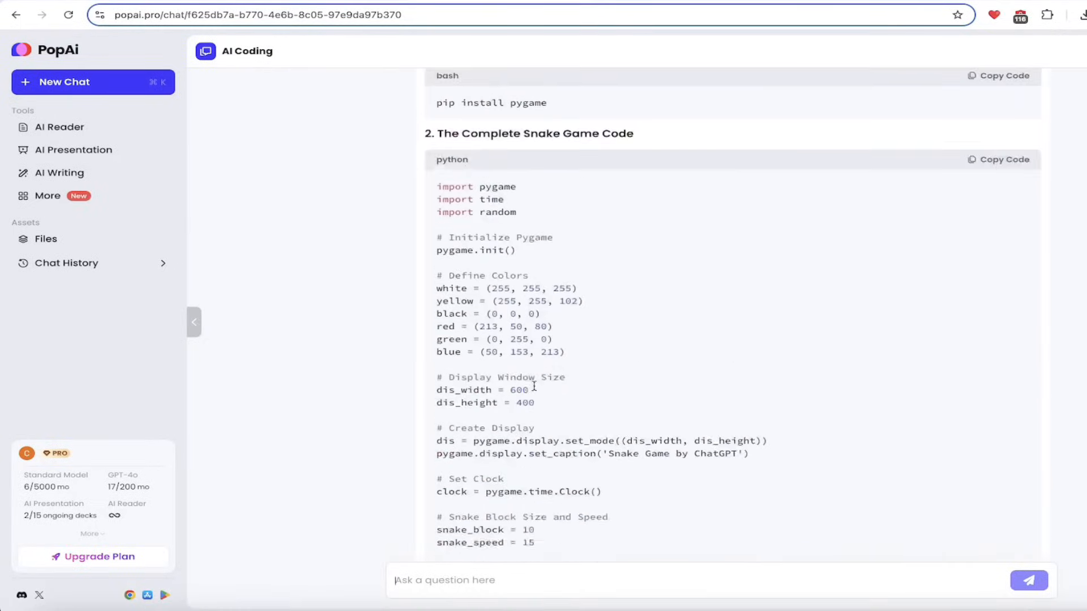
scroll(up, 3)
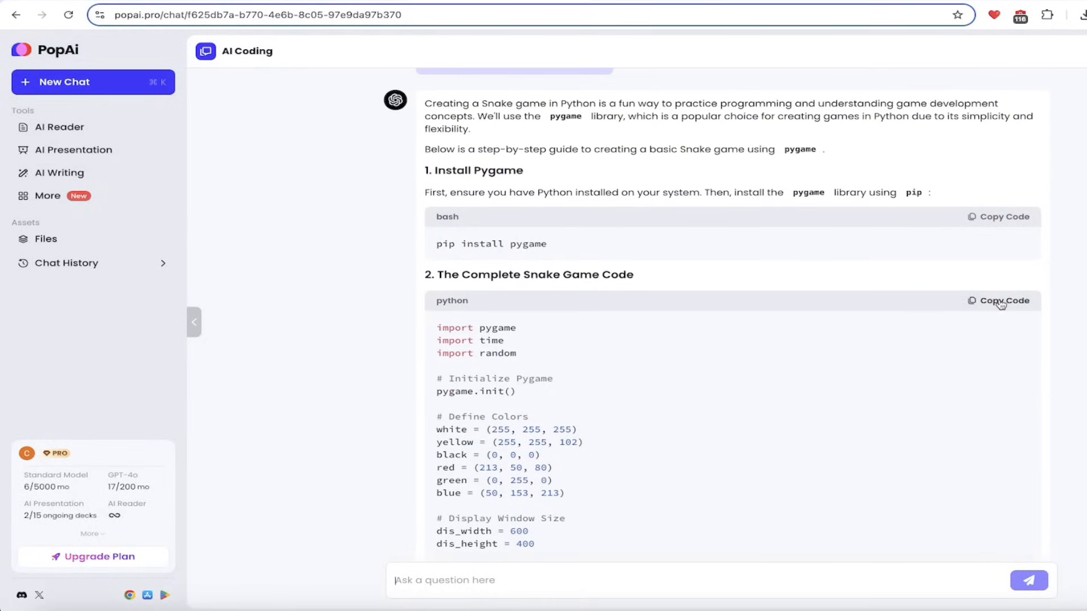
click(1004, 300)
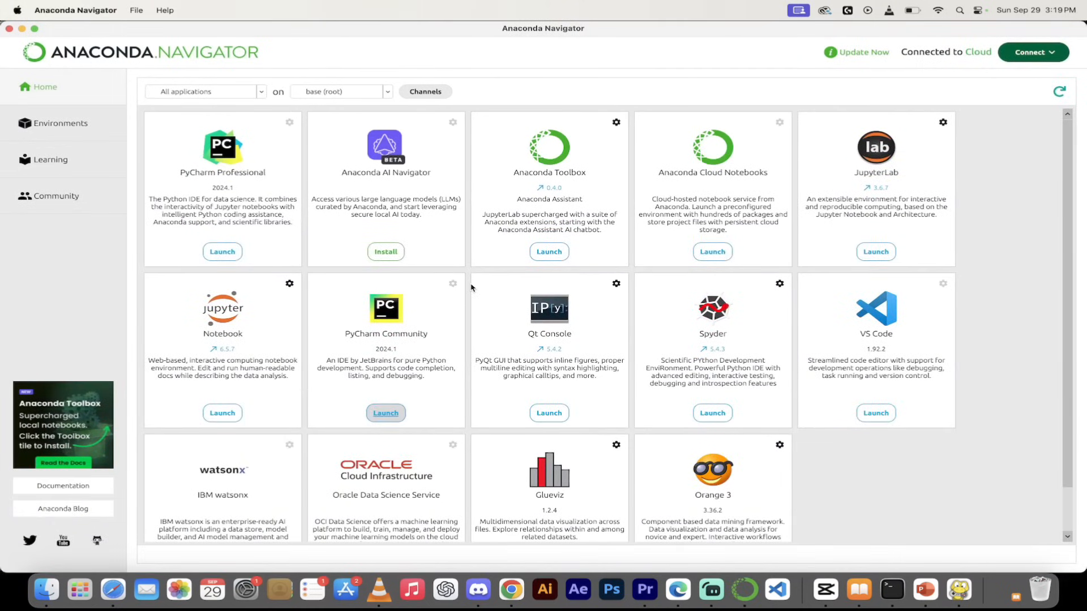
Launch Jupyter Notebook from Anaconda Navigator
click(222, 413)
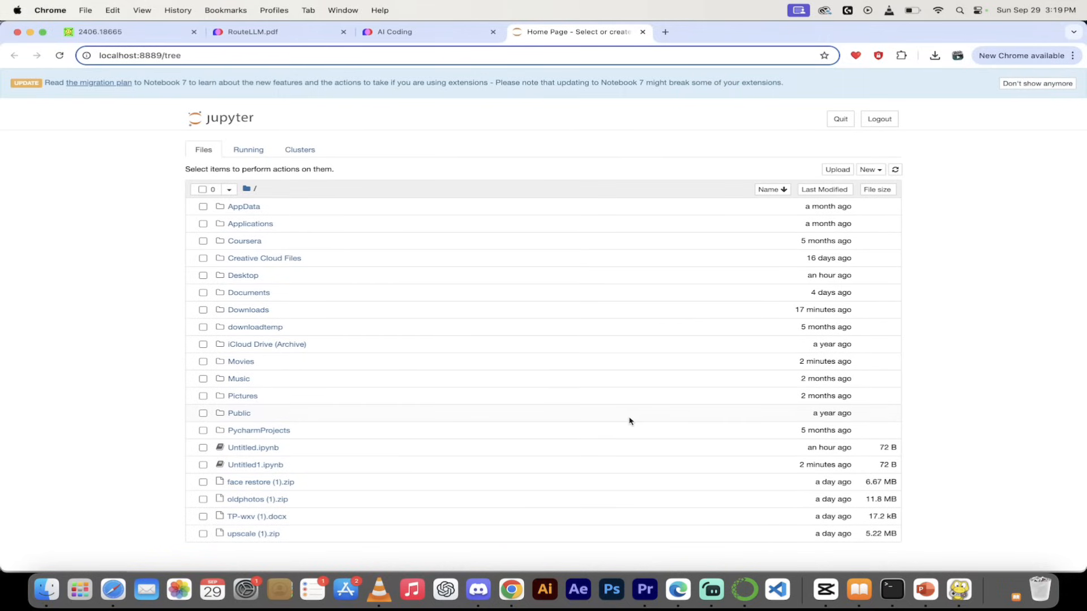
mouse_move(741, 112)
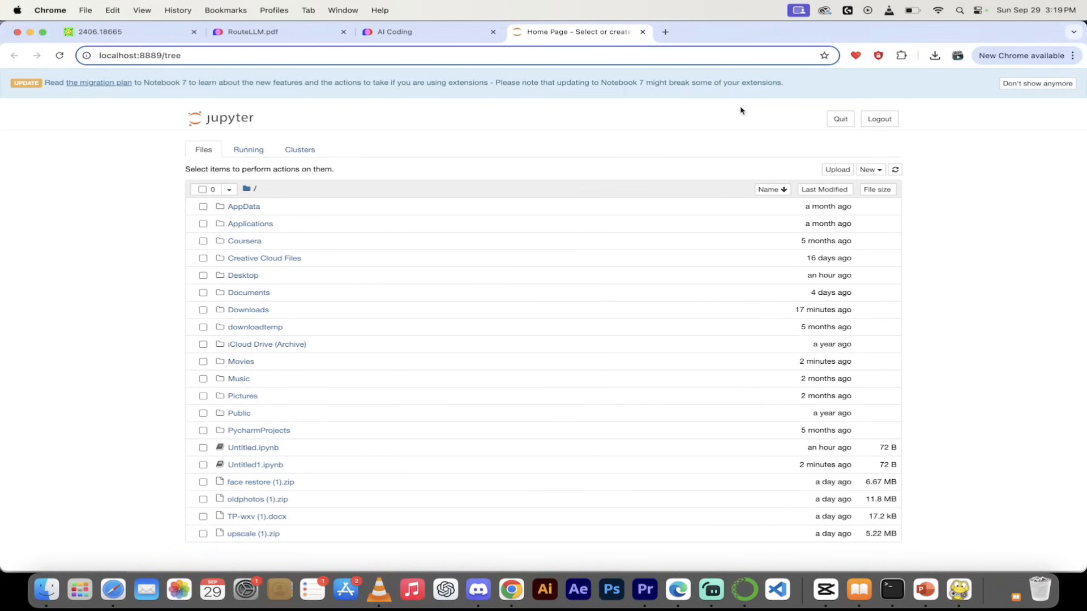
mouse_move(742, 125)
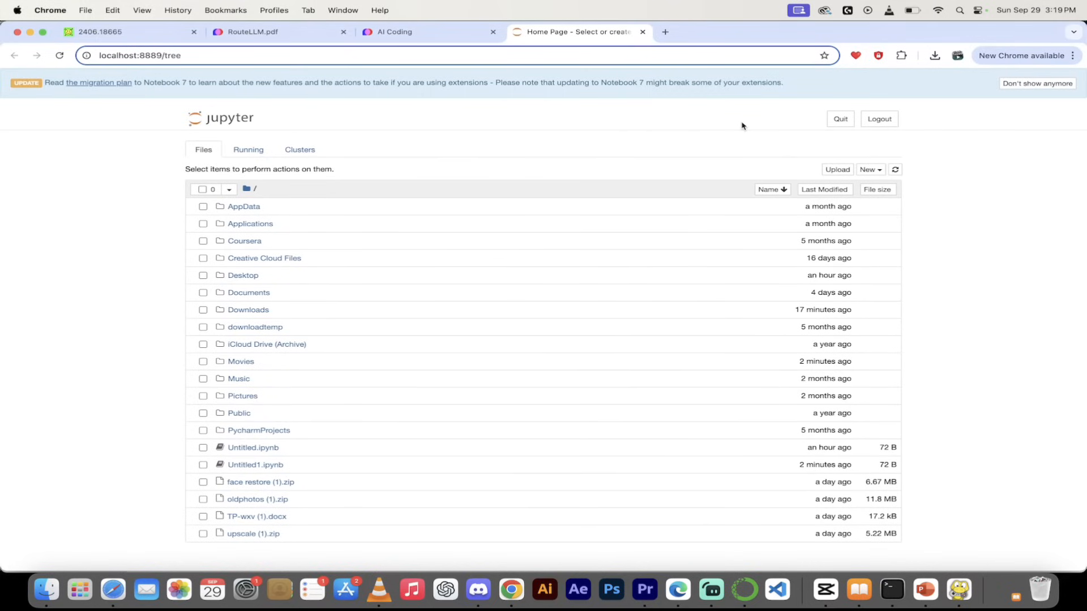
mouse_move(837, 153)
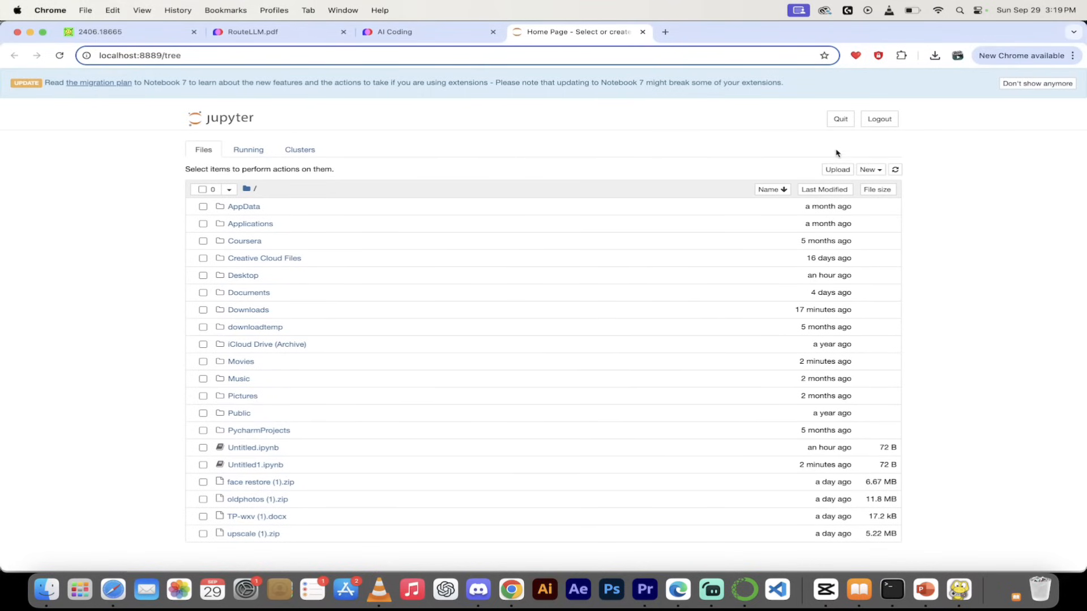
Create a Python 3 (ipykernel) notebook and run the pasted snake game code
click(868, 169)
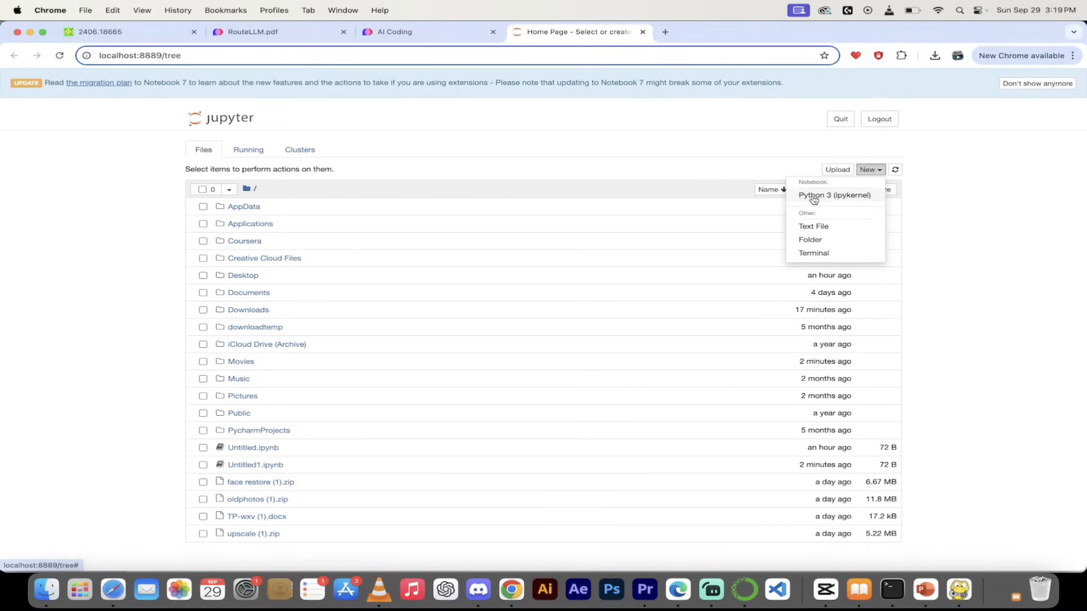
click(834, 195)
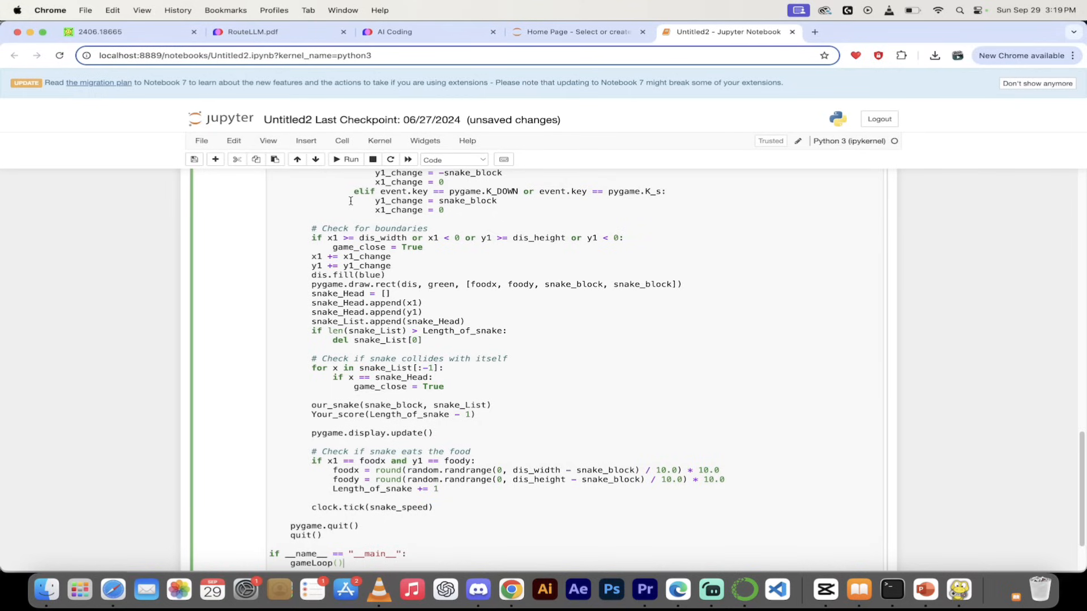
scroll(down, 3)
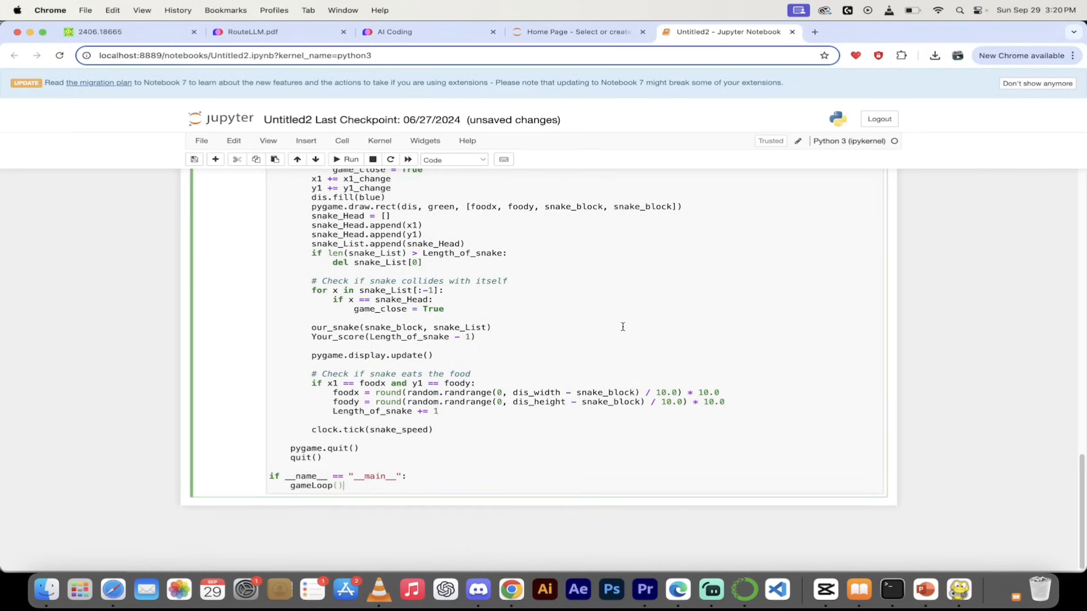
click(347, 160)
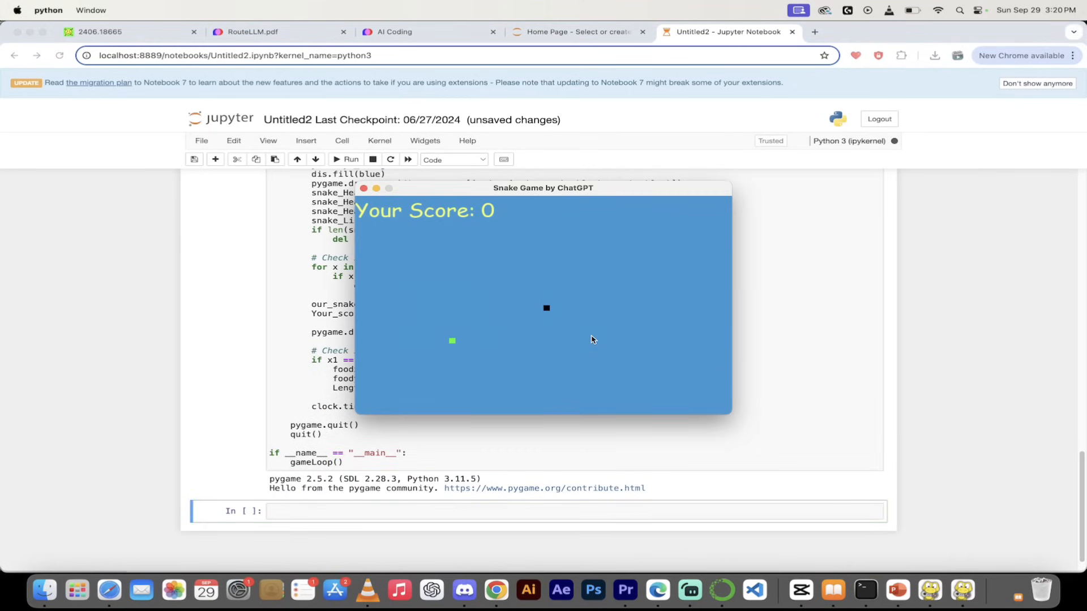